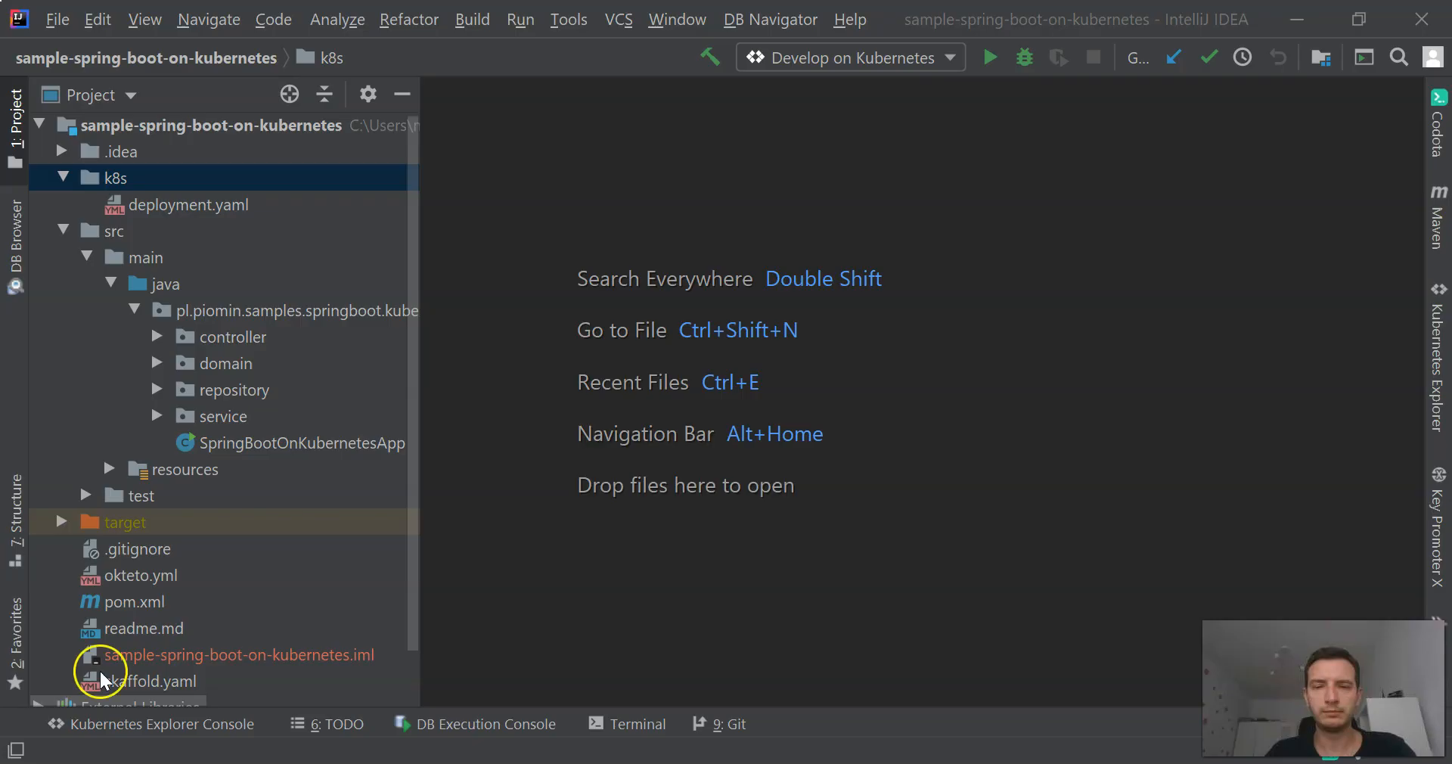
pyautogui.moveTo(56, 19)
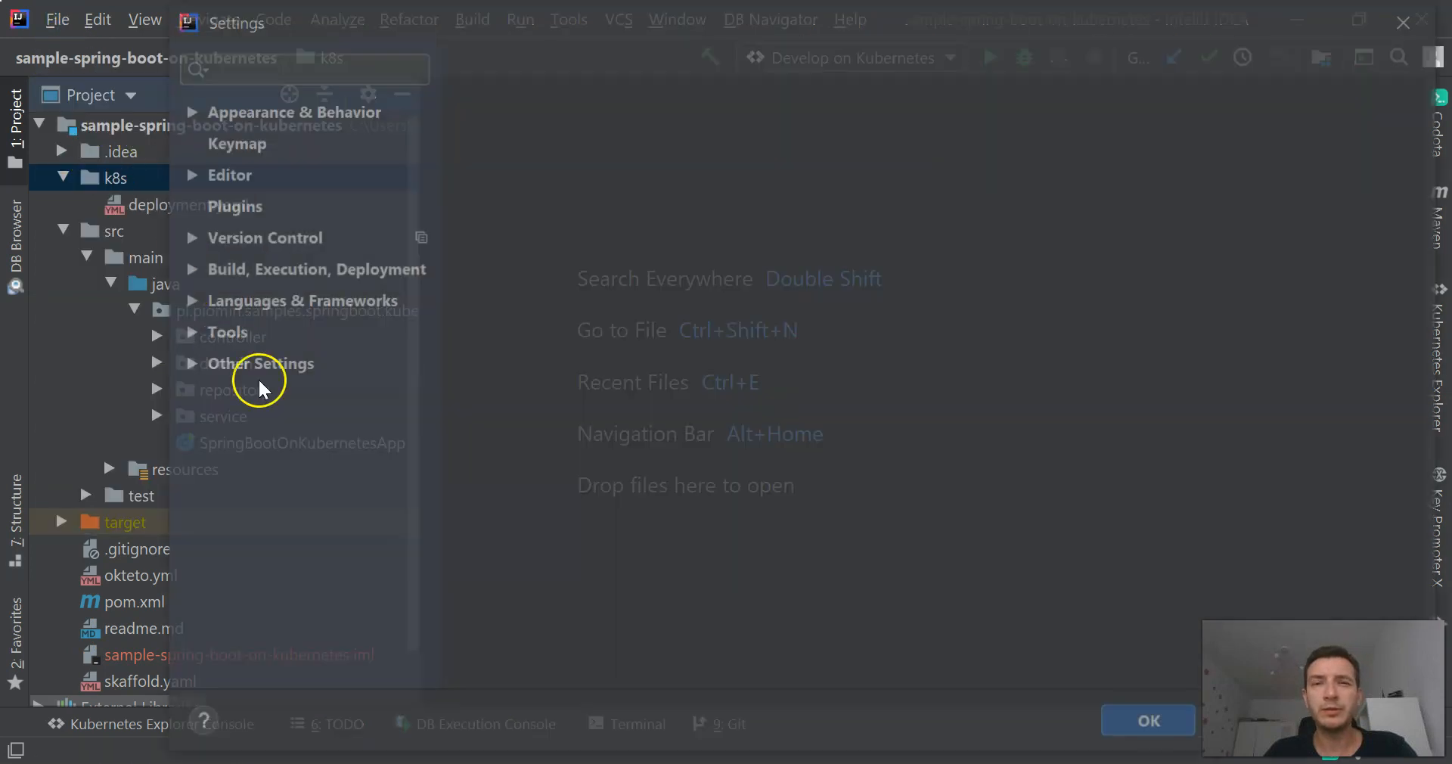
# - Review the Cloud Code plugin details in settings, then close the settings
pyautogui.click(235, 206)
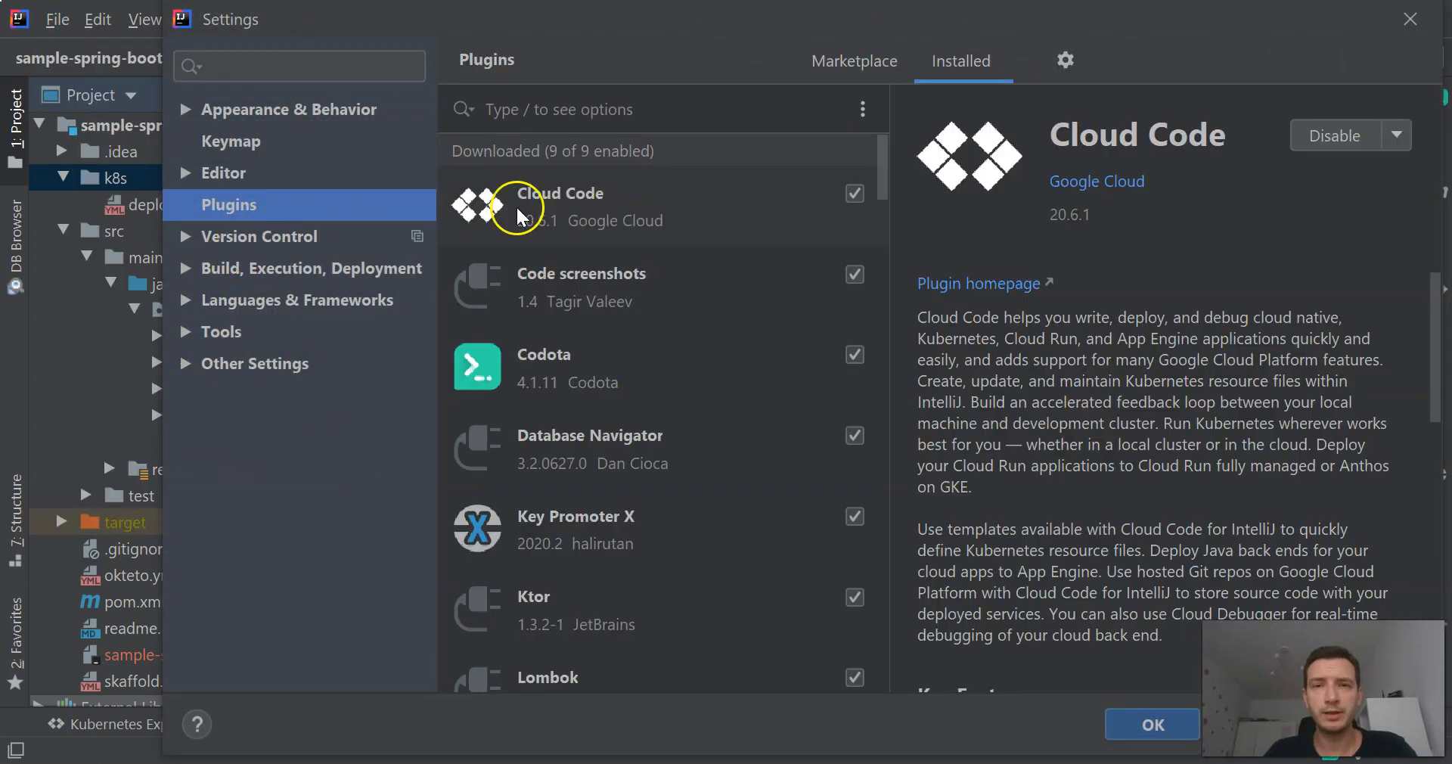
pyautogui.moveTo(611, 219)
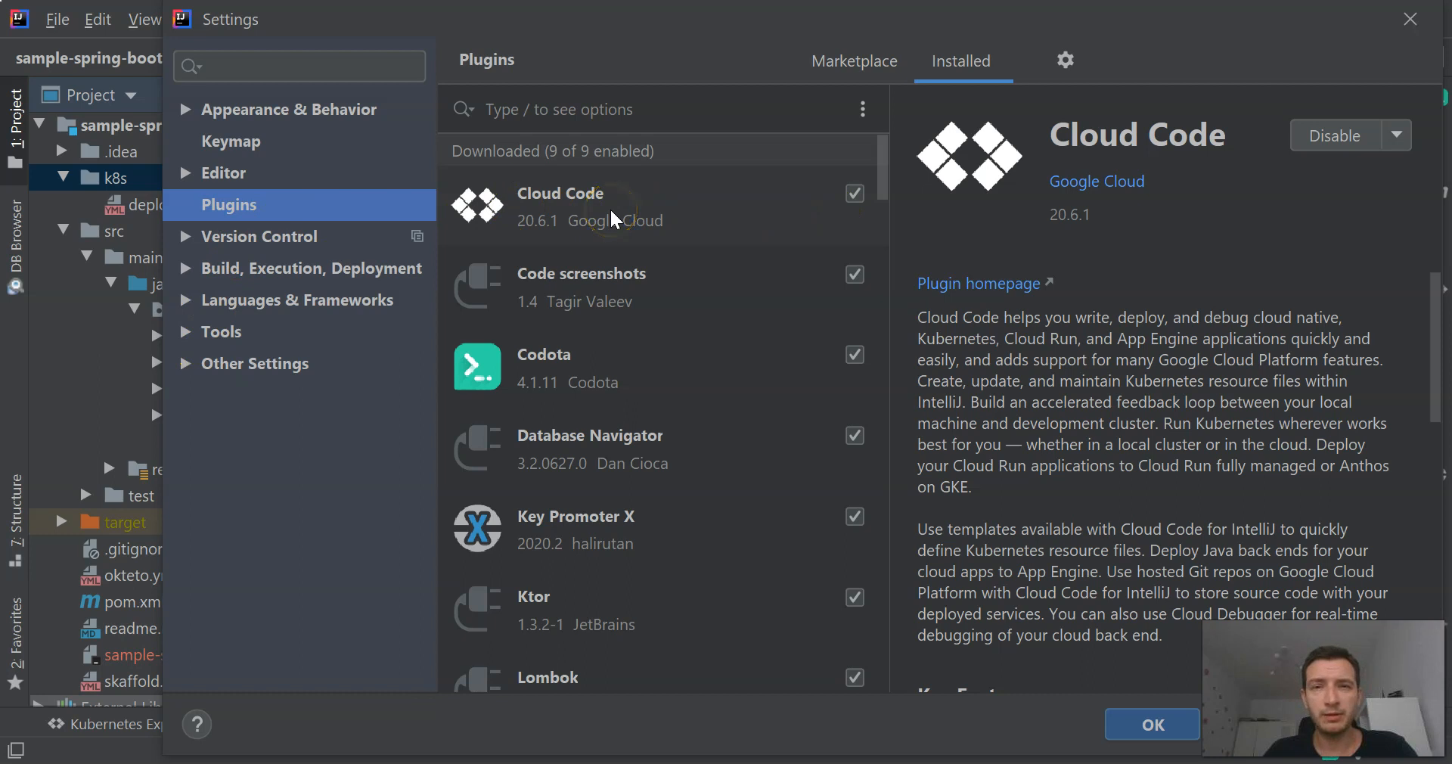
pyautogui.moveTo(1194, 144)
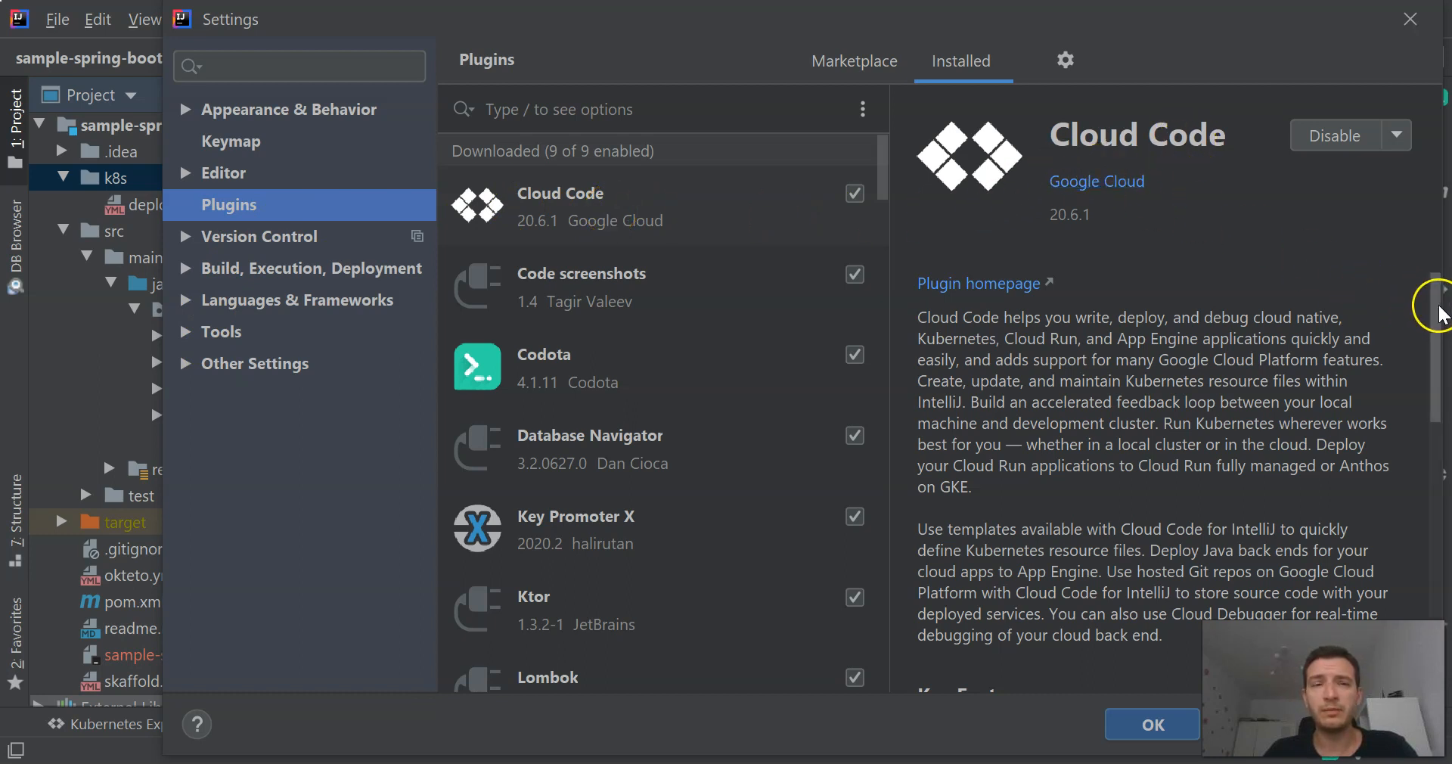
pyautogui.moveTo(1430, 306)
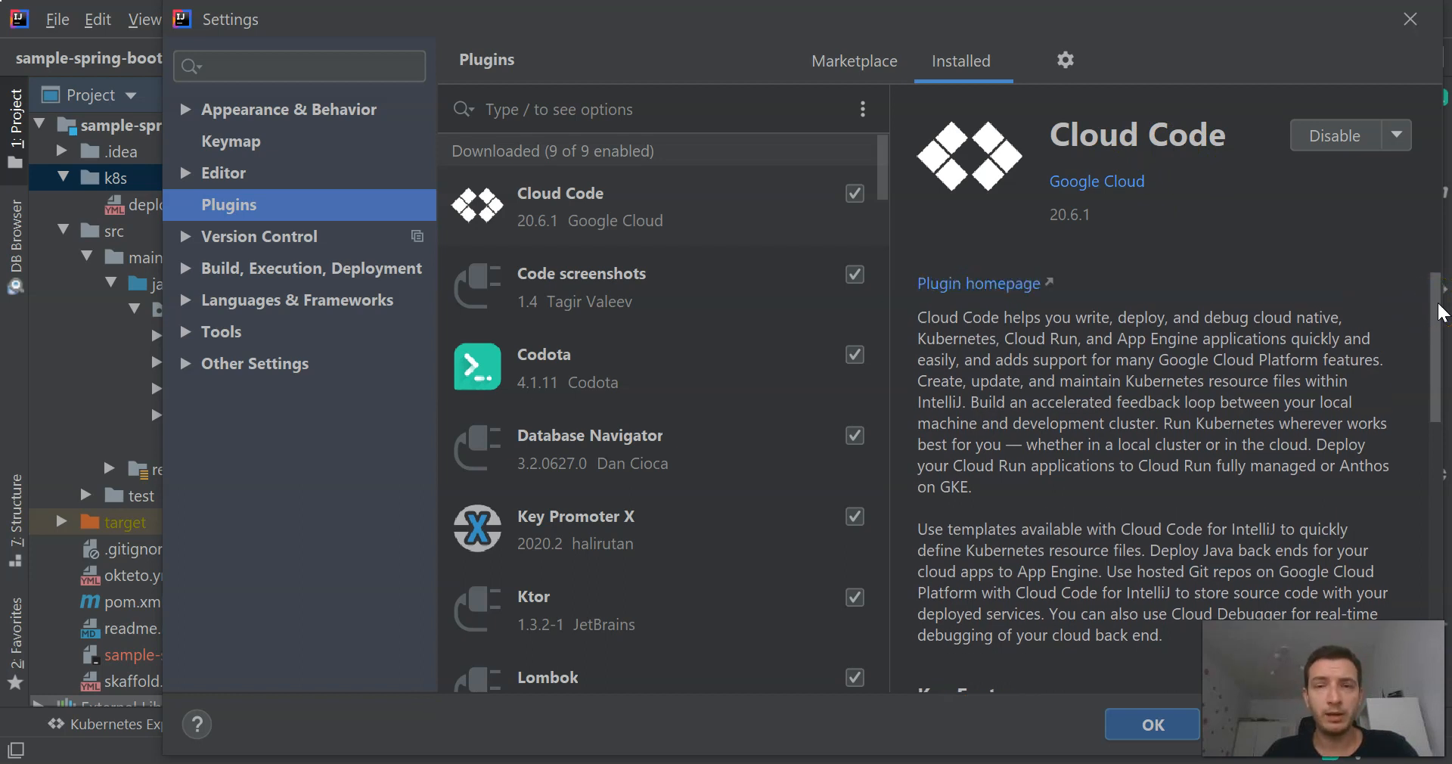
pyautogui.scroll(-3)
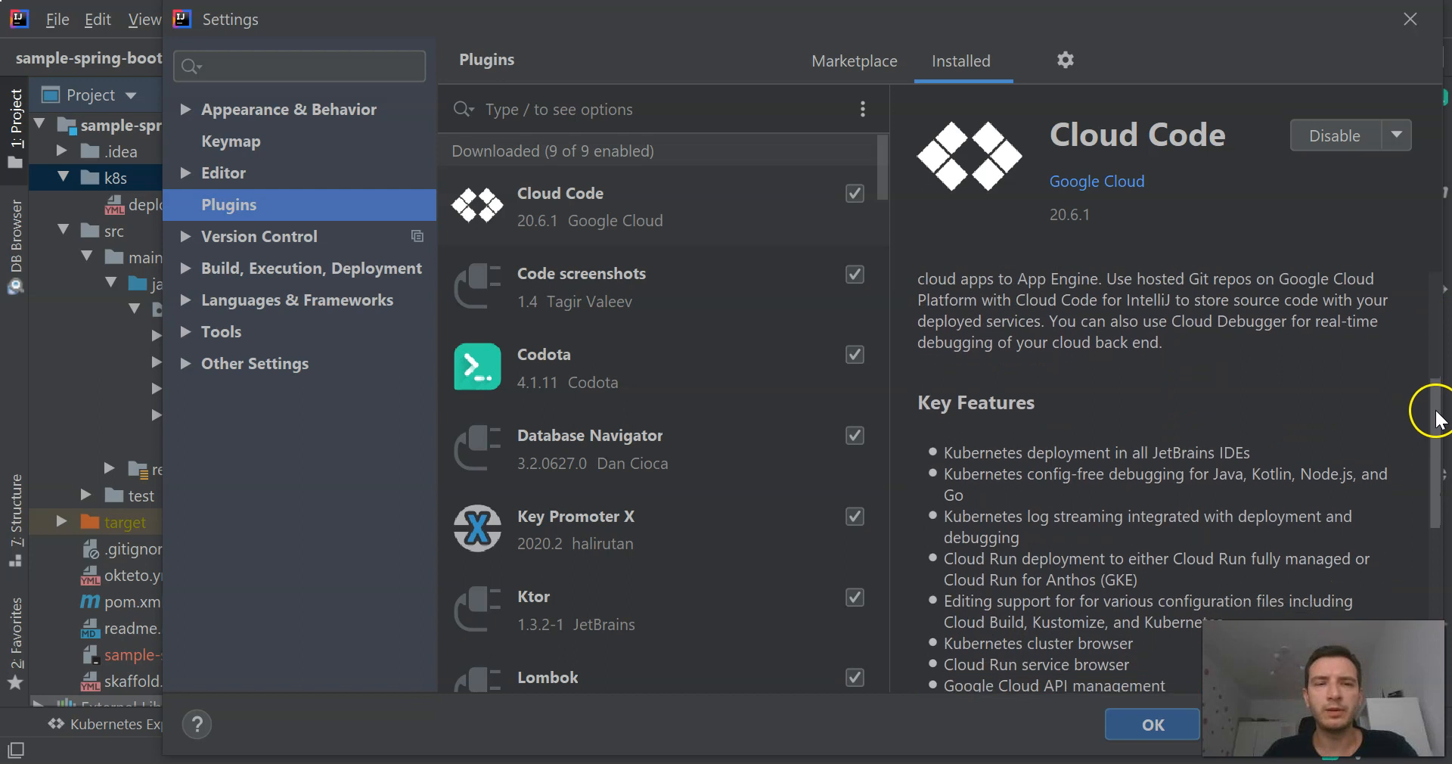
pyautogui.scroll(-3)
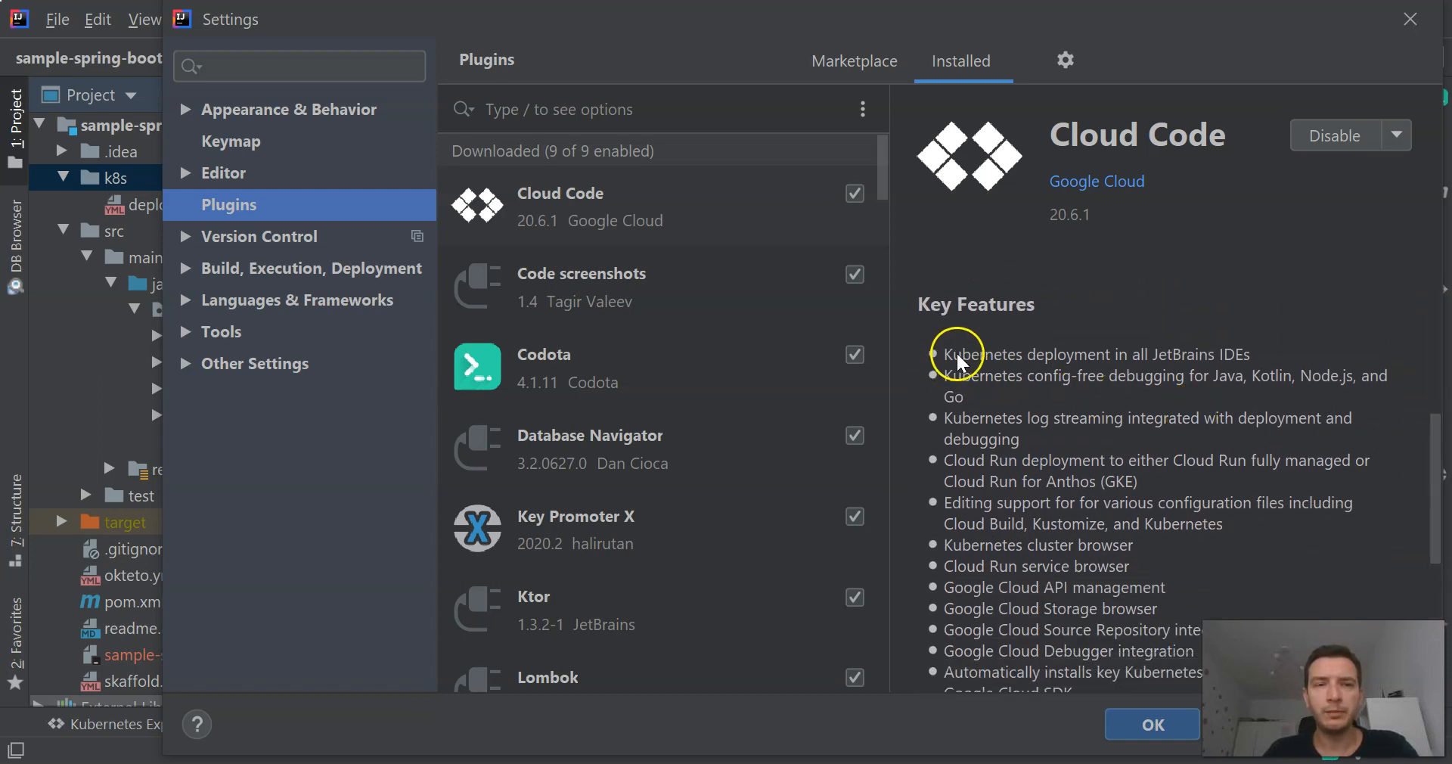
pyautogui.moveTo(1052, 460)
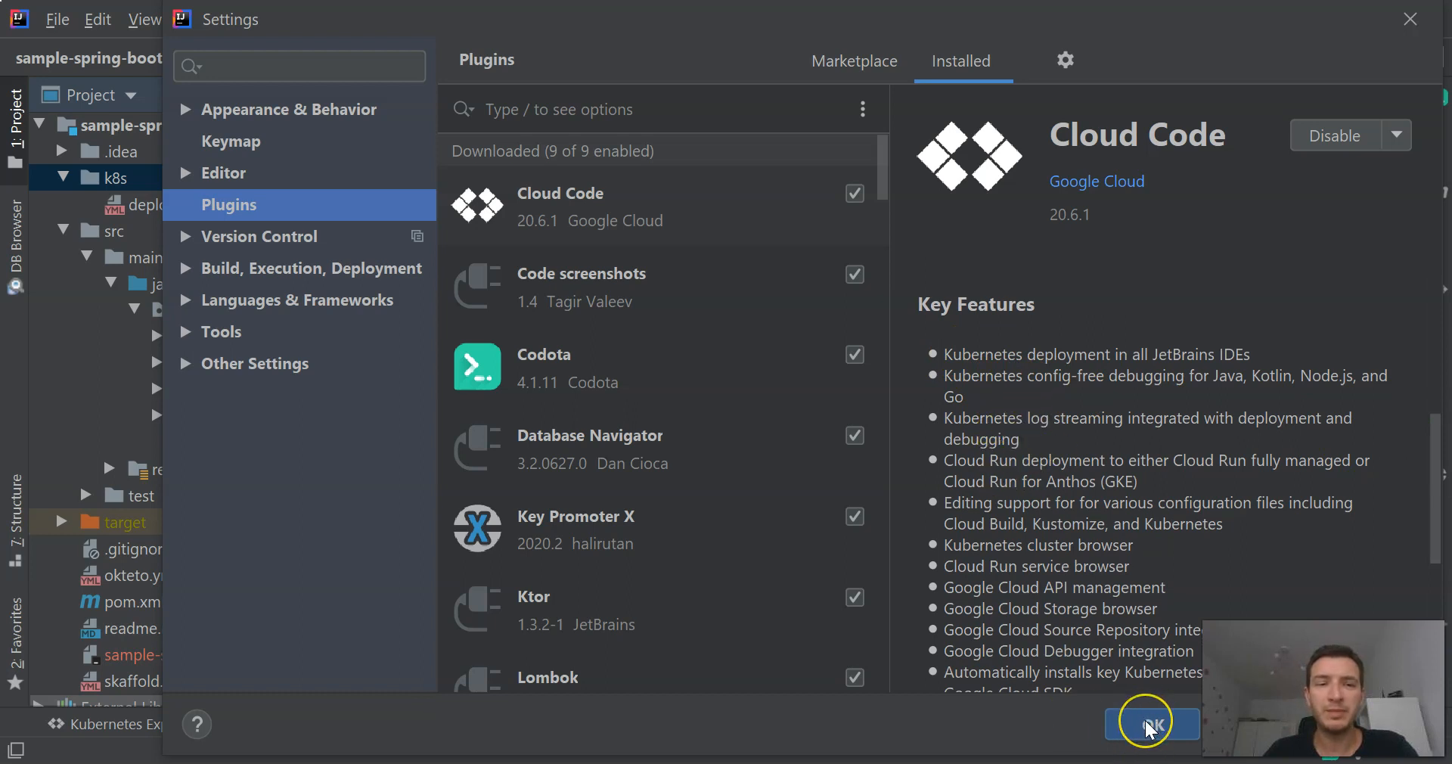
pyautogui.click(1151, 722)
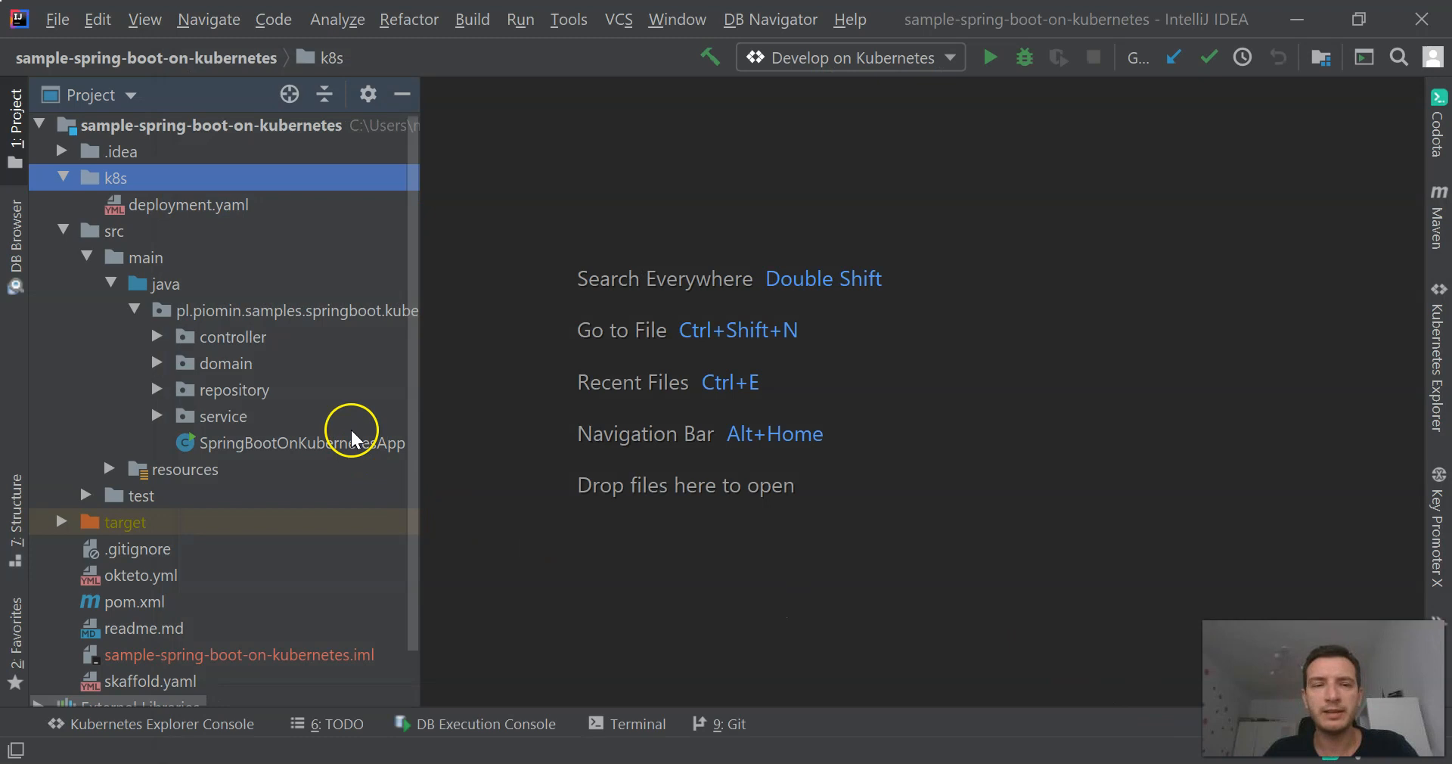
pyautogui.moveTo(239, 186)
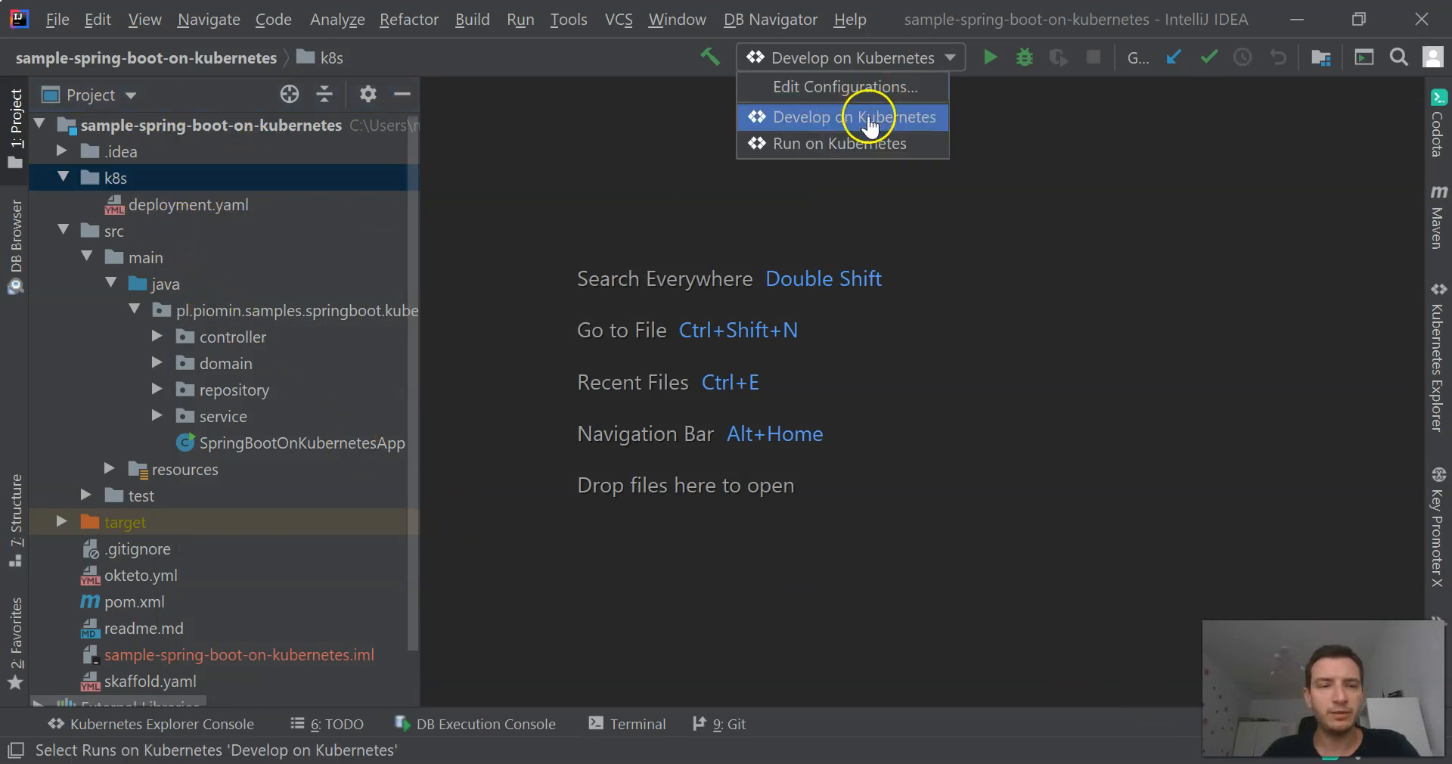
pyautogui.moveTo(866, 129)
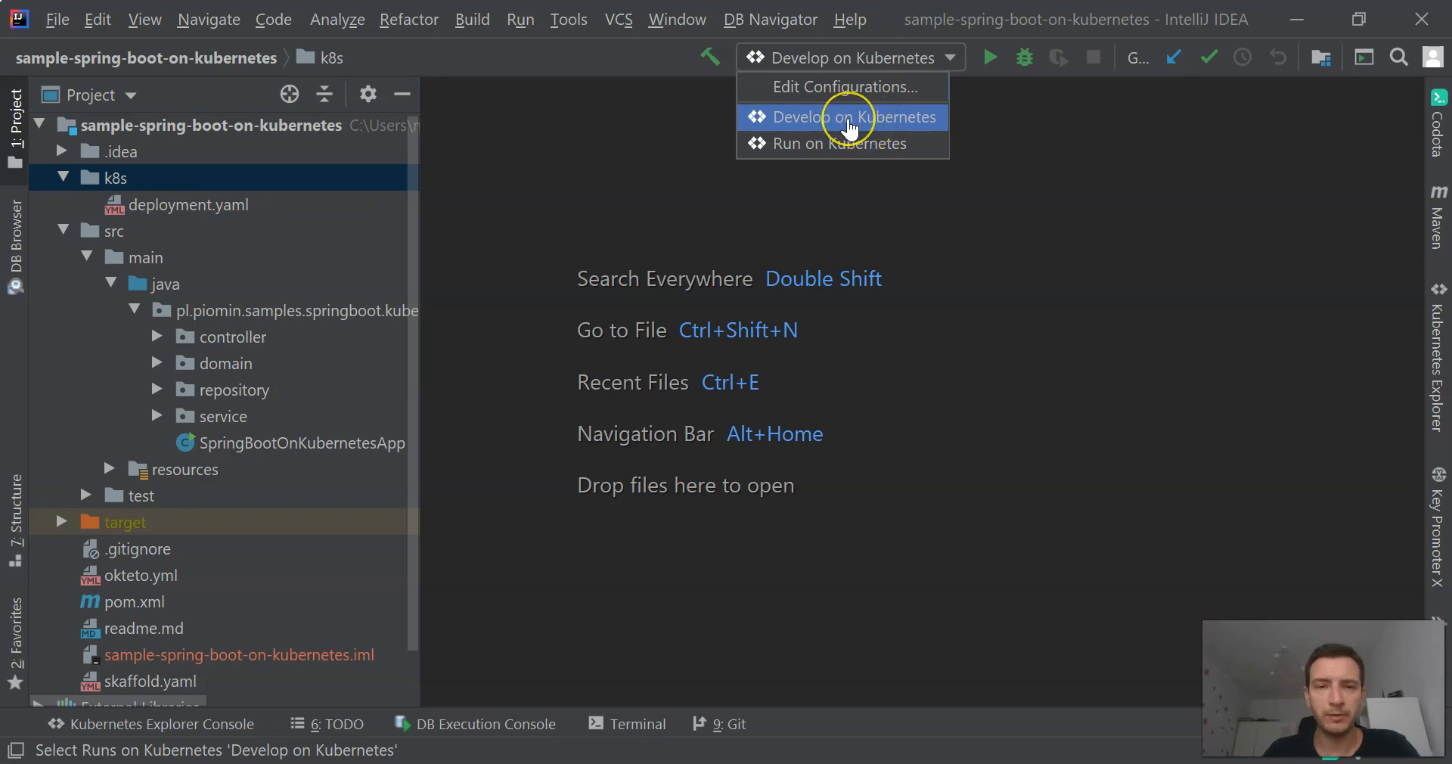
pyautogui.moveTo(884, 117)
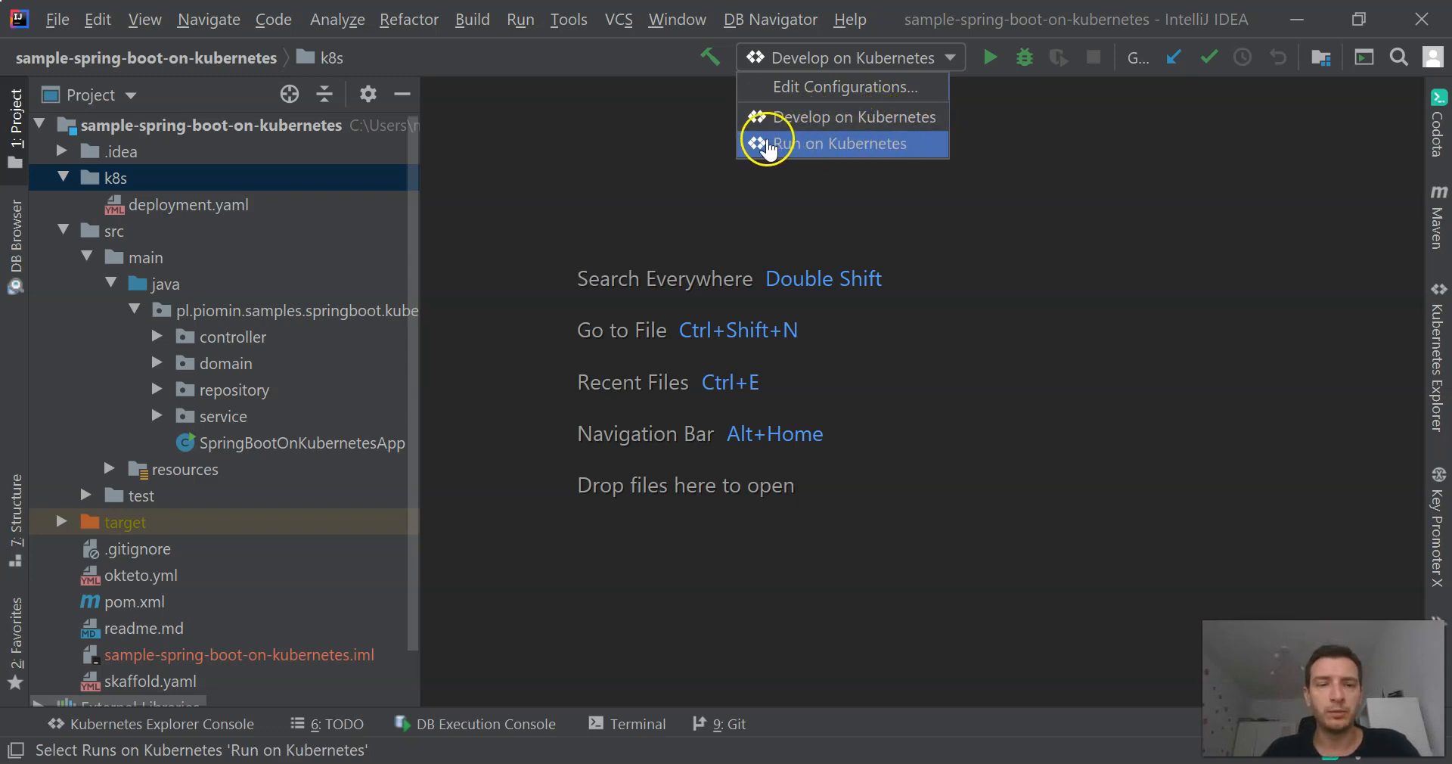
pyautogui.moveTo(879, 151)
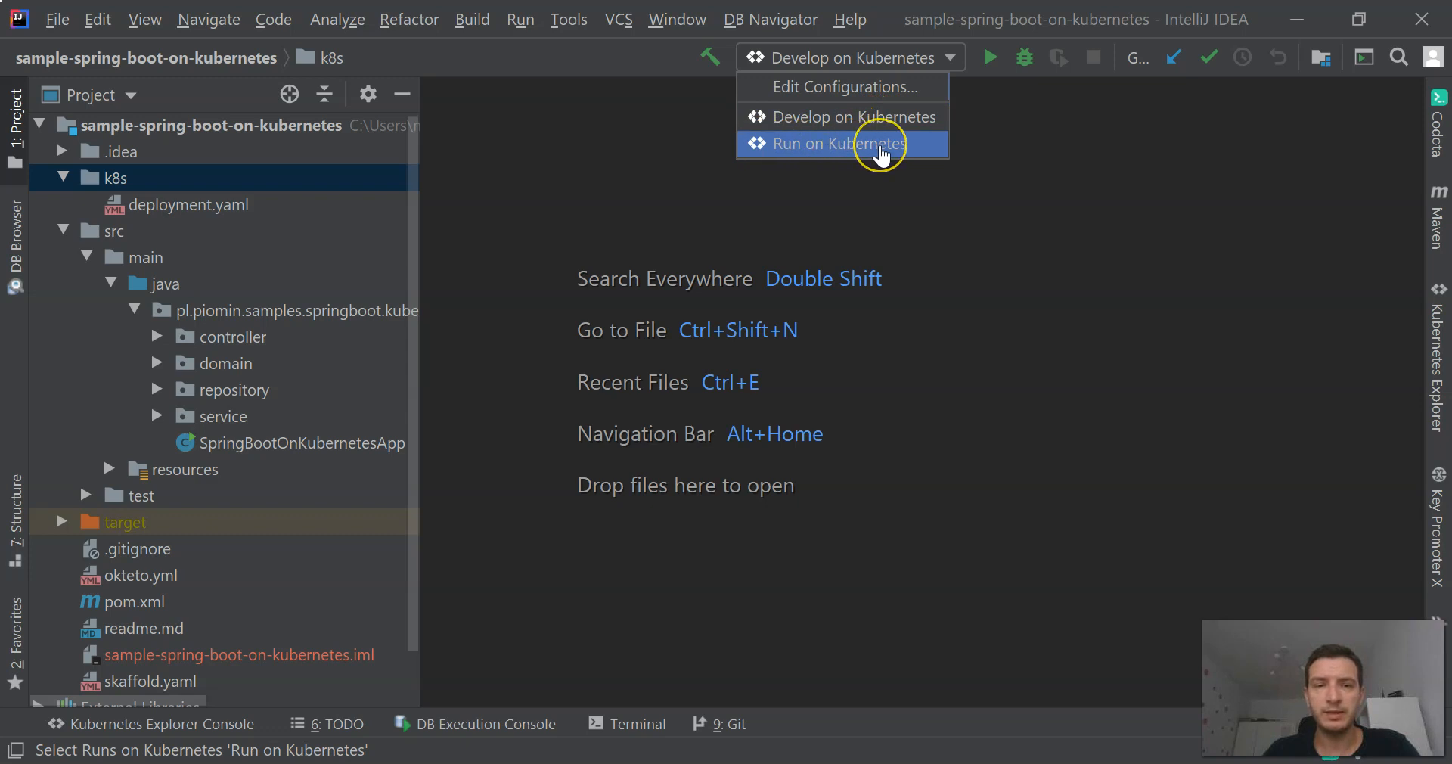
pyautogui.moveTo(702, 219)
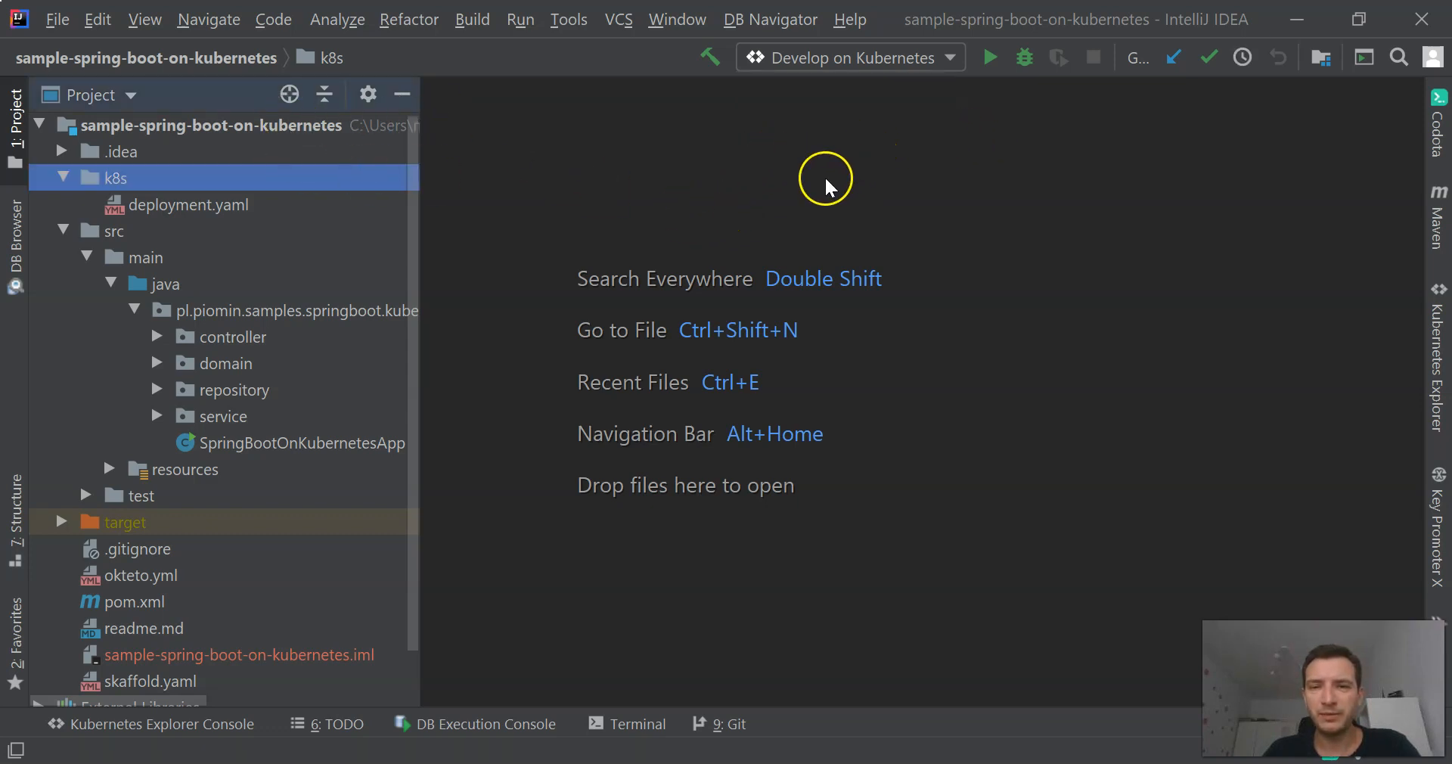
pyautogui.moveTo(989, 57)
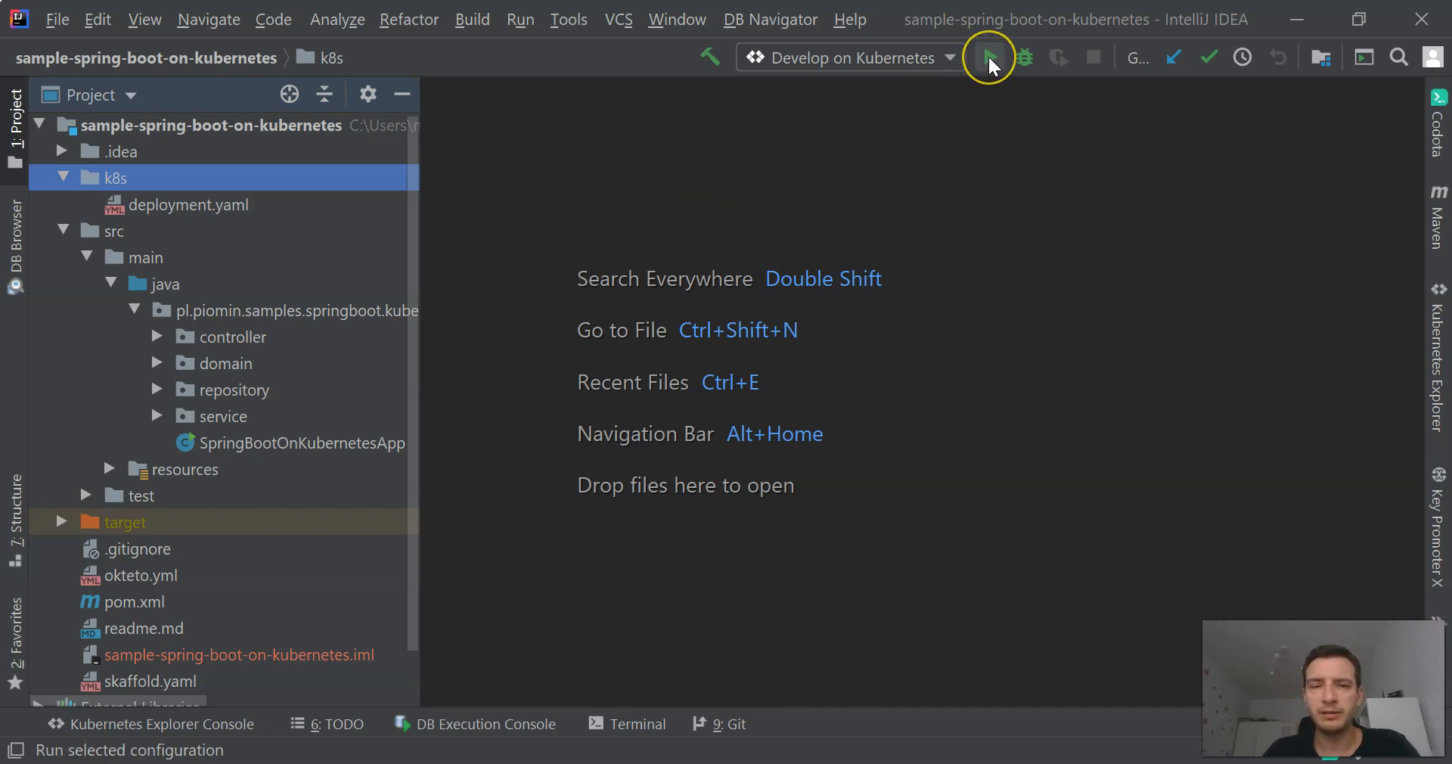
pyautogui.moveTo(989, 58)
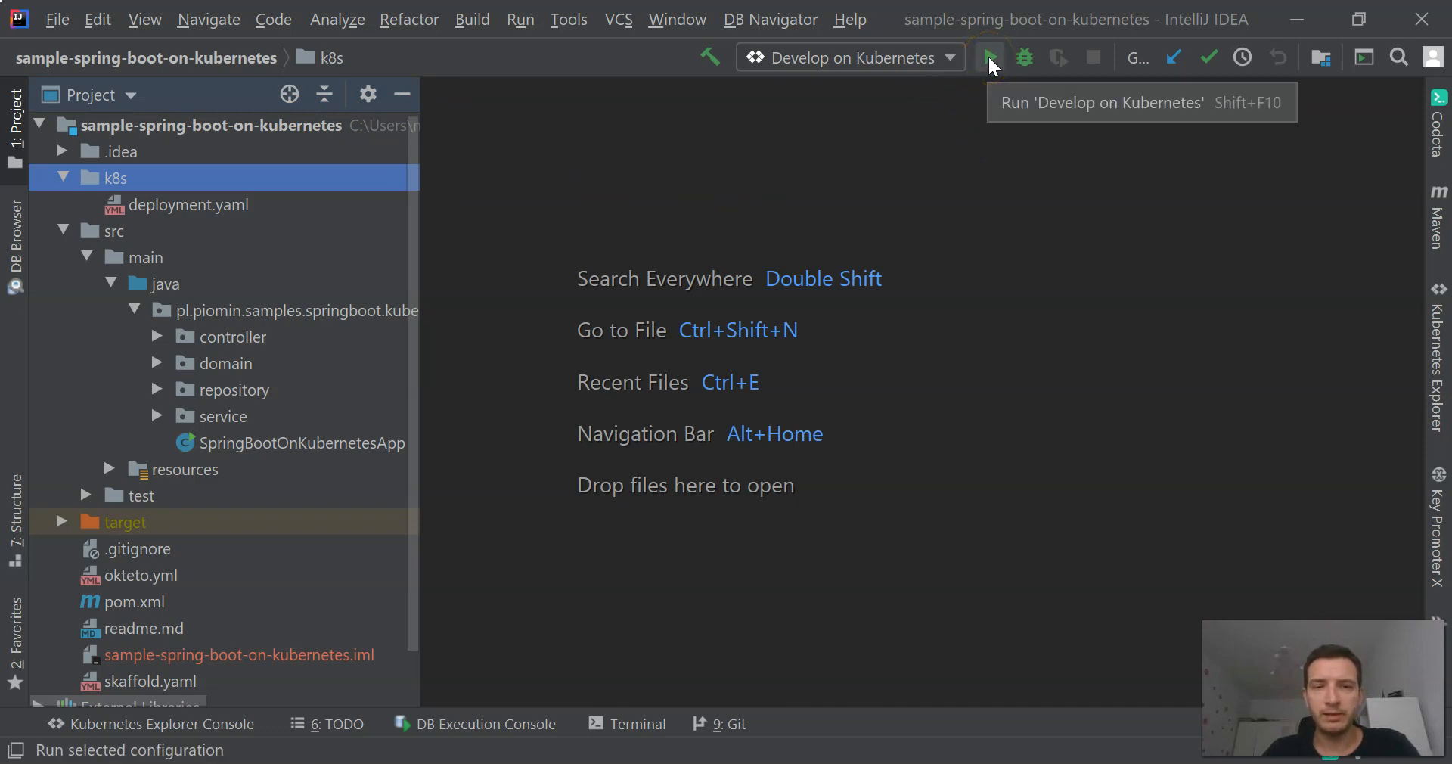
pyautogui.moveTo(227, 276)
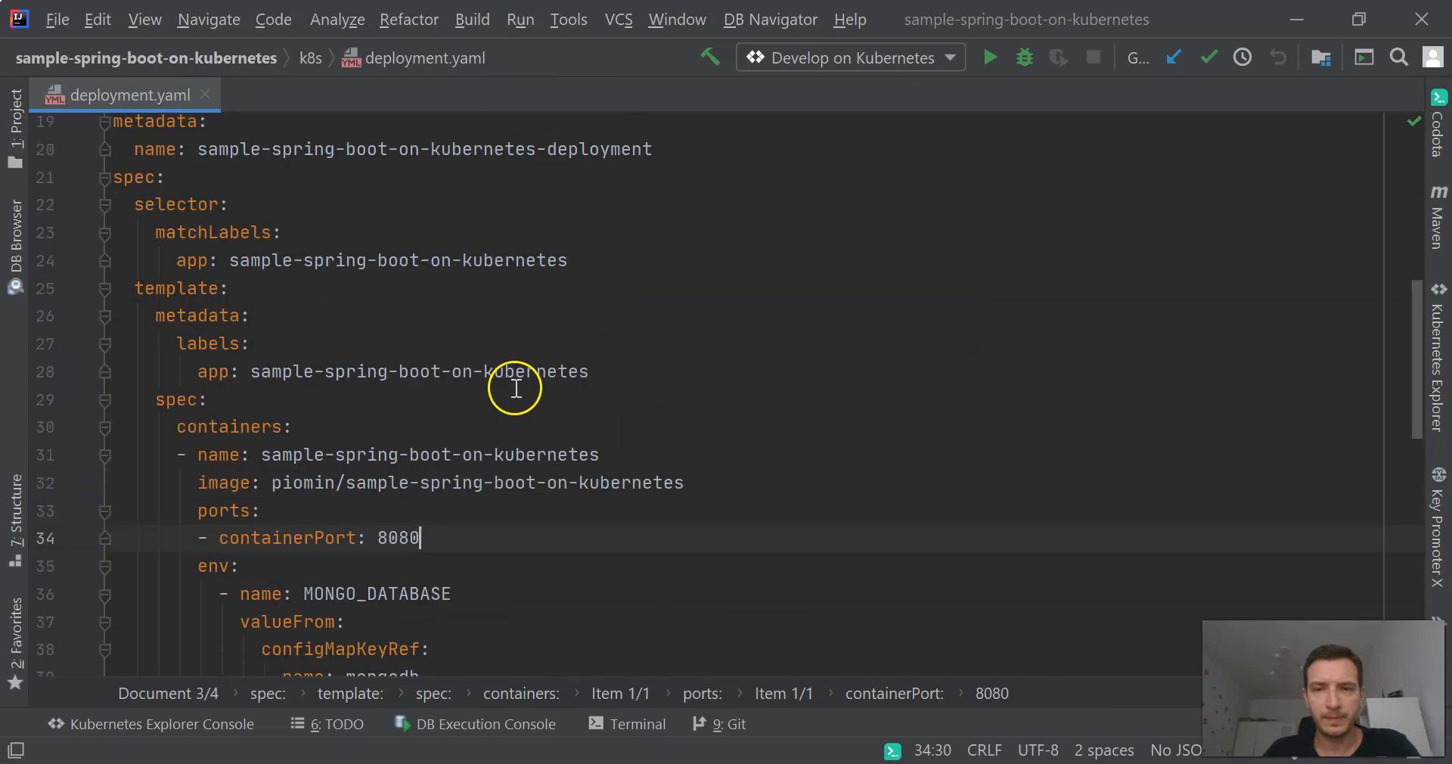
# - Add 'name: http' and 'protocol: TCP' under containerPort 8080 using code completion
pyautogui.scroll(-3)
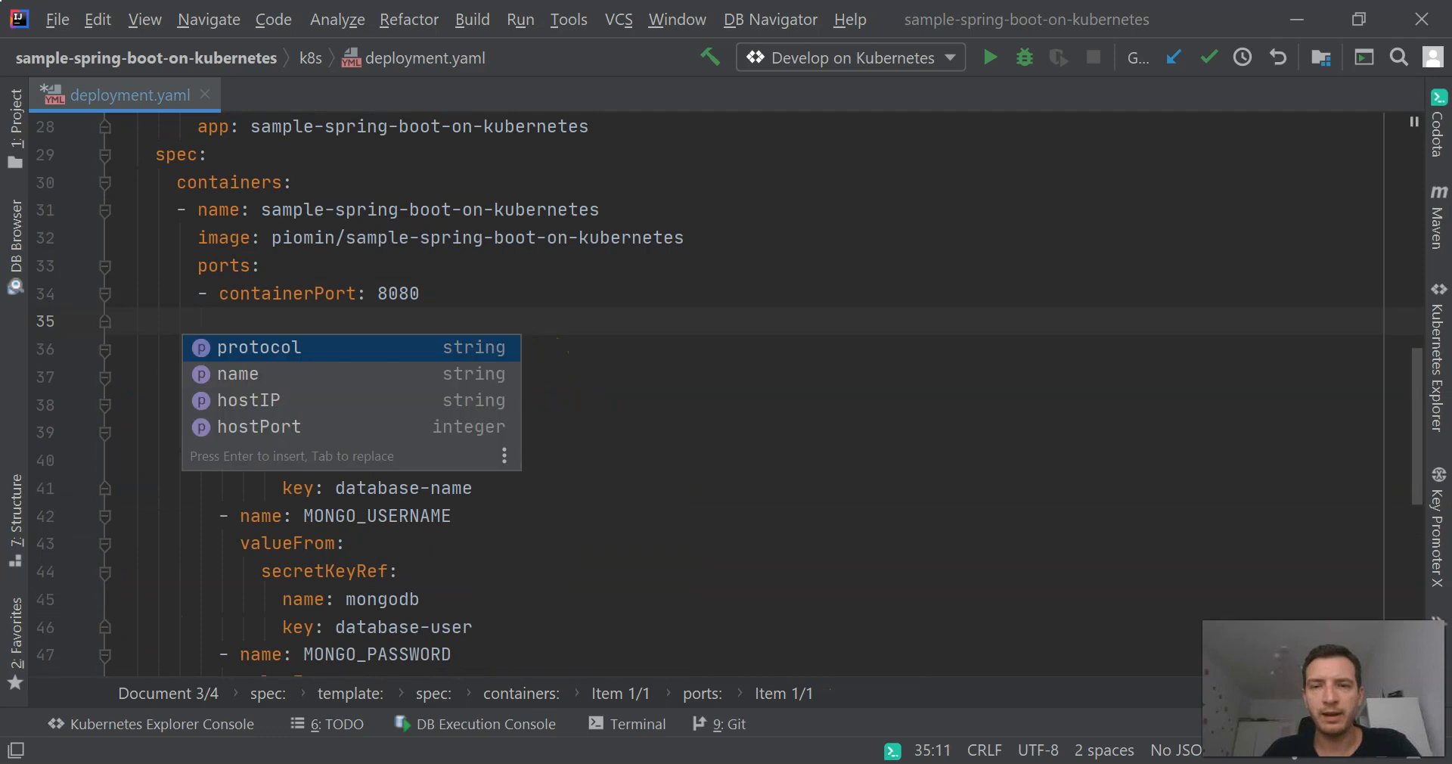
pyautogui.click(236, 372)
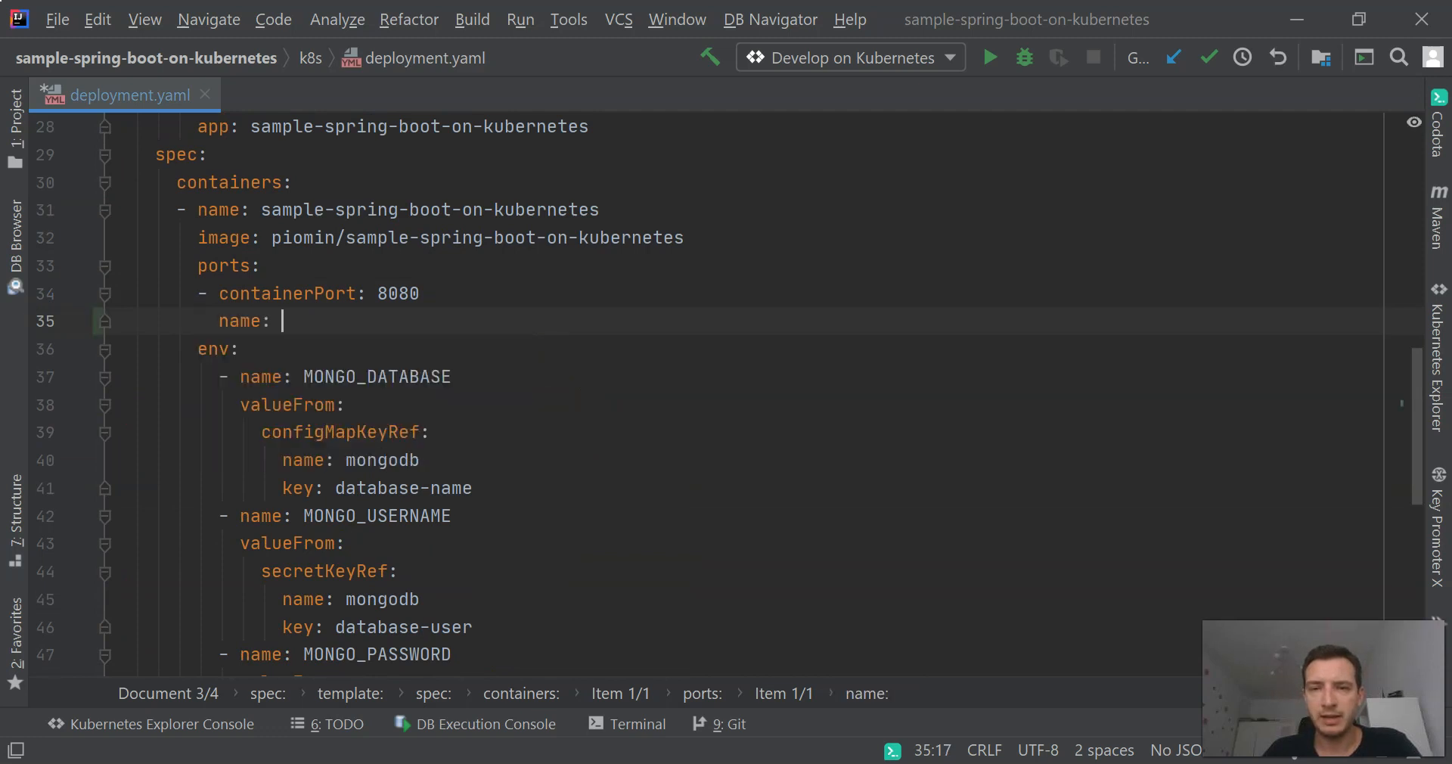
pyautogui.write('http')
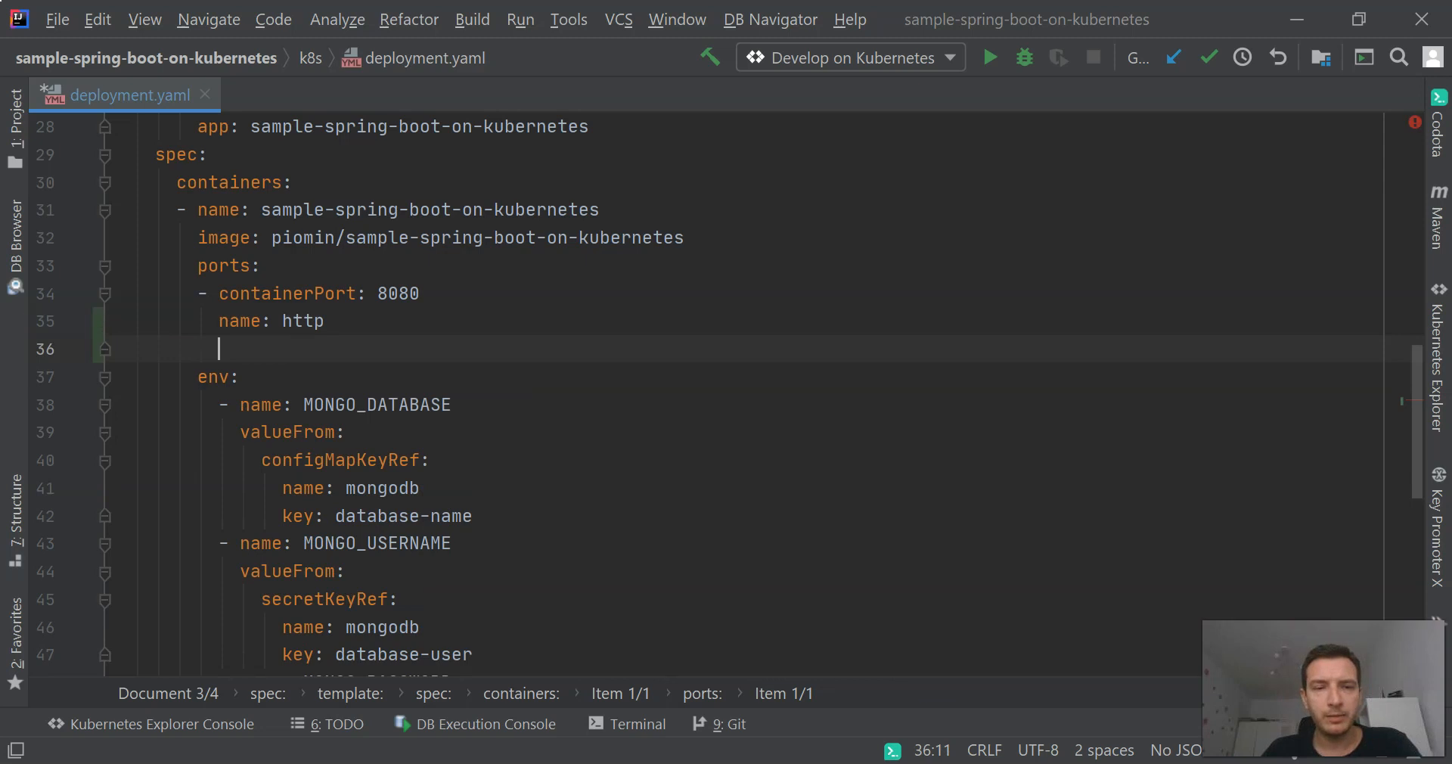
pyautogui.press('ctrl+space')
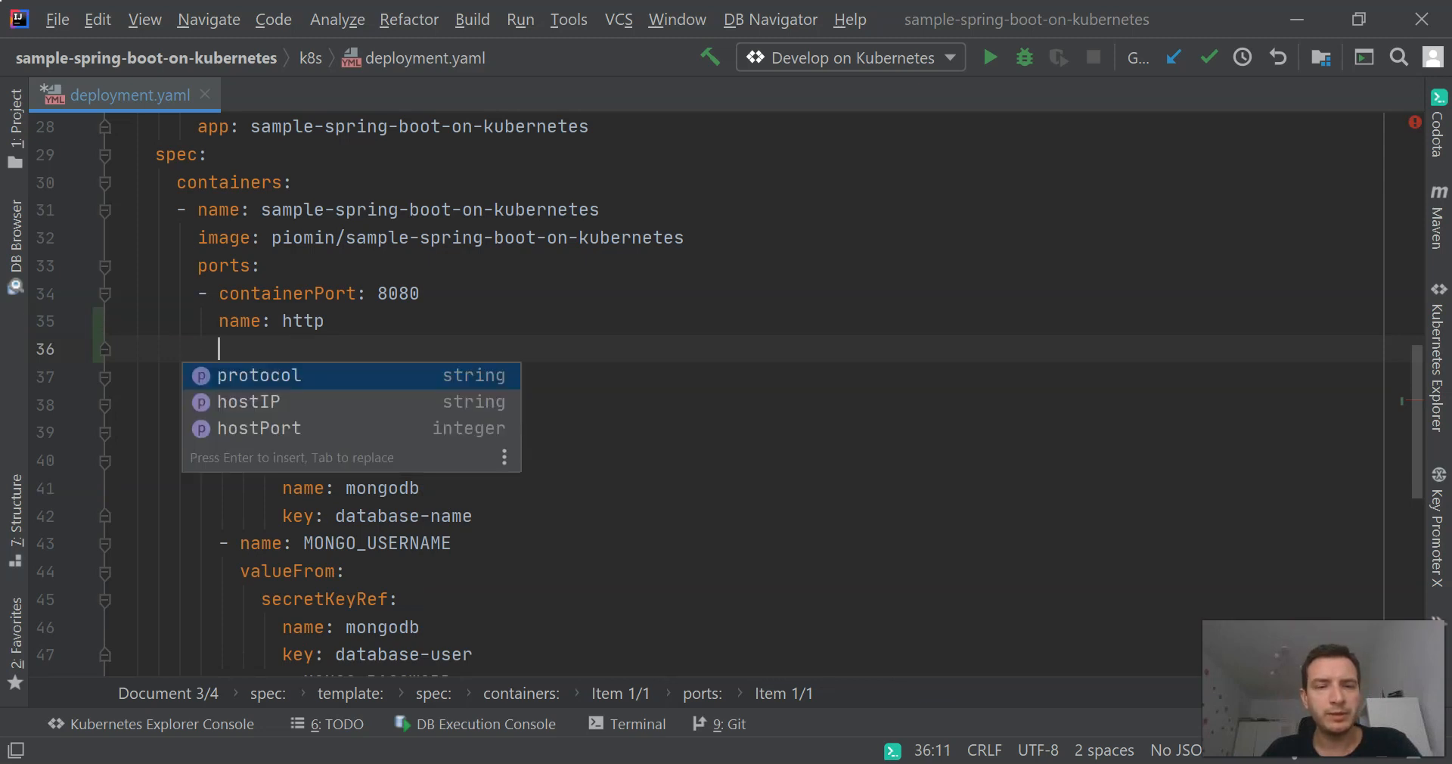
pyautogui.write('protocol: TCP')
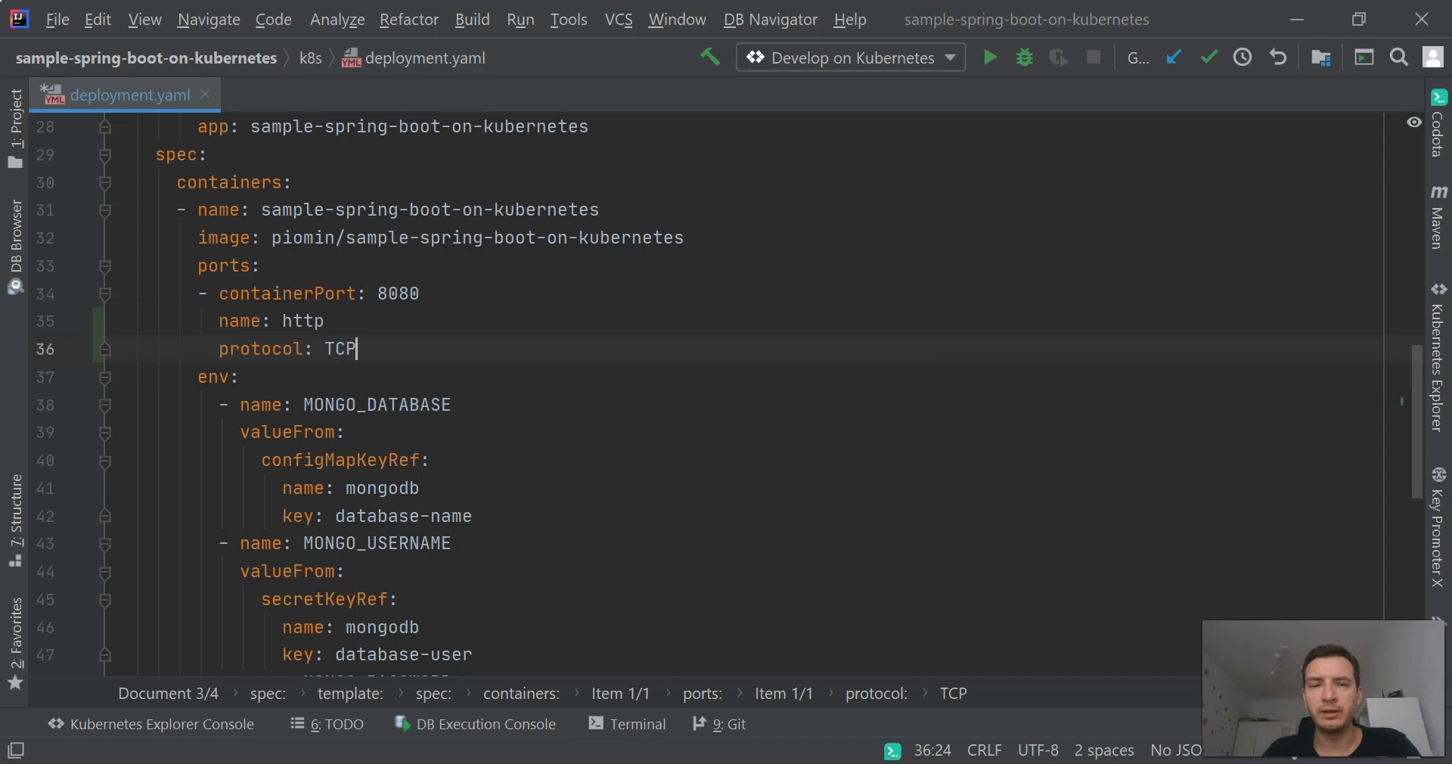
pyautogui.moveTo(200, 237)
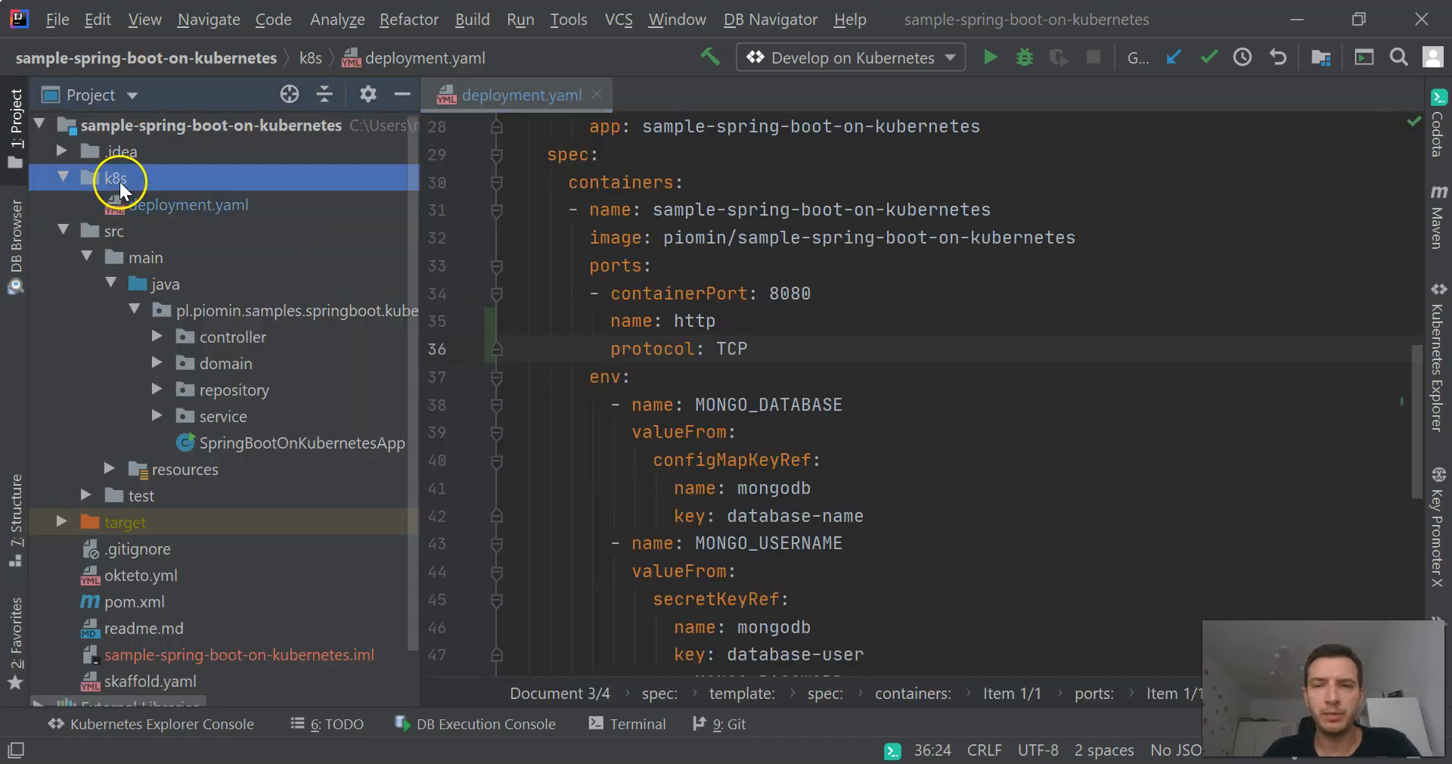
# - Create a new service.yaml file in the k8s folder
pyautogui.rightClick(118, 178)
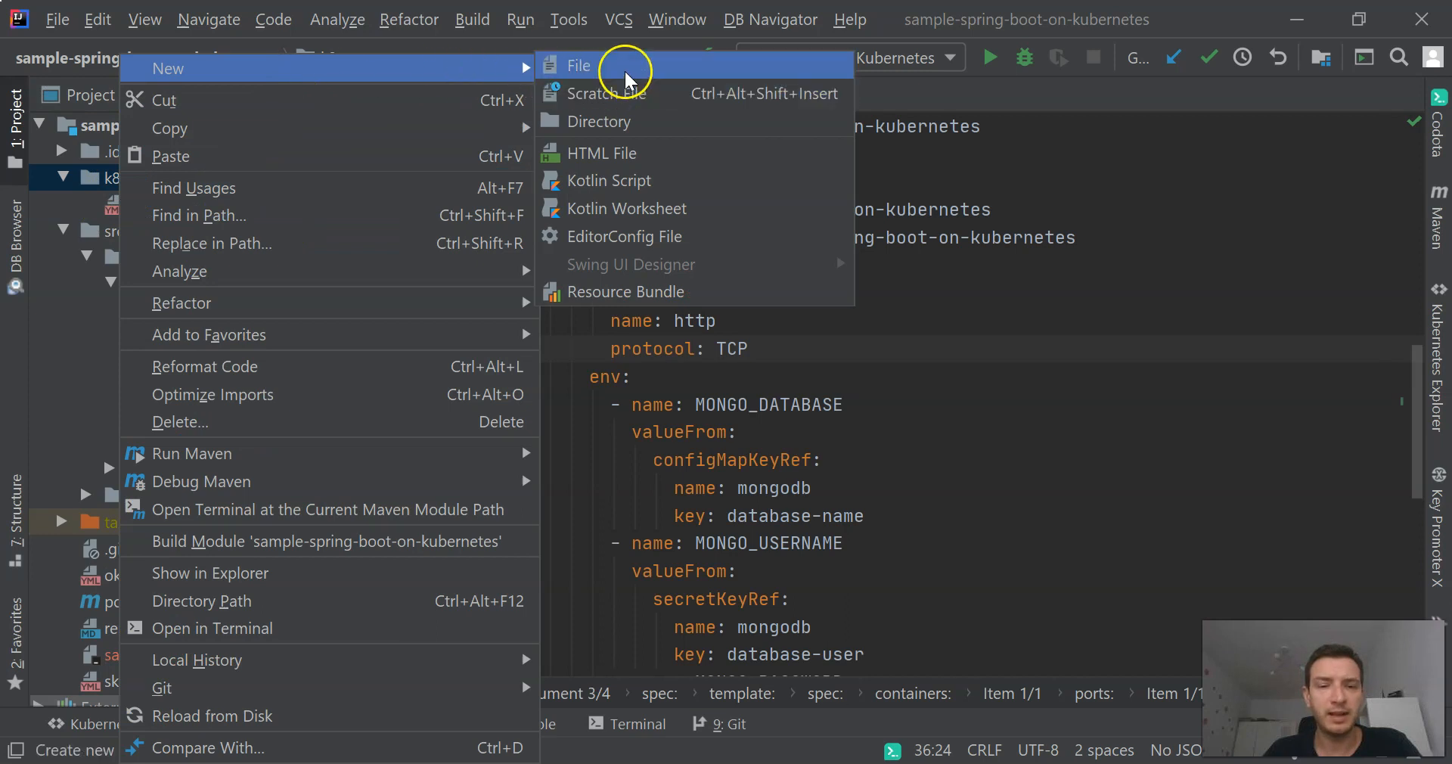
pyautogui.click(578, 66)
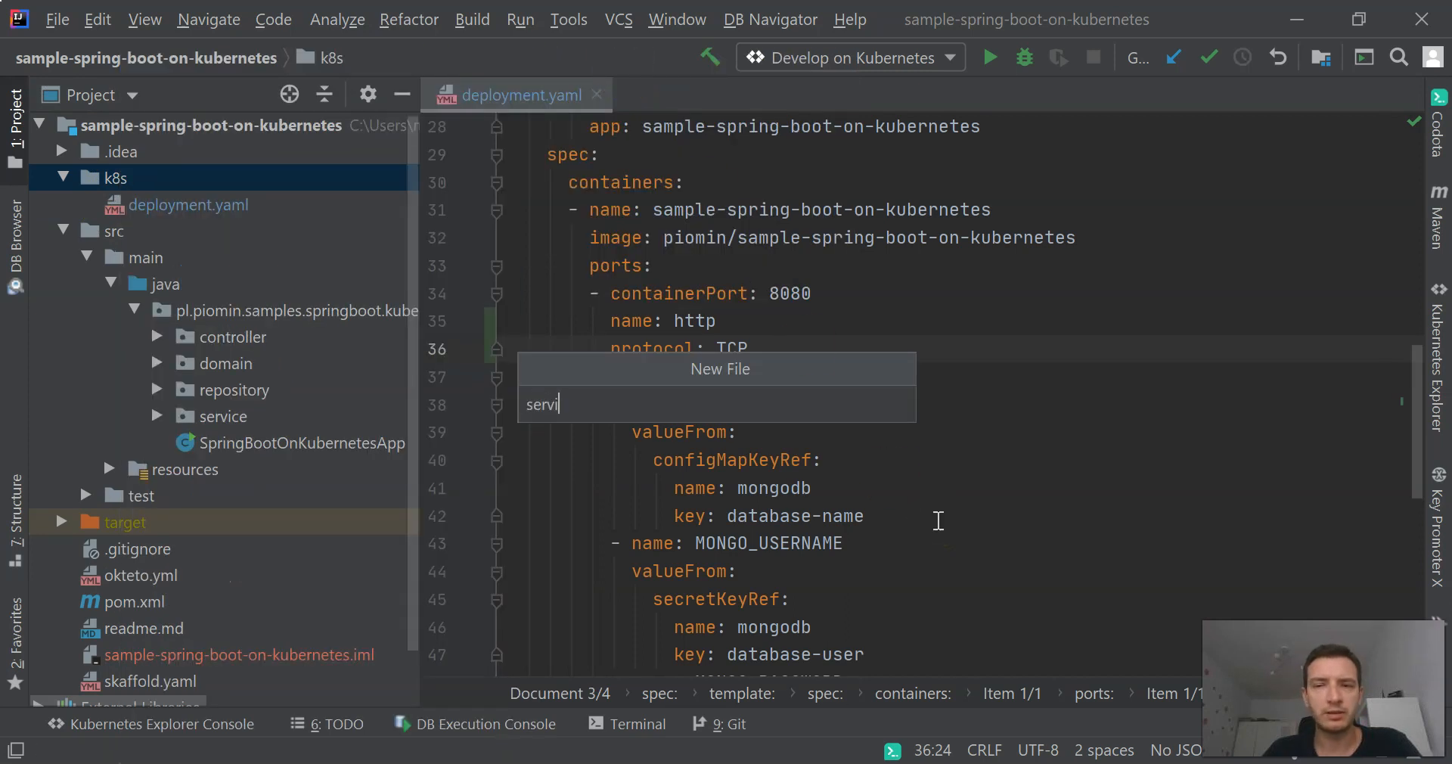
pyautogui.write('ce.yam')
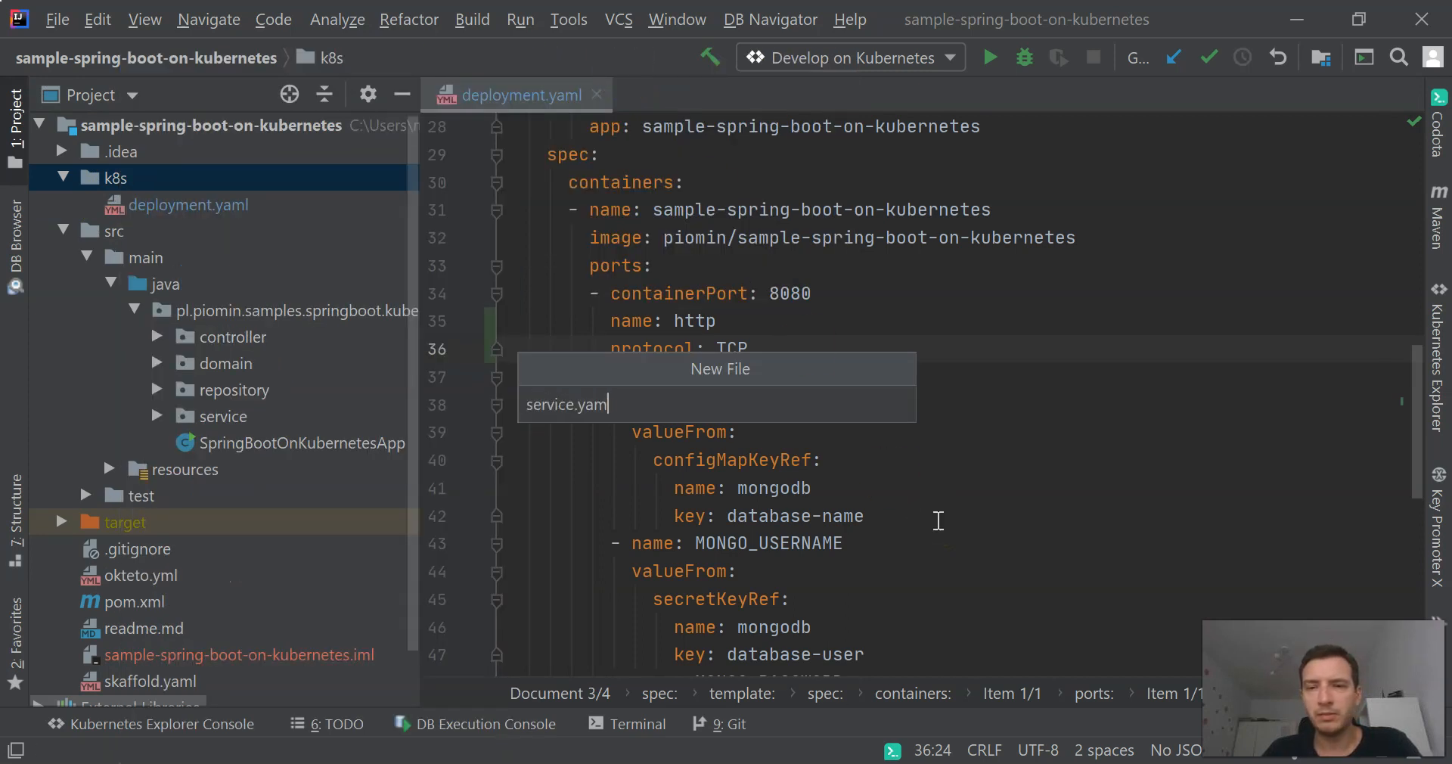
pyautogui.press('Enter')
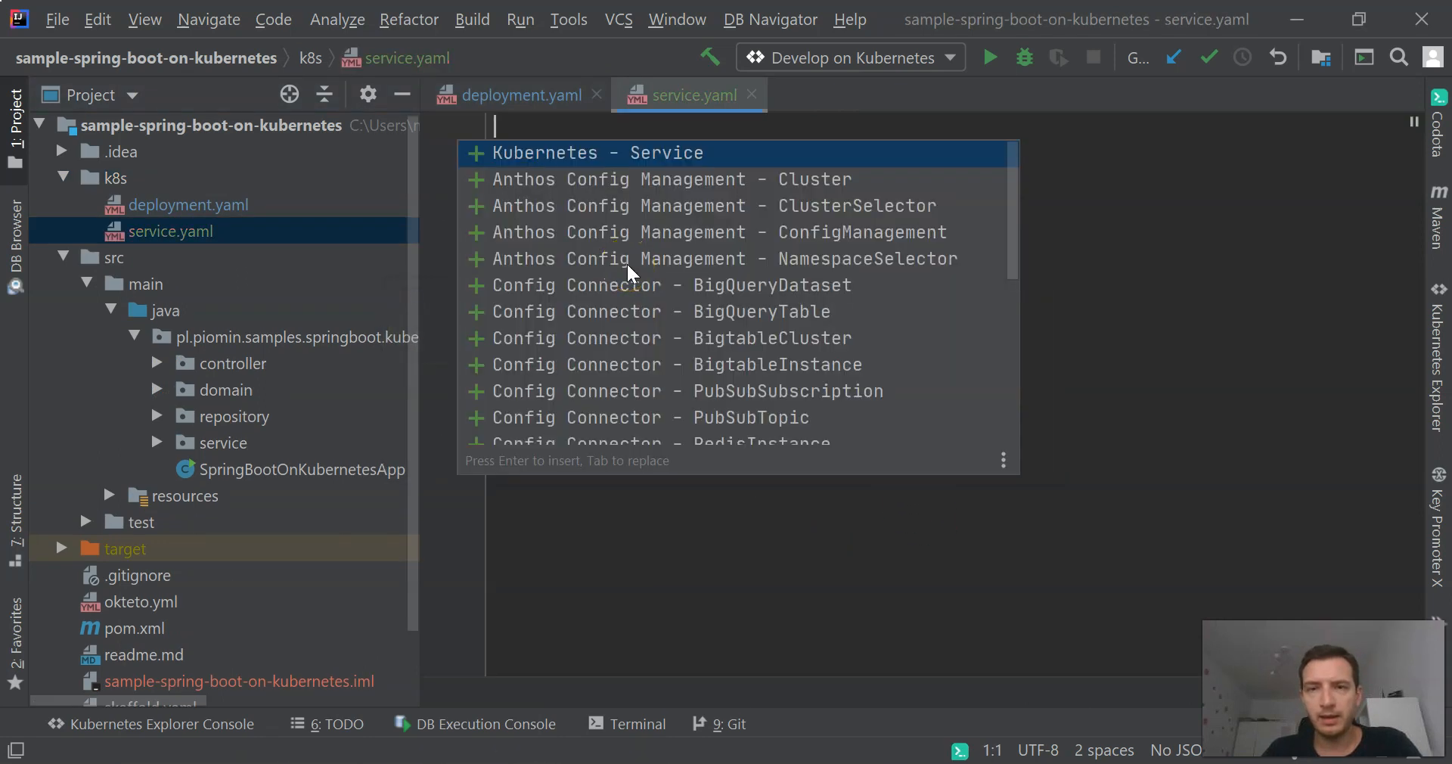
# - Rename appname to test, replace ClusterIP with NodePort, and open skaffold.yaml
pyautogui.scroll(-3)
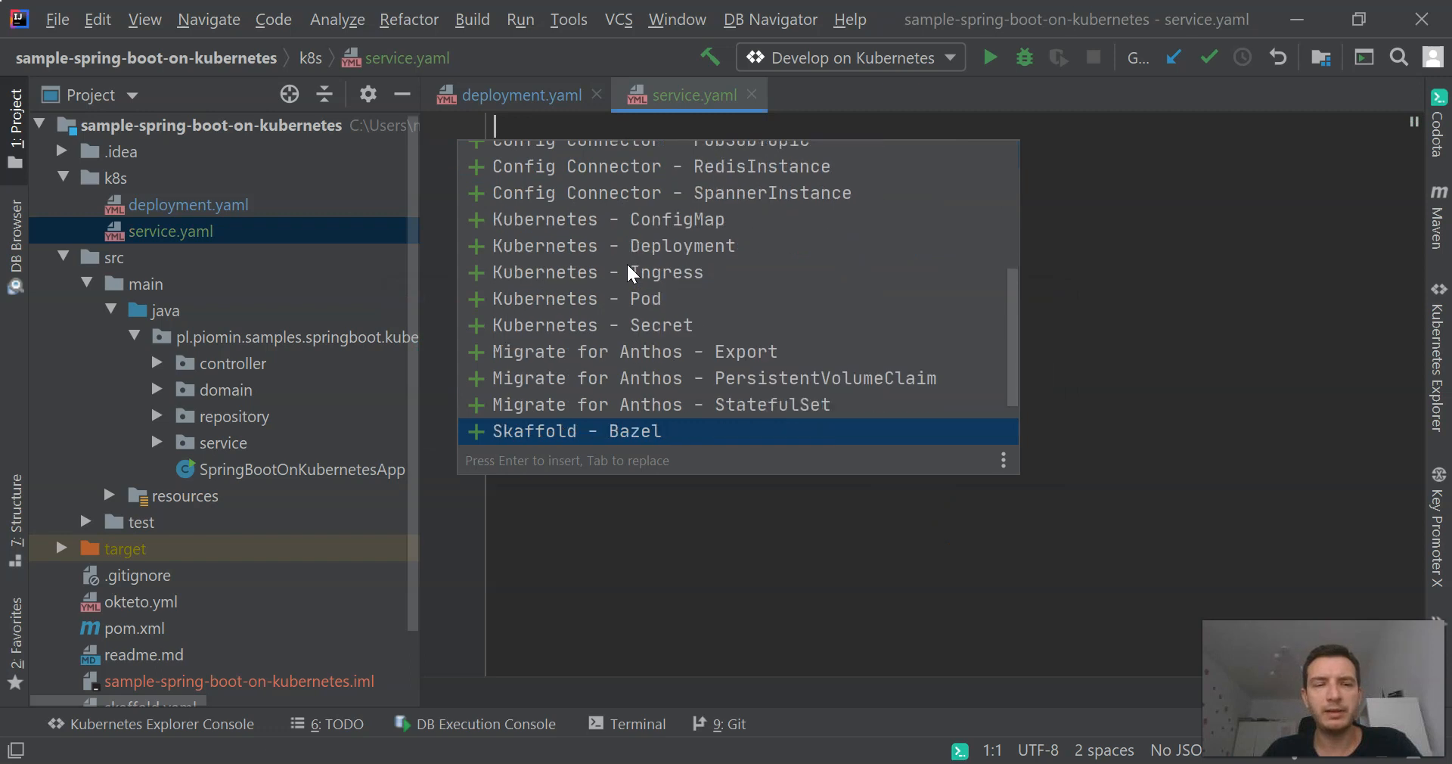
pyautogui.scroll(3)
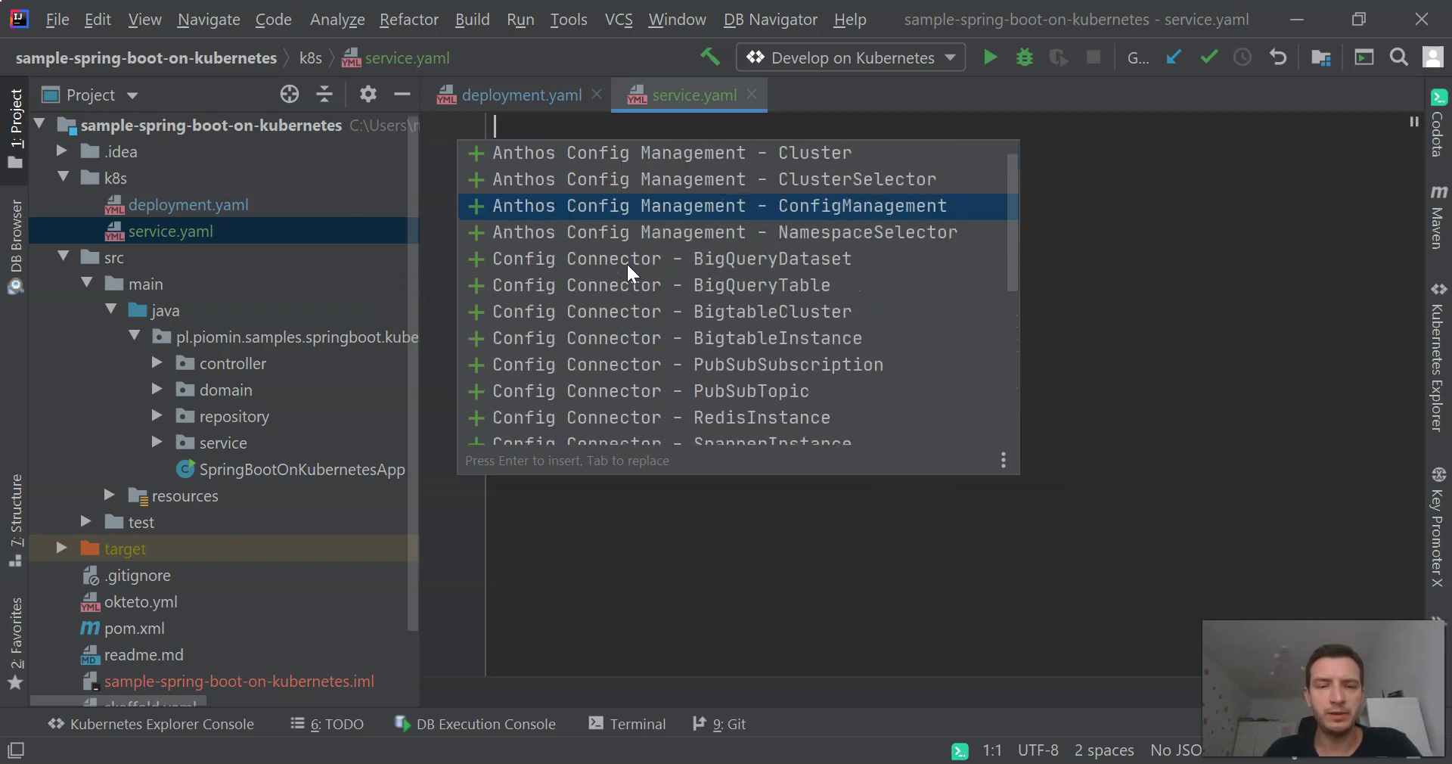
pyautogui.press('Escape')
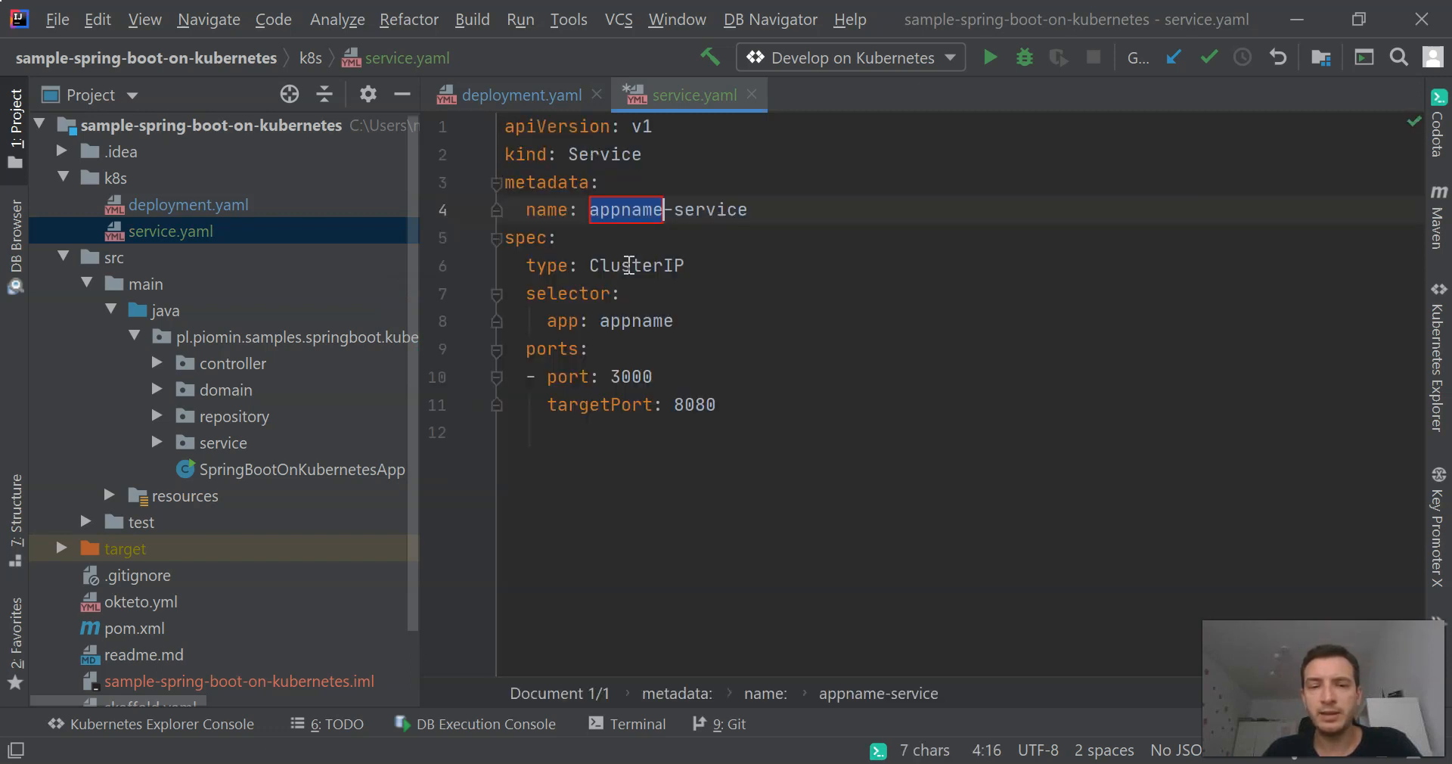
pyautogui.write('test')
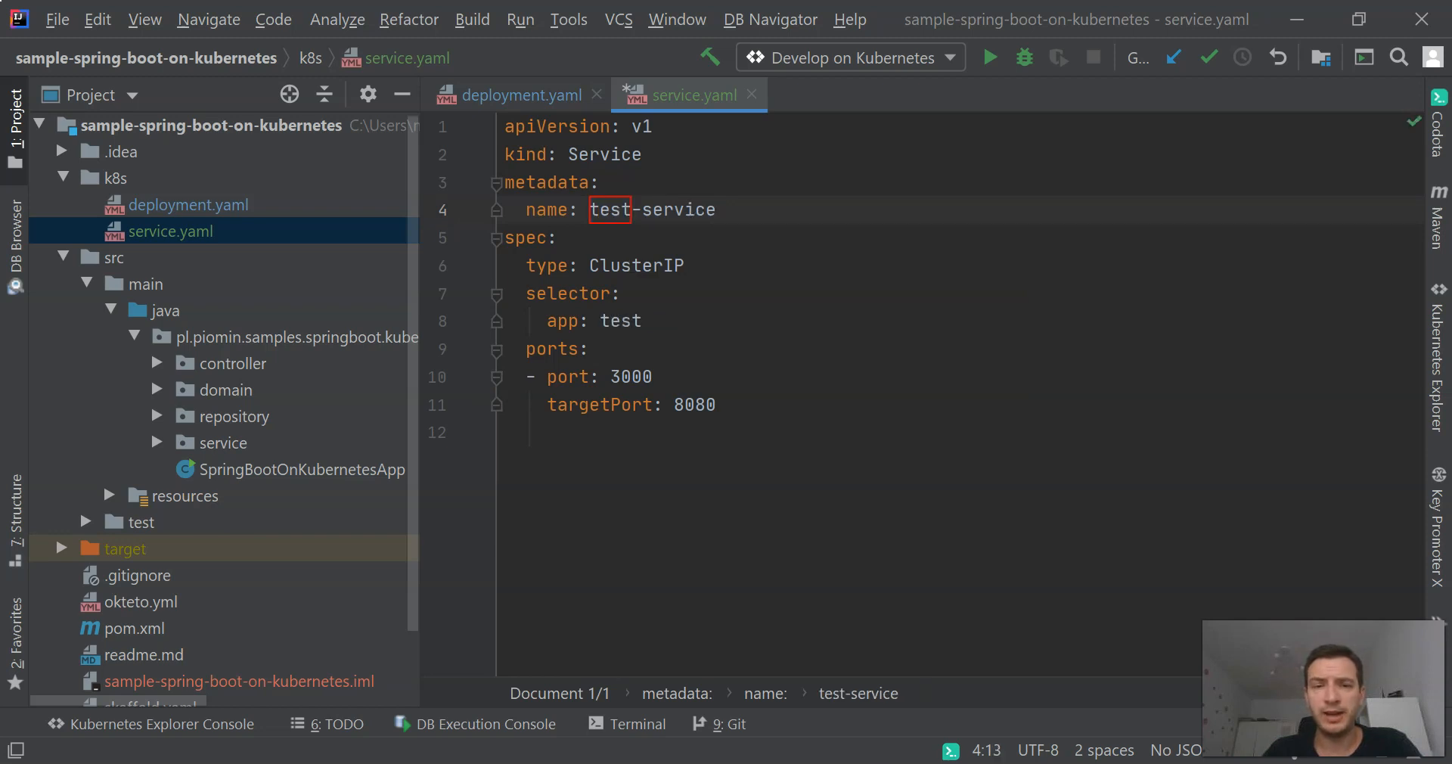
pyautogui.doubleClick(635, 265)
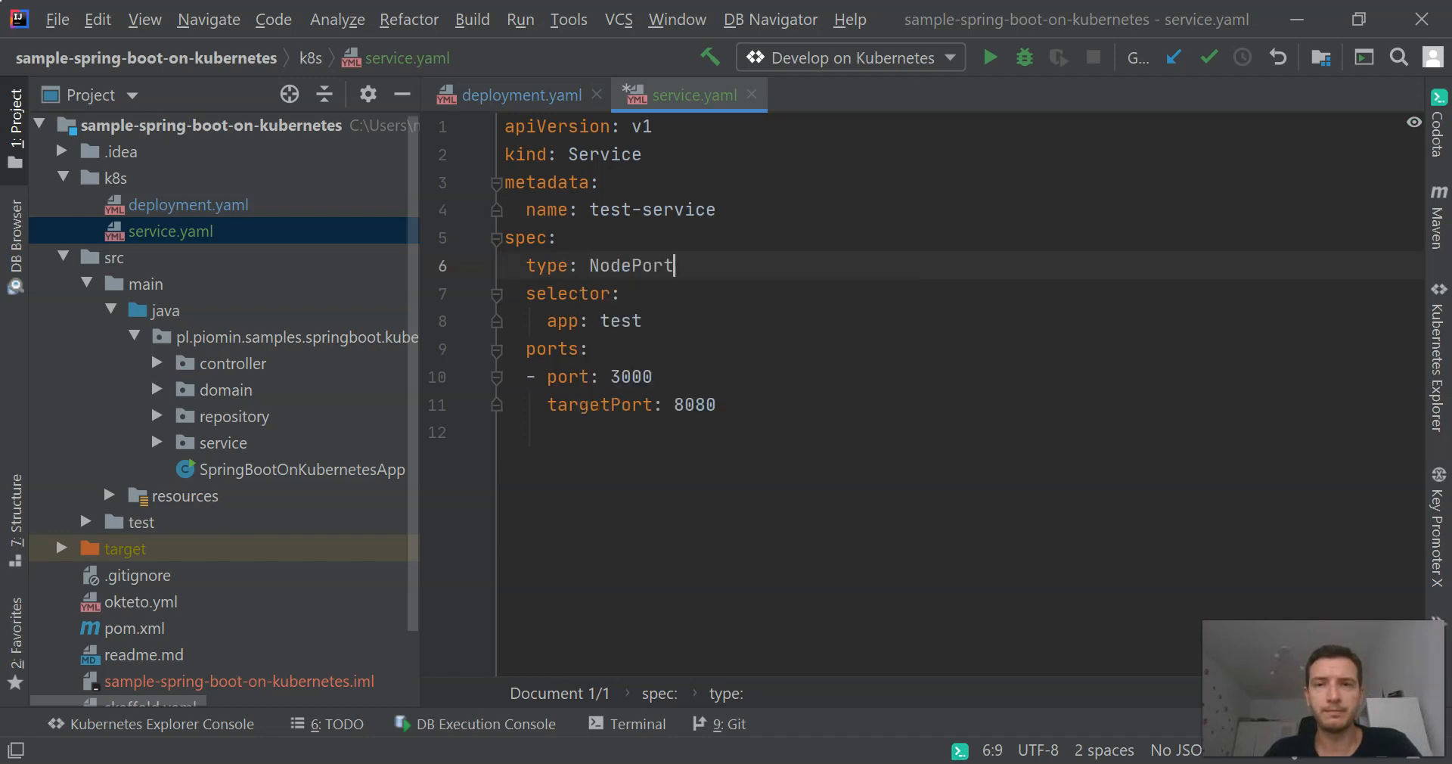
pyautogui.click(651, 376)
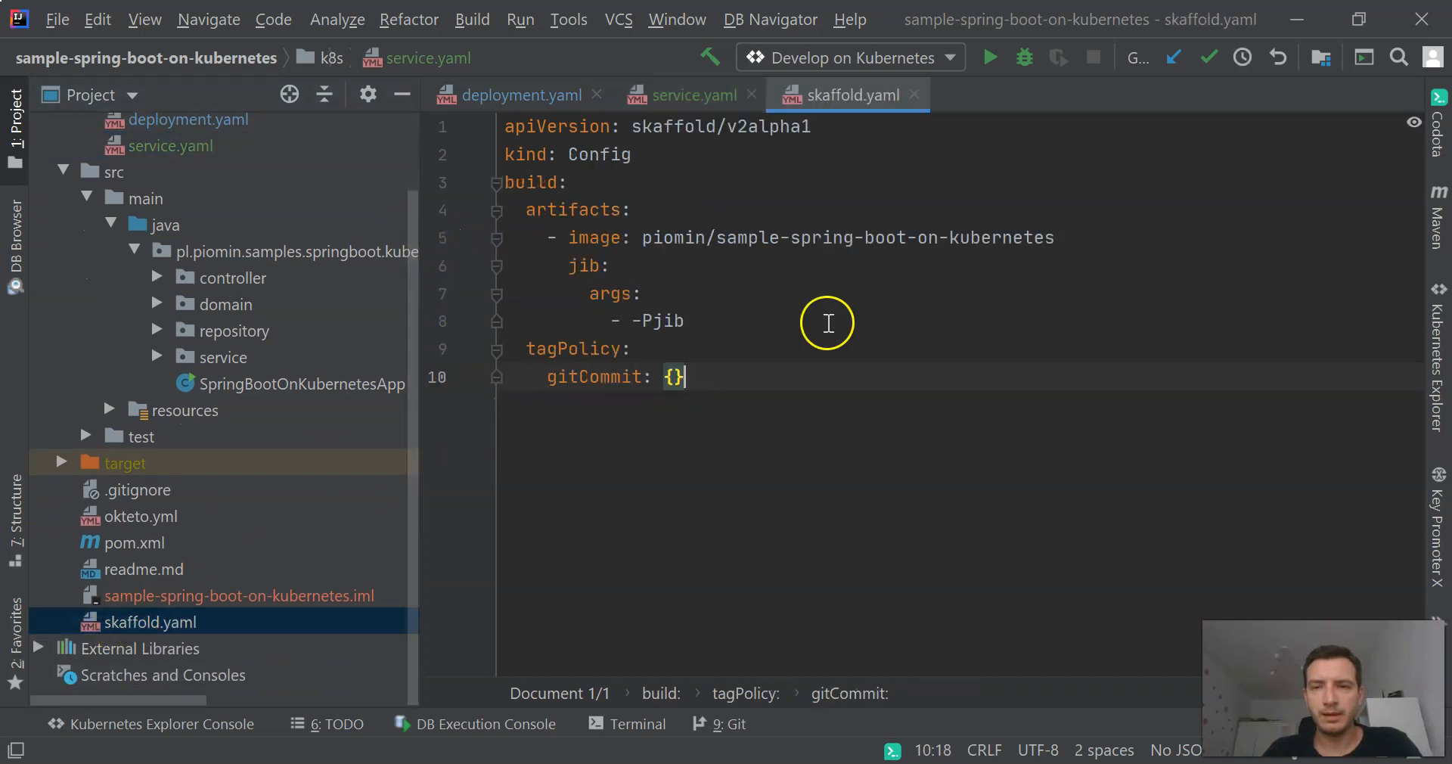
# - Return to the service.yaml tab and show the Kubernetes Explorer cluster list
pyautogui.press('enter')
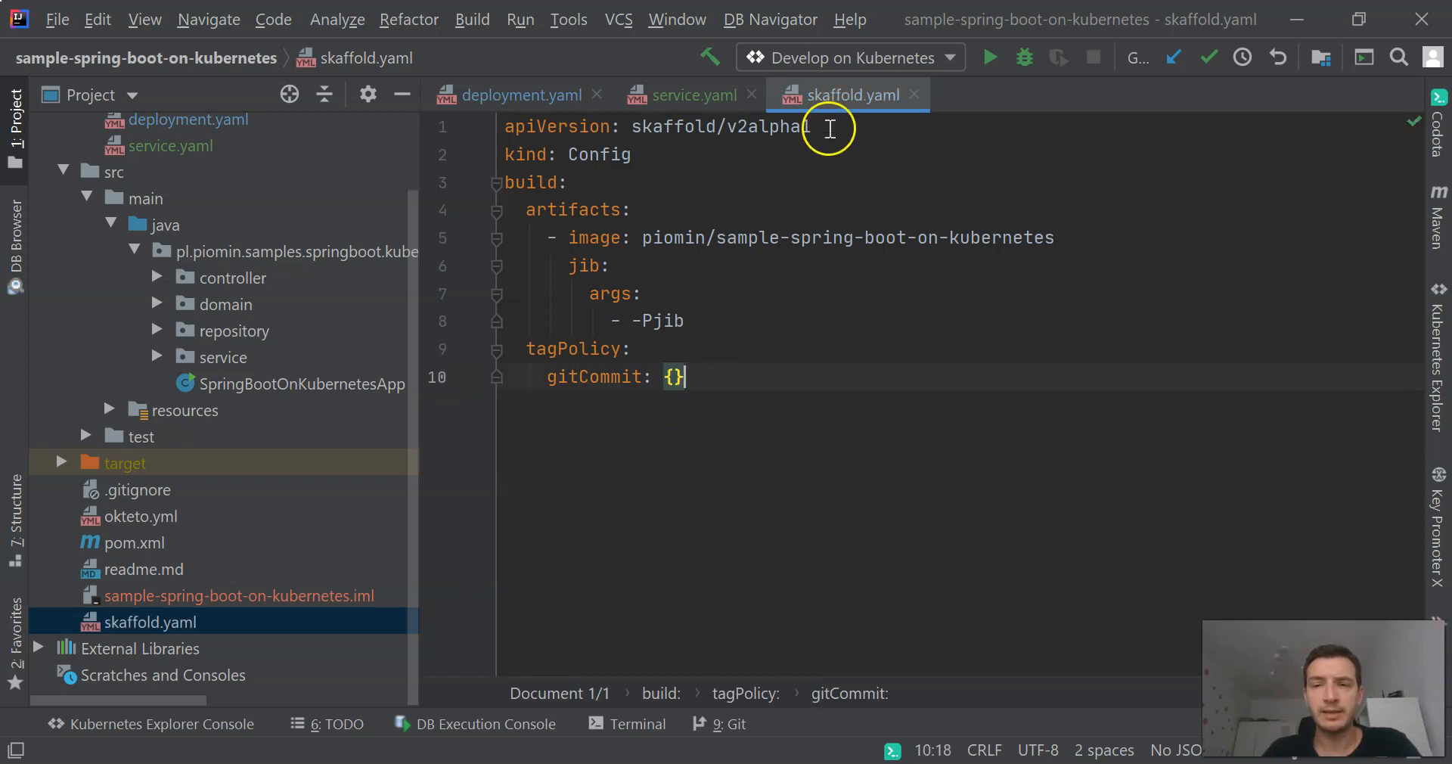
pyautogui.click(681, 95)
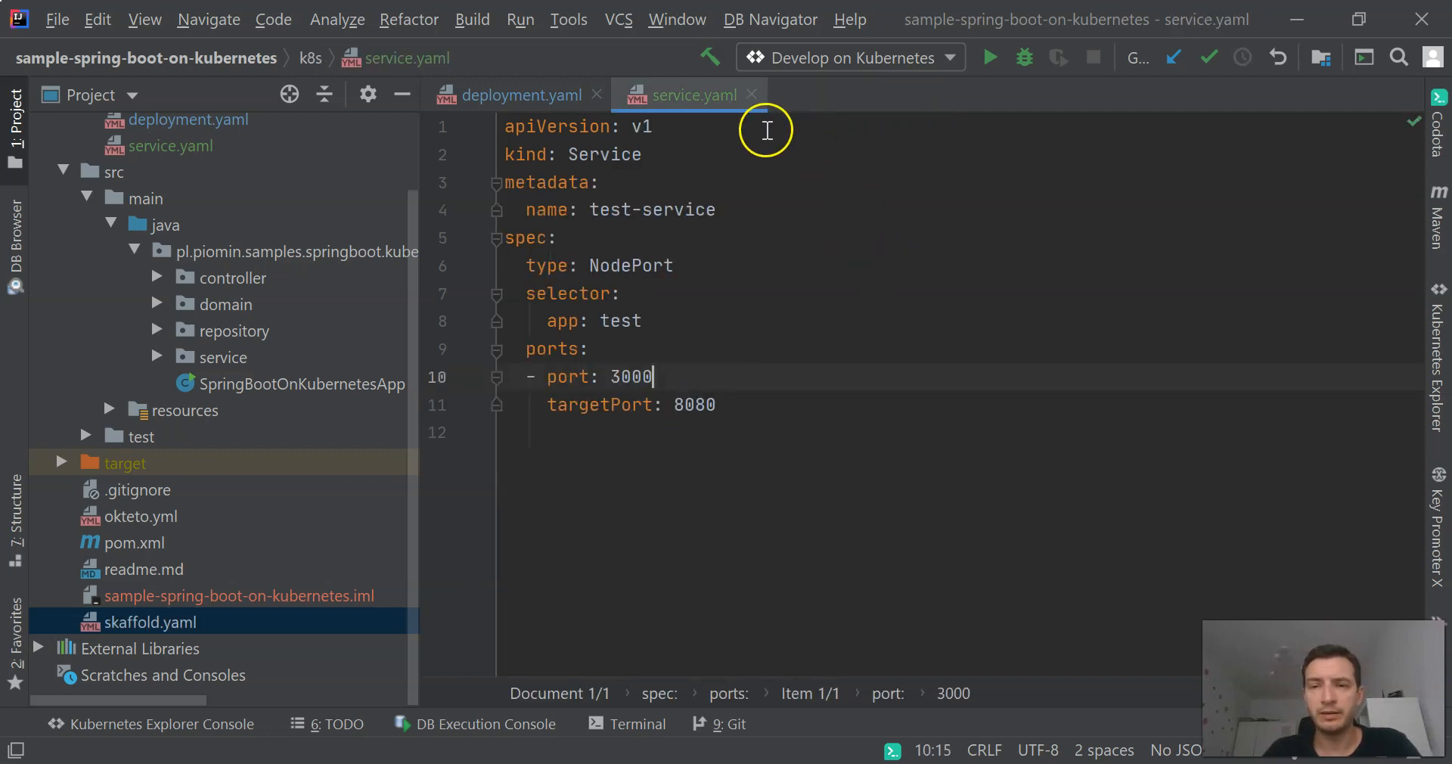
pyautogui.moveTo(1090, 343)
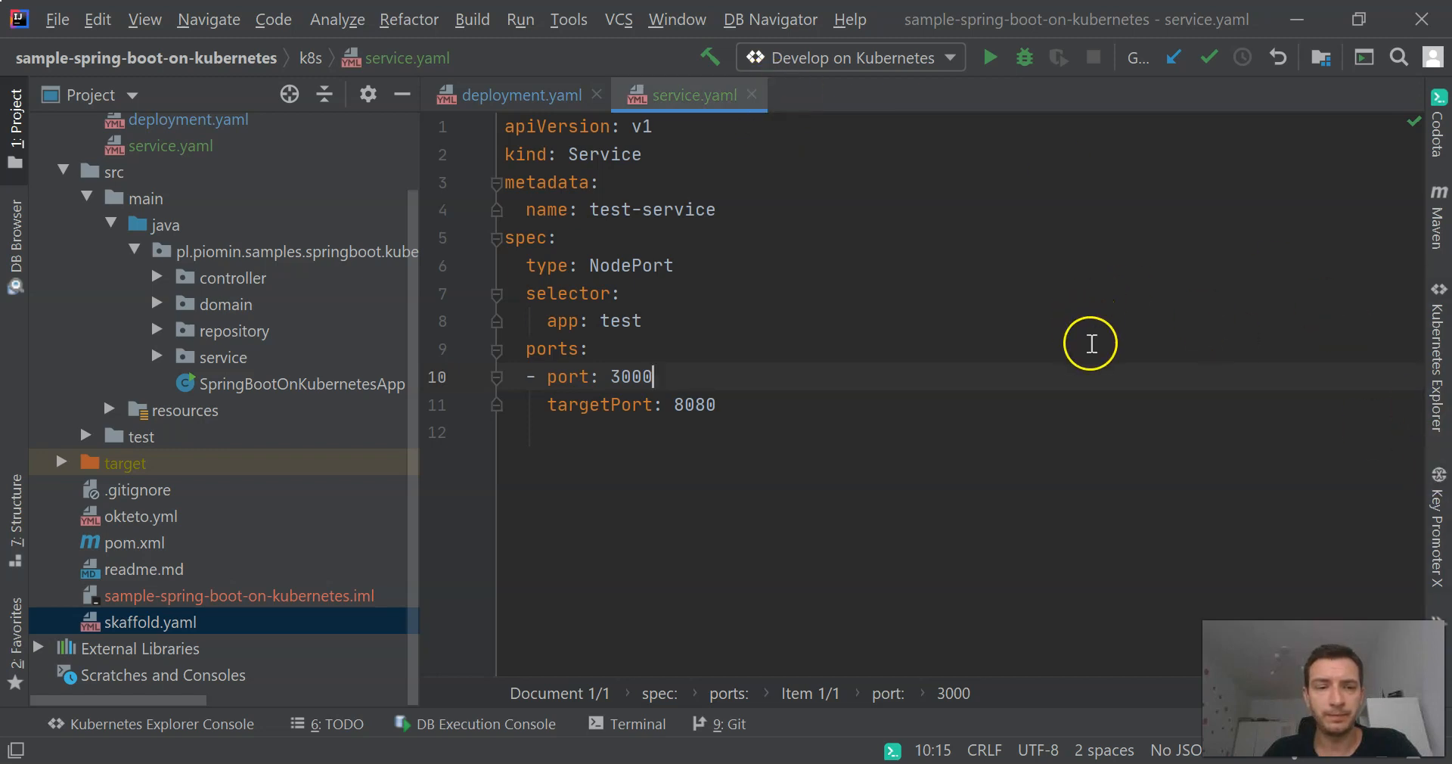
pyautogui.click(1438, 357)
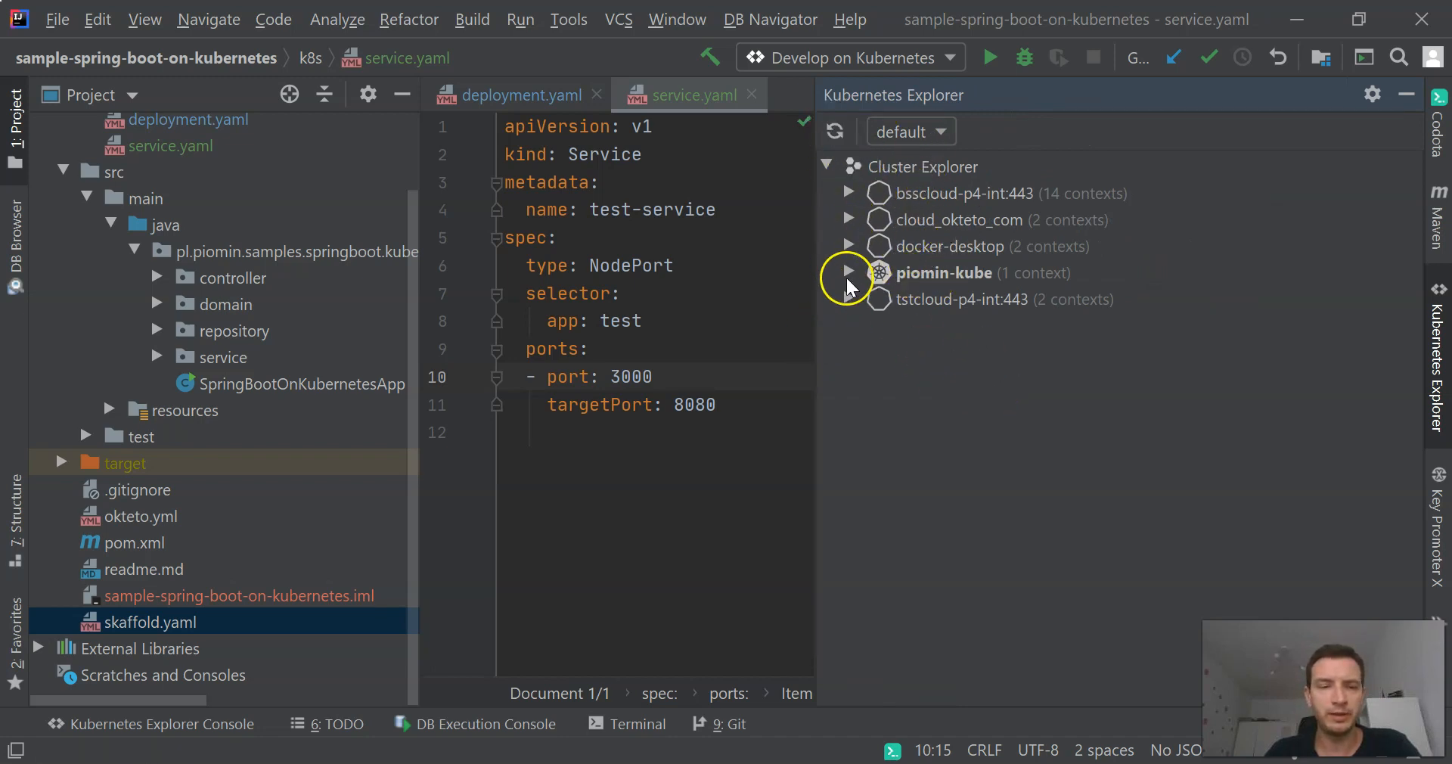
# - Browse piomin-kube's default pods, deployments and services, then open the kubectl terminal
pyautogui.click(847, 272)
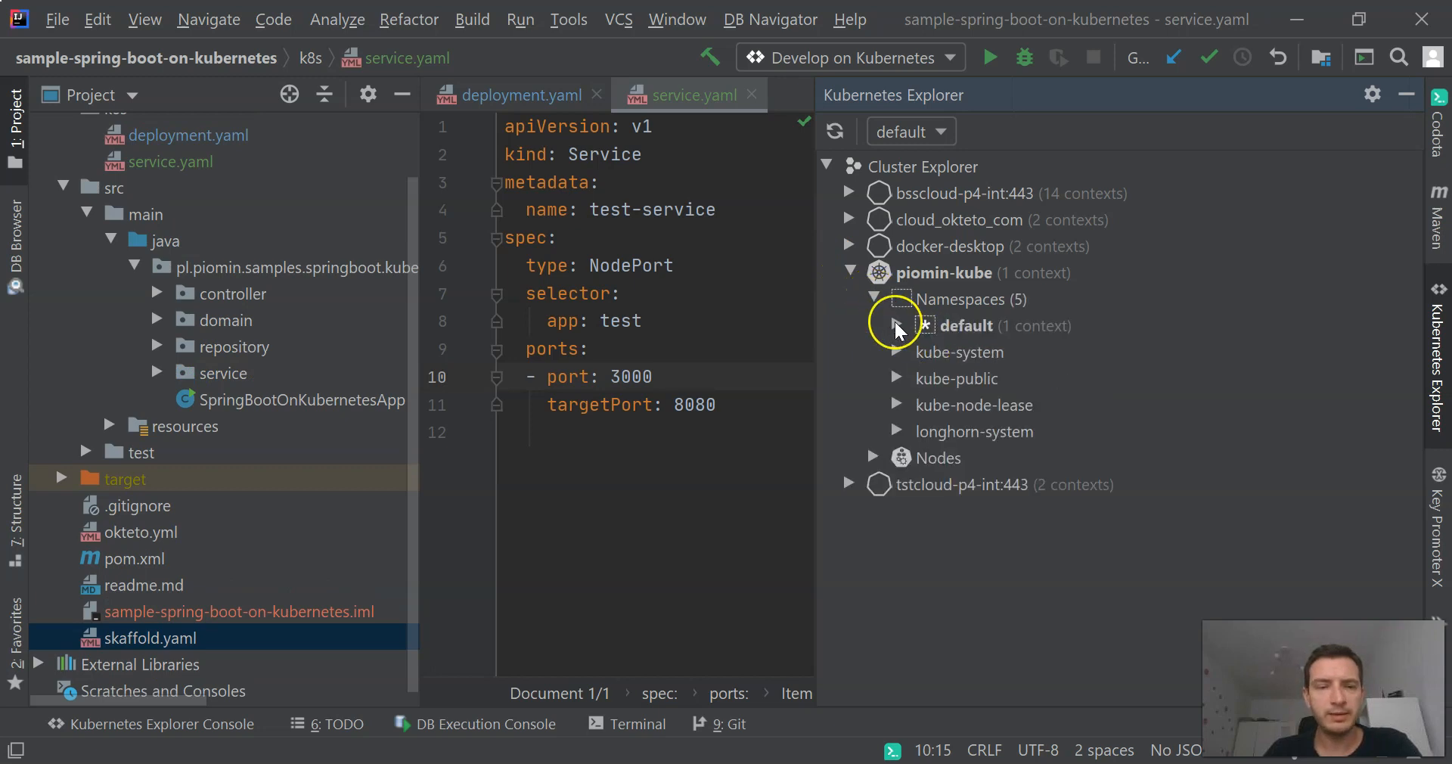
pyautogui.click(896, 325)
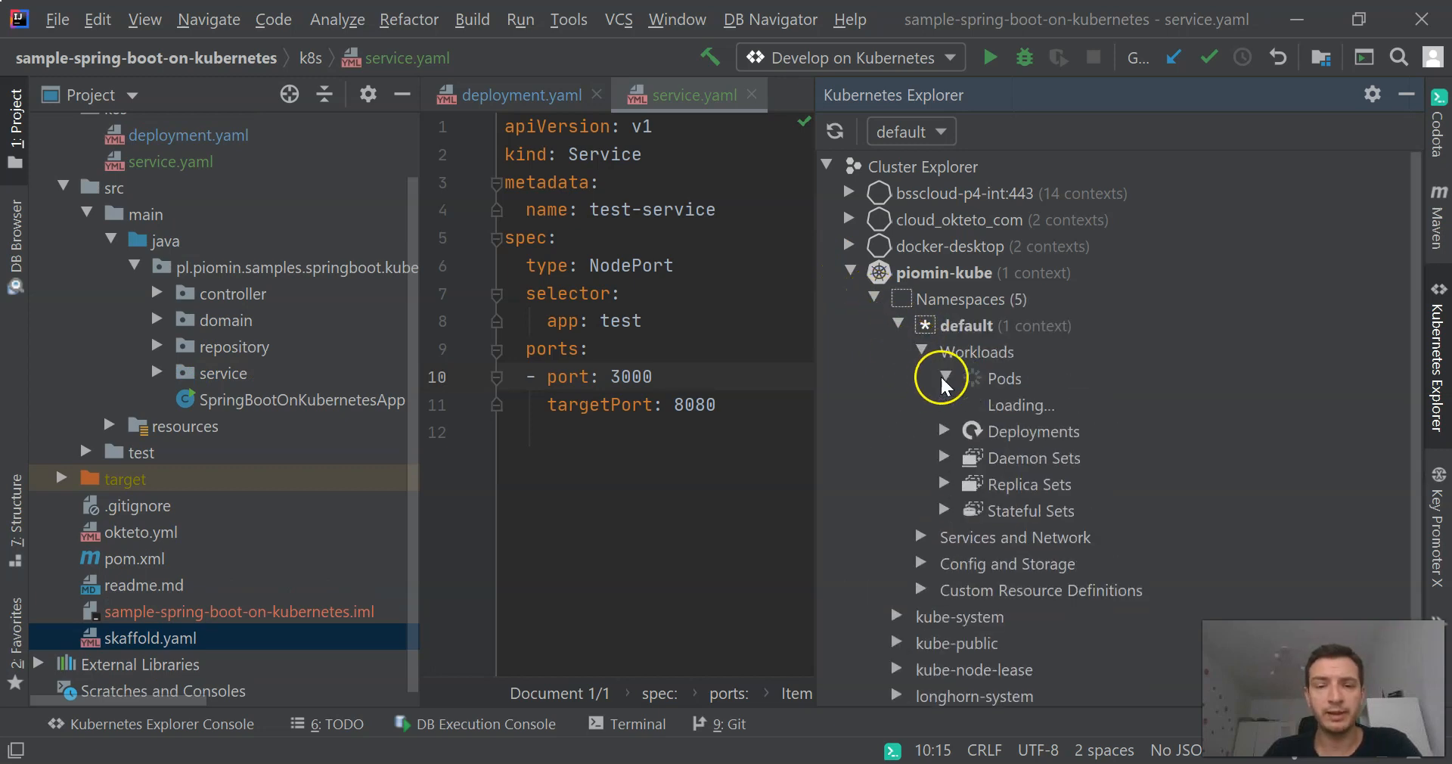
pyautogui.click(944, 377)
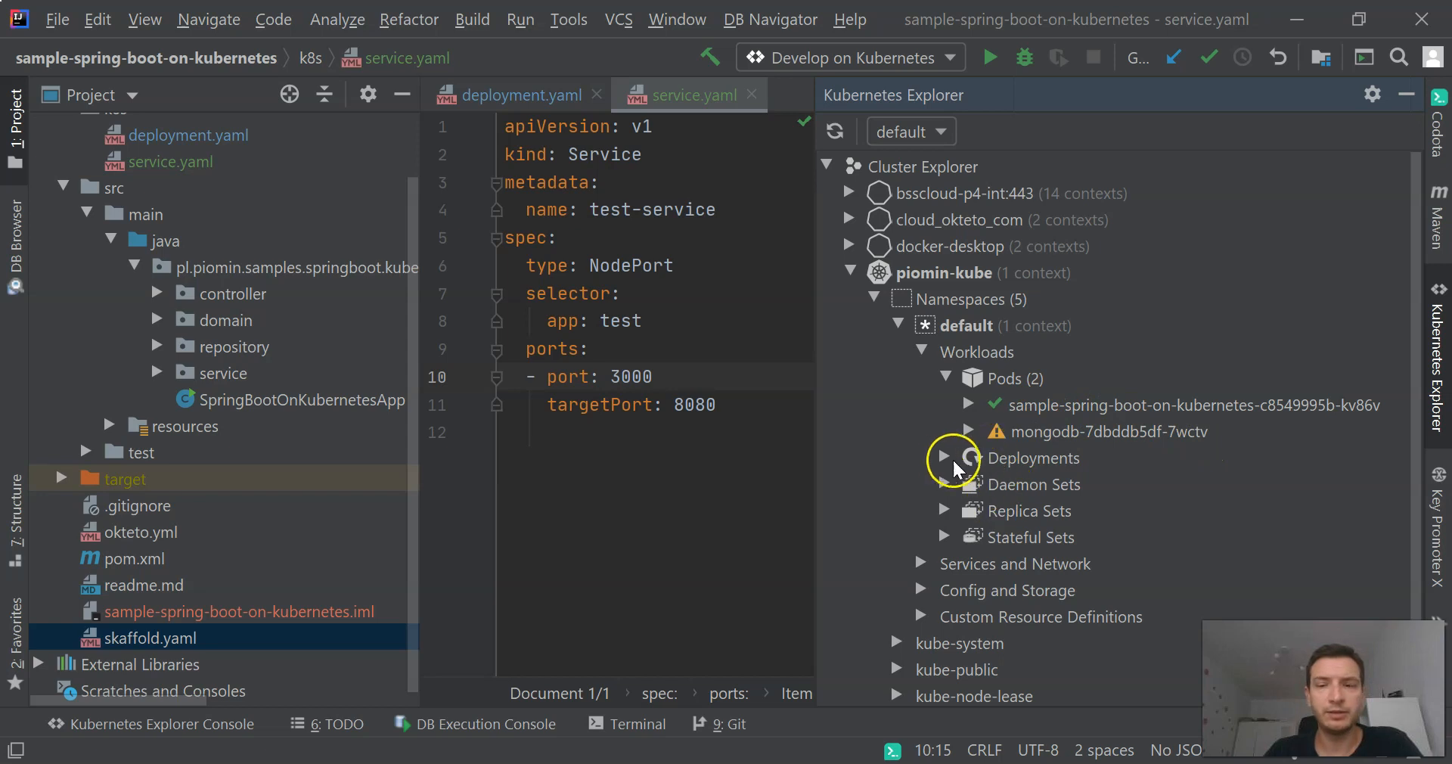
pyautogui.click(943, 457)
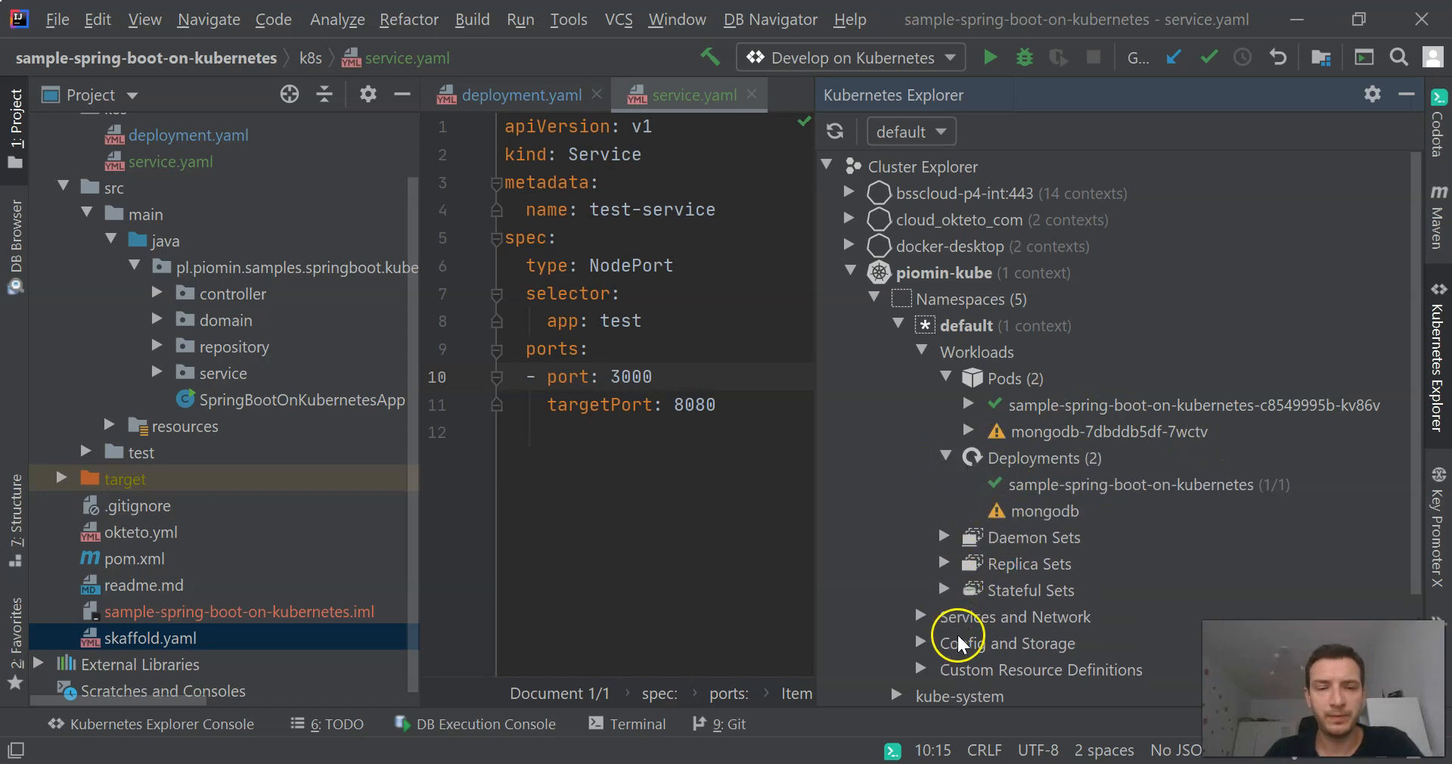
pyautogui.click(921, 615)
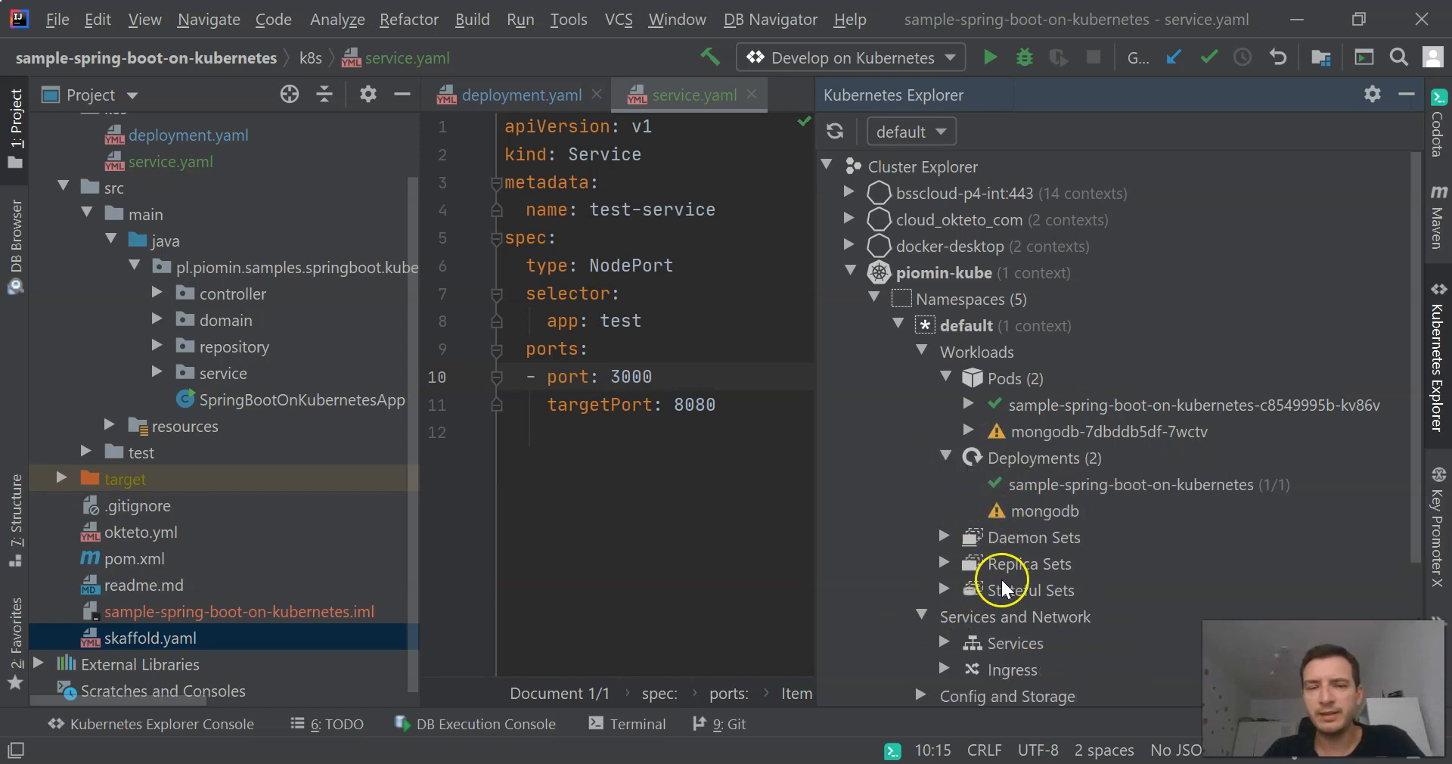
pyautogui.click(943, 642)
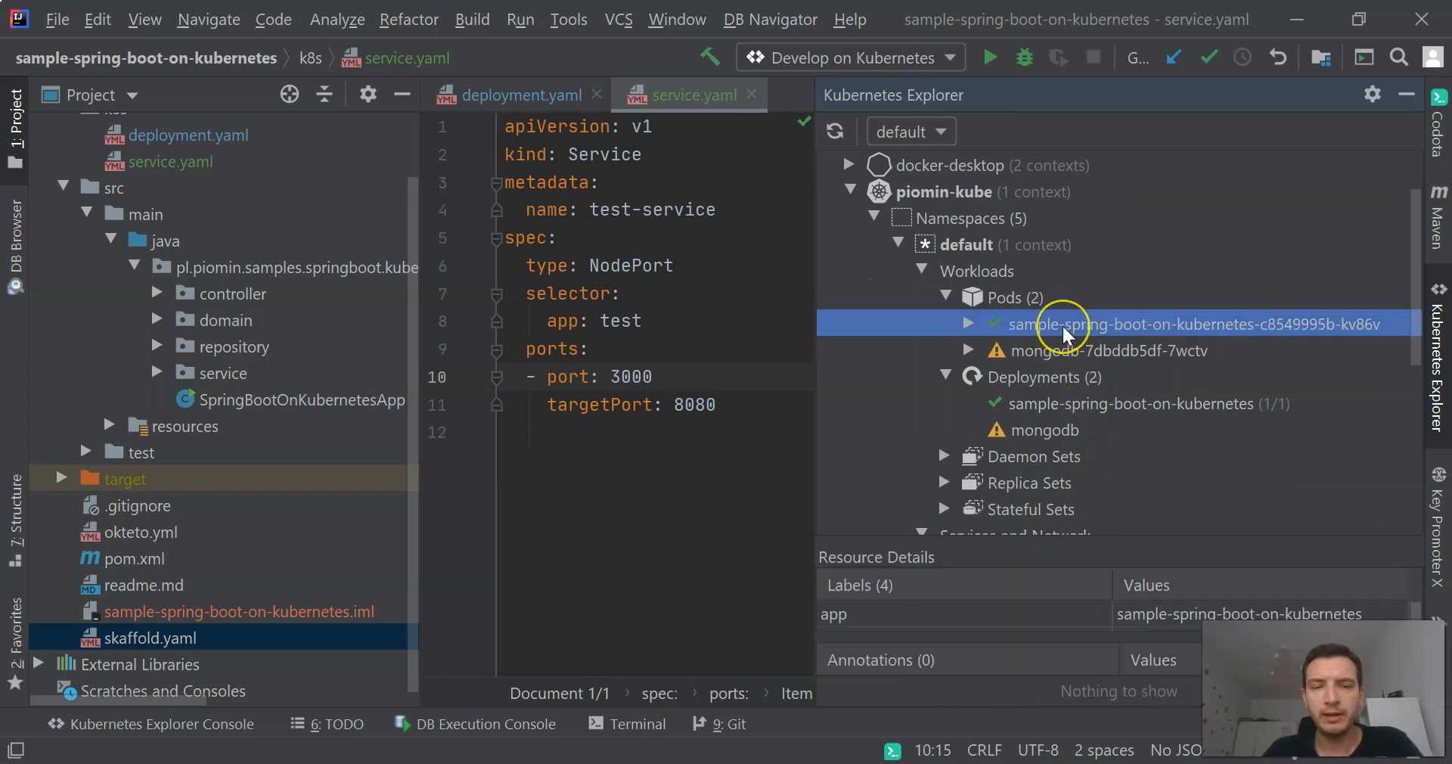
pyautogui.moveTo(1117, 403)
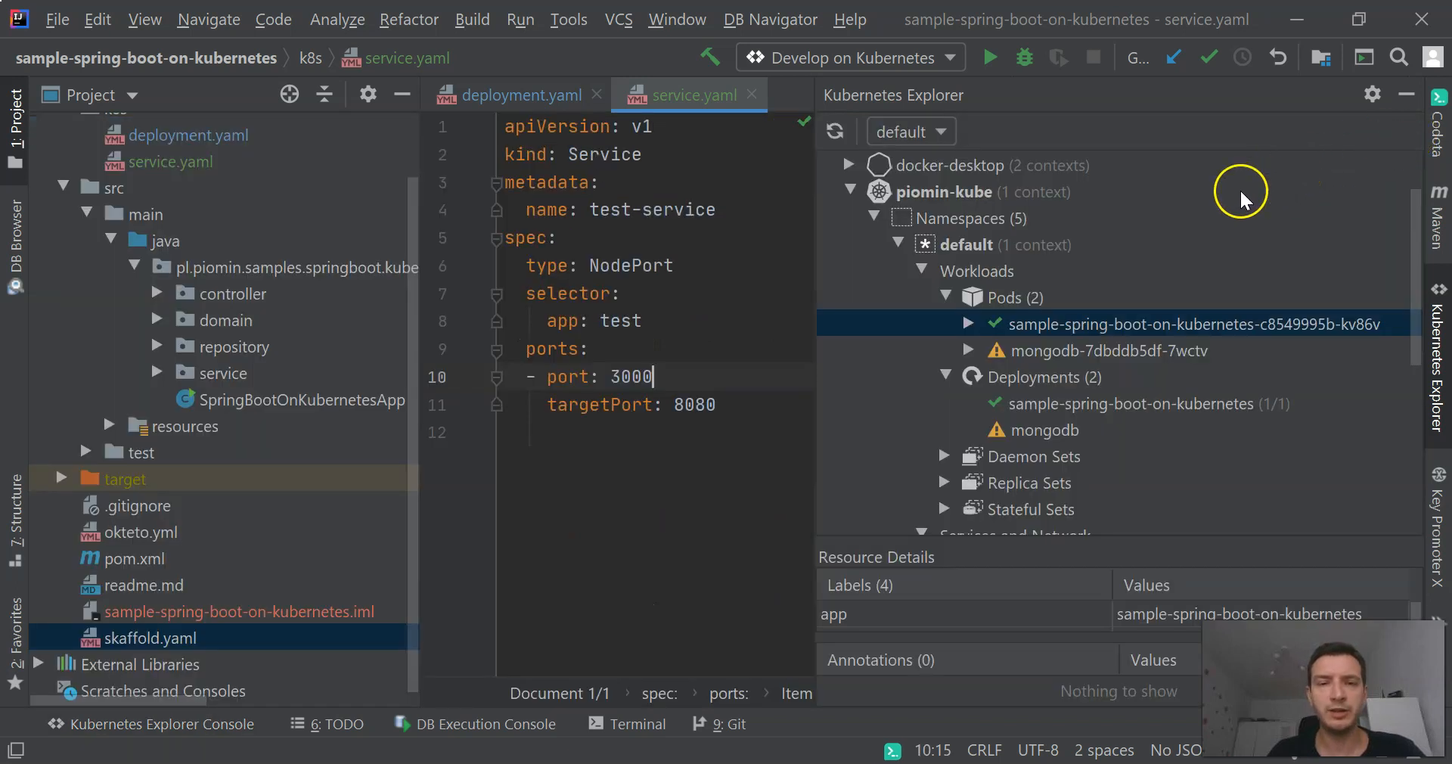
pyautogui.click(635, 723)
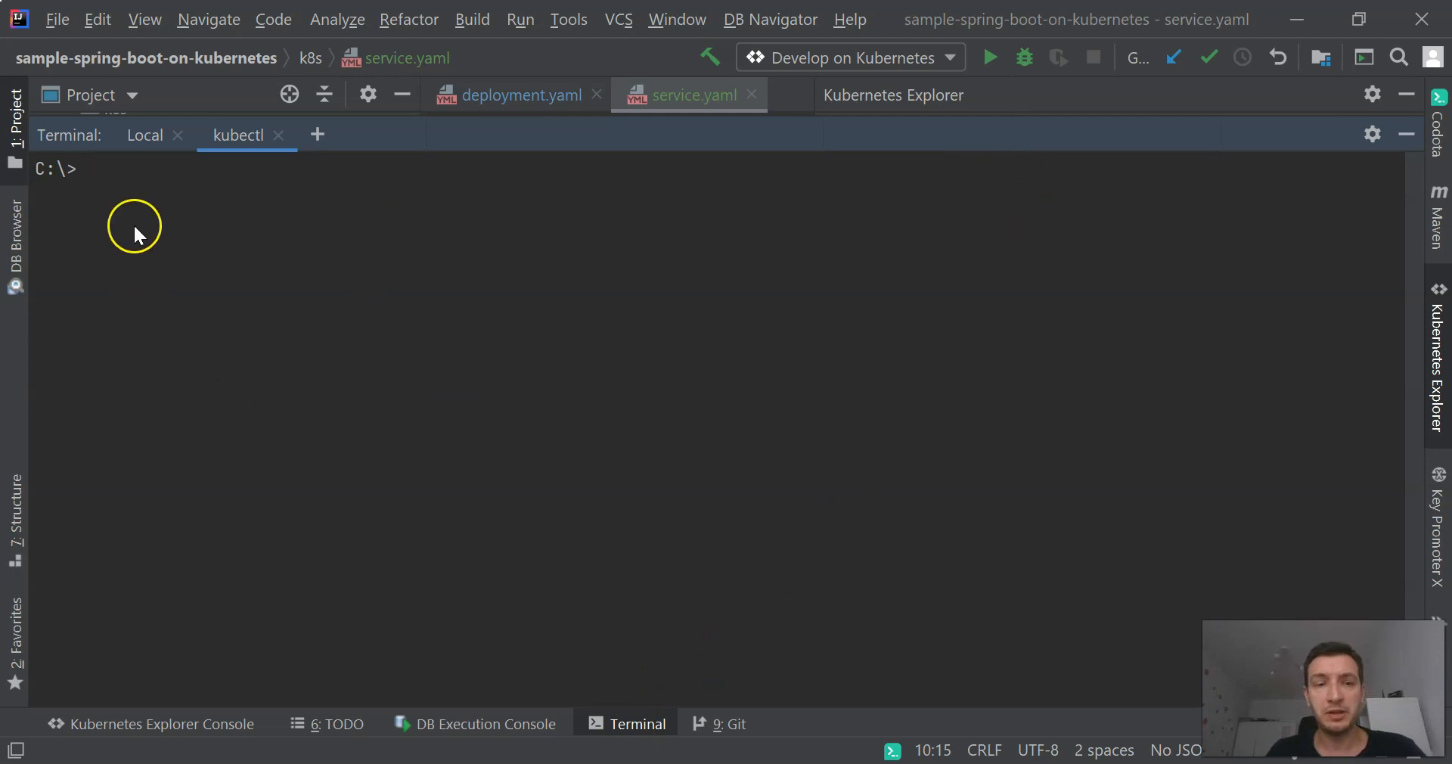
pyautogui.moveTo(145, 197)
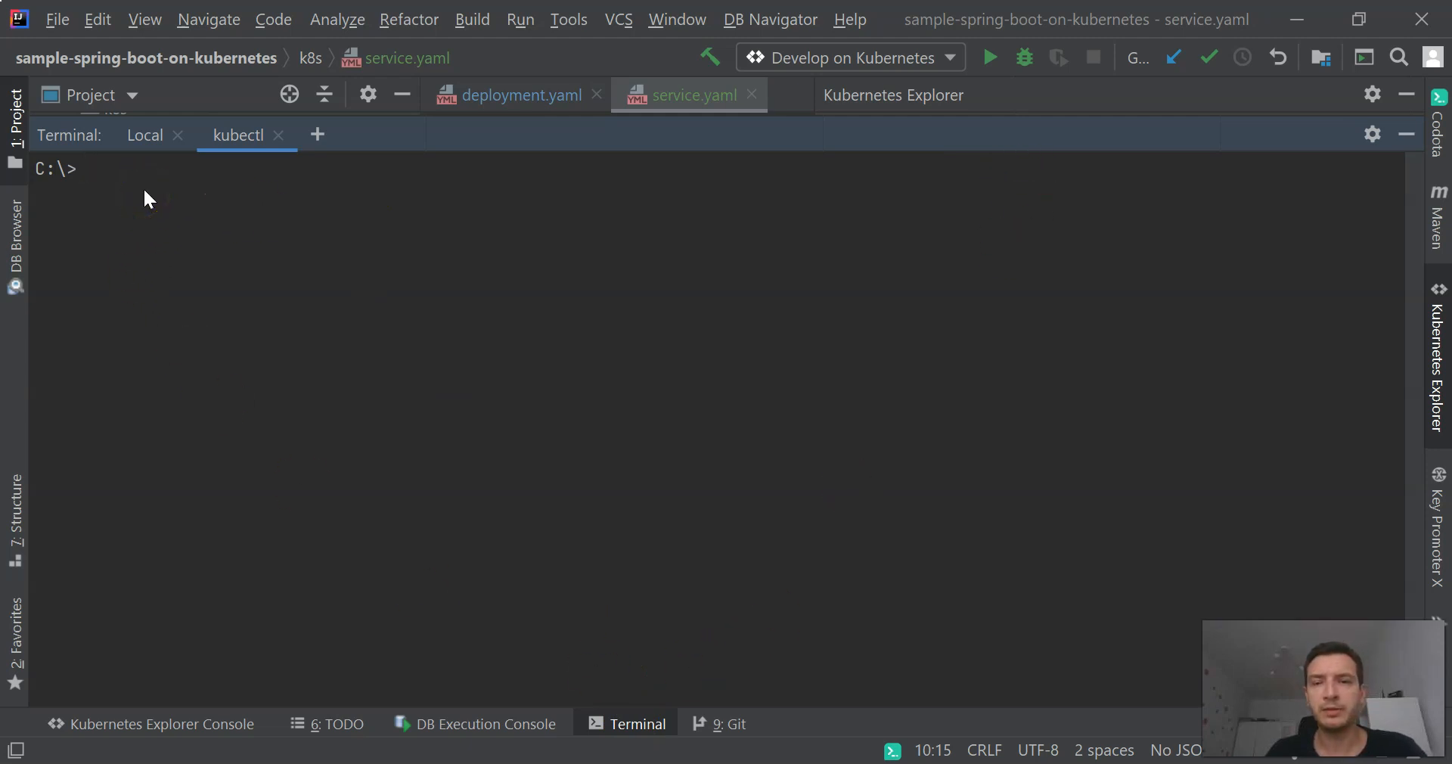
# - Run 'kubectl get pod', revealing the crash-looping mongodb pod, and start the next command
pyautogui.write('ku')
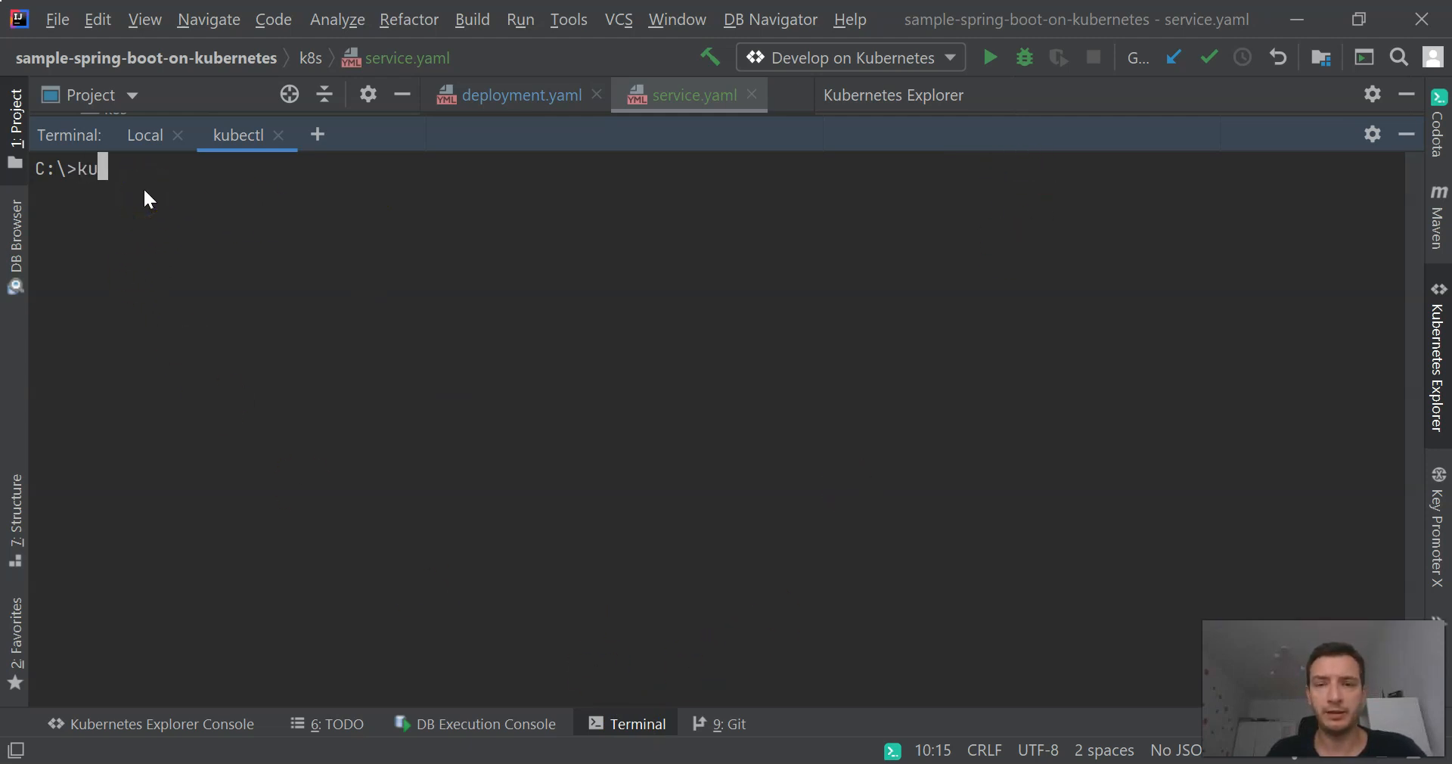
pyautogui.write('bectl get')
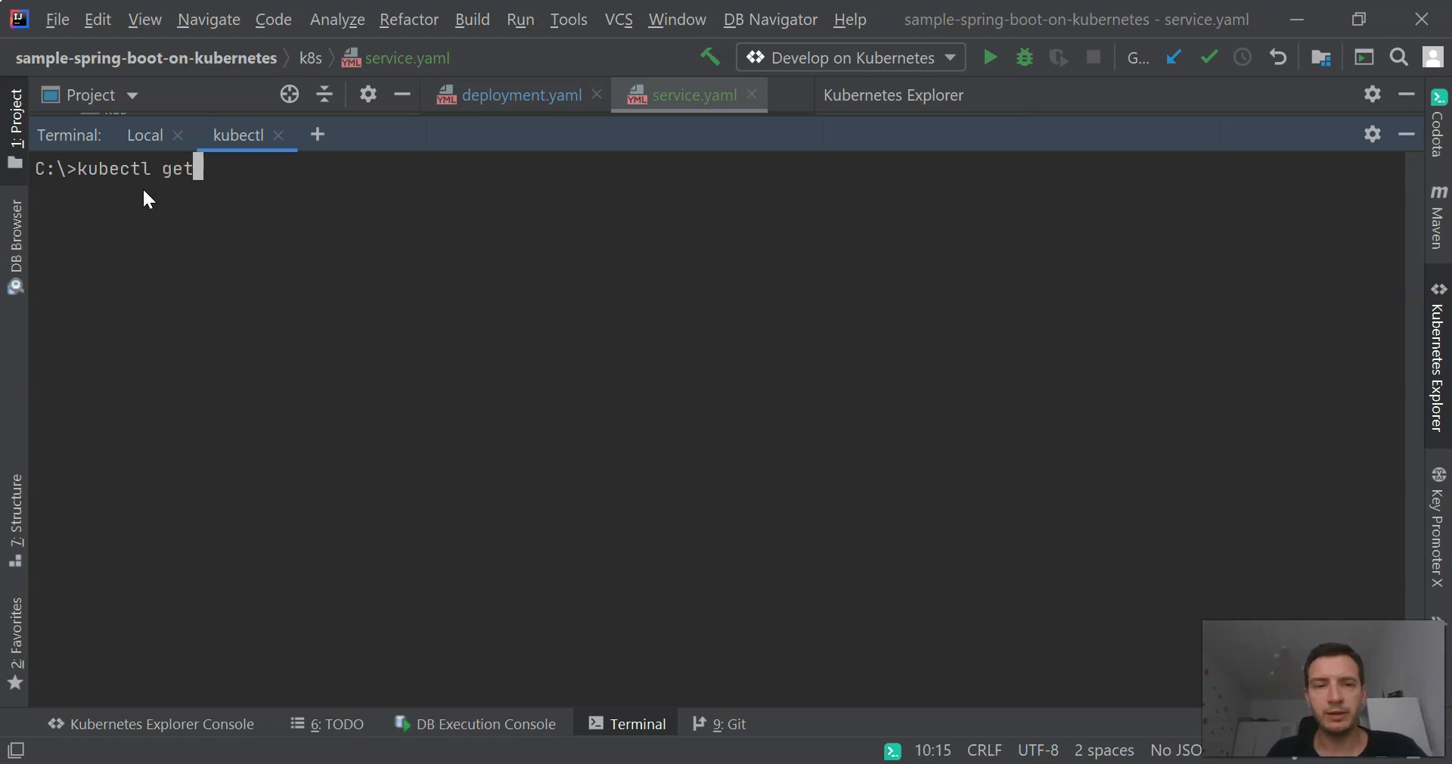
pyautogui.write('pod')
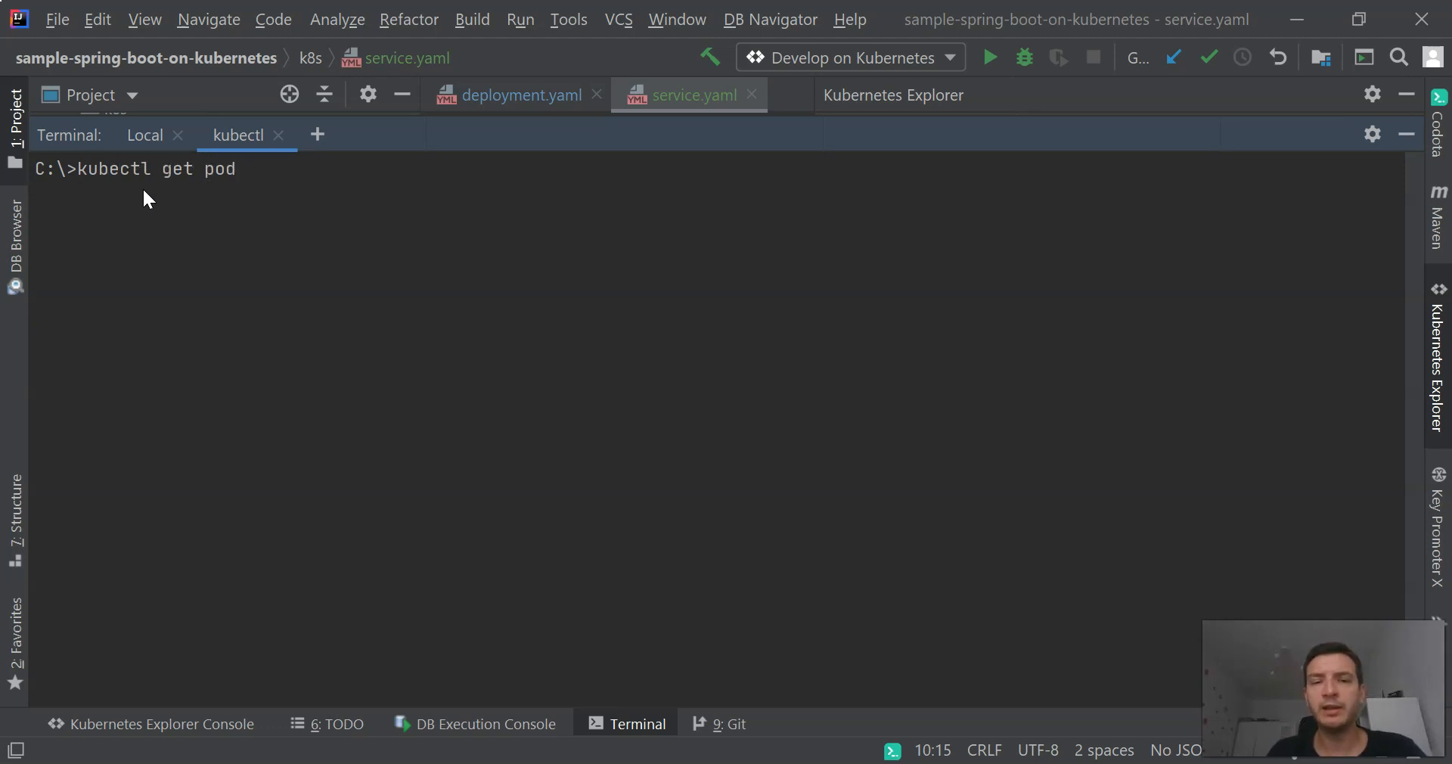
pyautogui.press('Return')
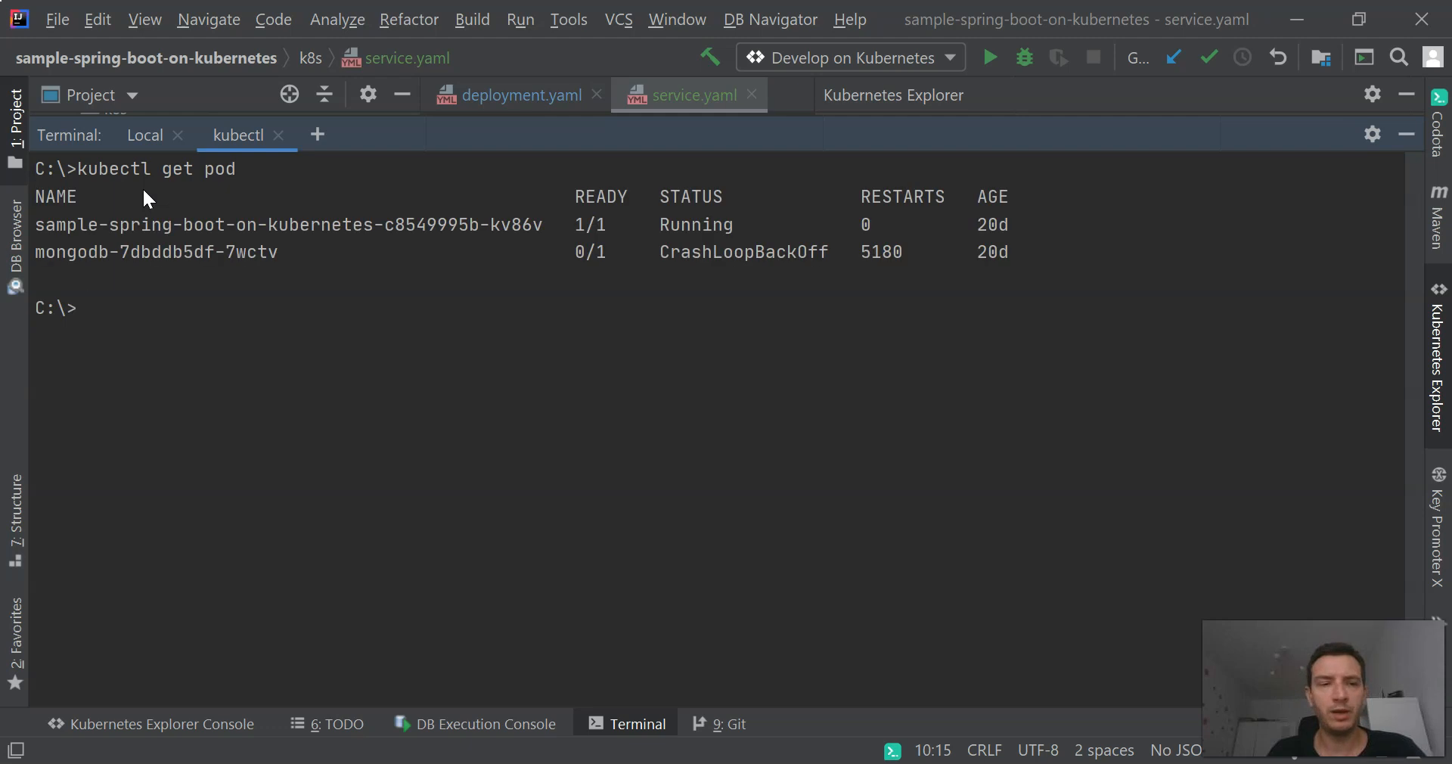
pyautogui.write('kubectl get svc')
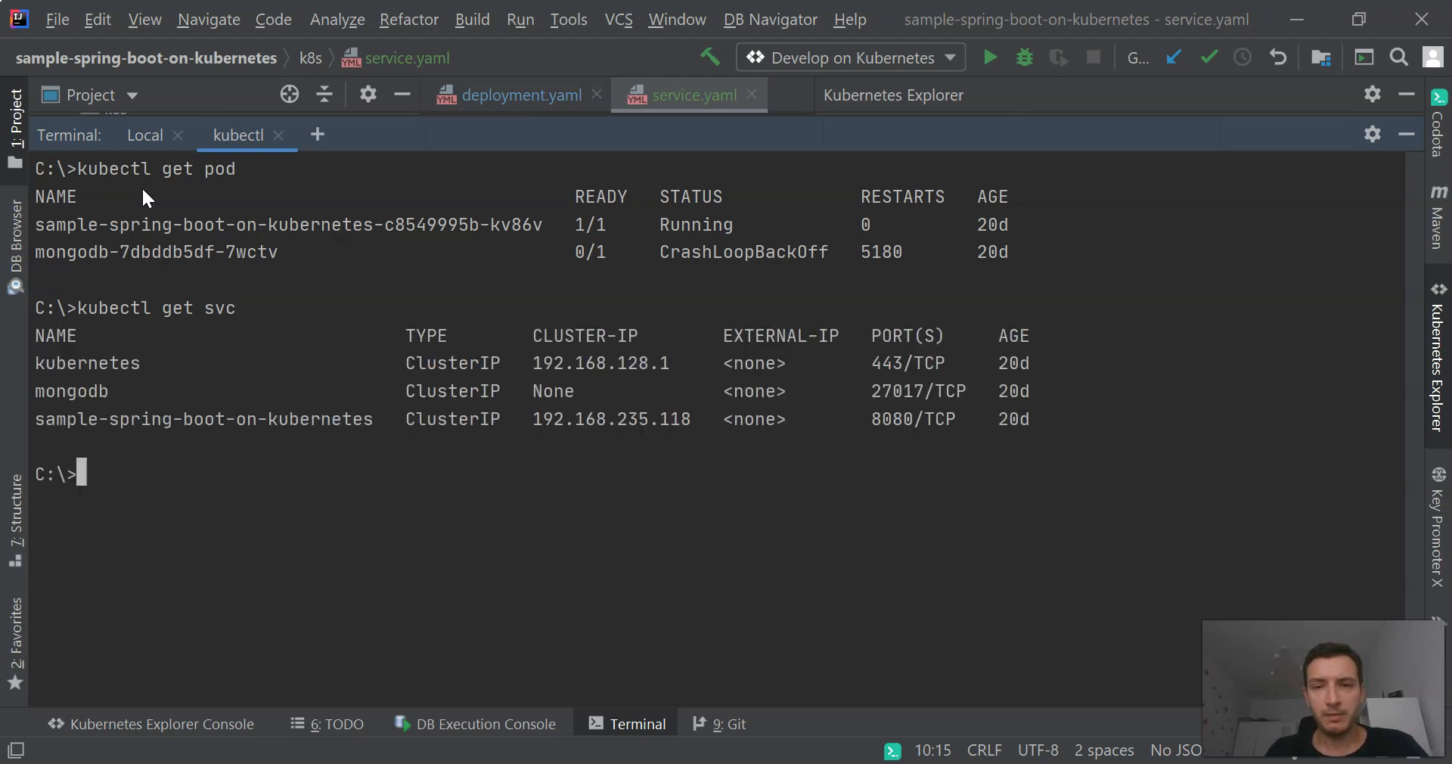
pyautogui.moveTo(318, 382)
pyautogui.write('kubectx ls')
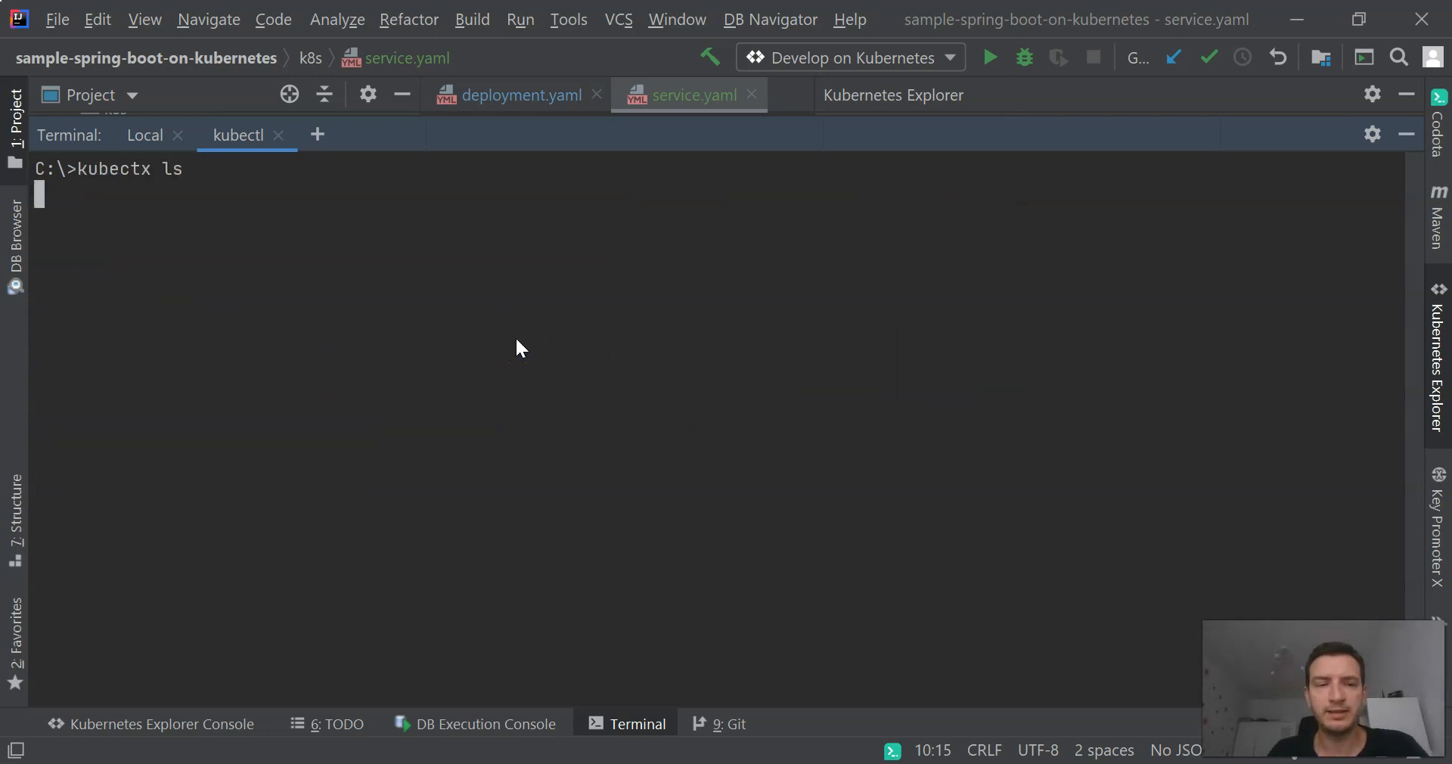
# - Switch the current Kubernetes context to docker-desktop with kubectx
pyautogui.press('Return')
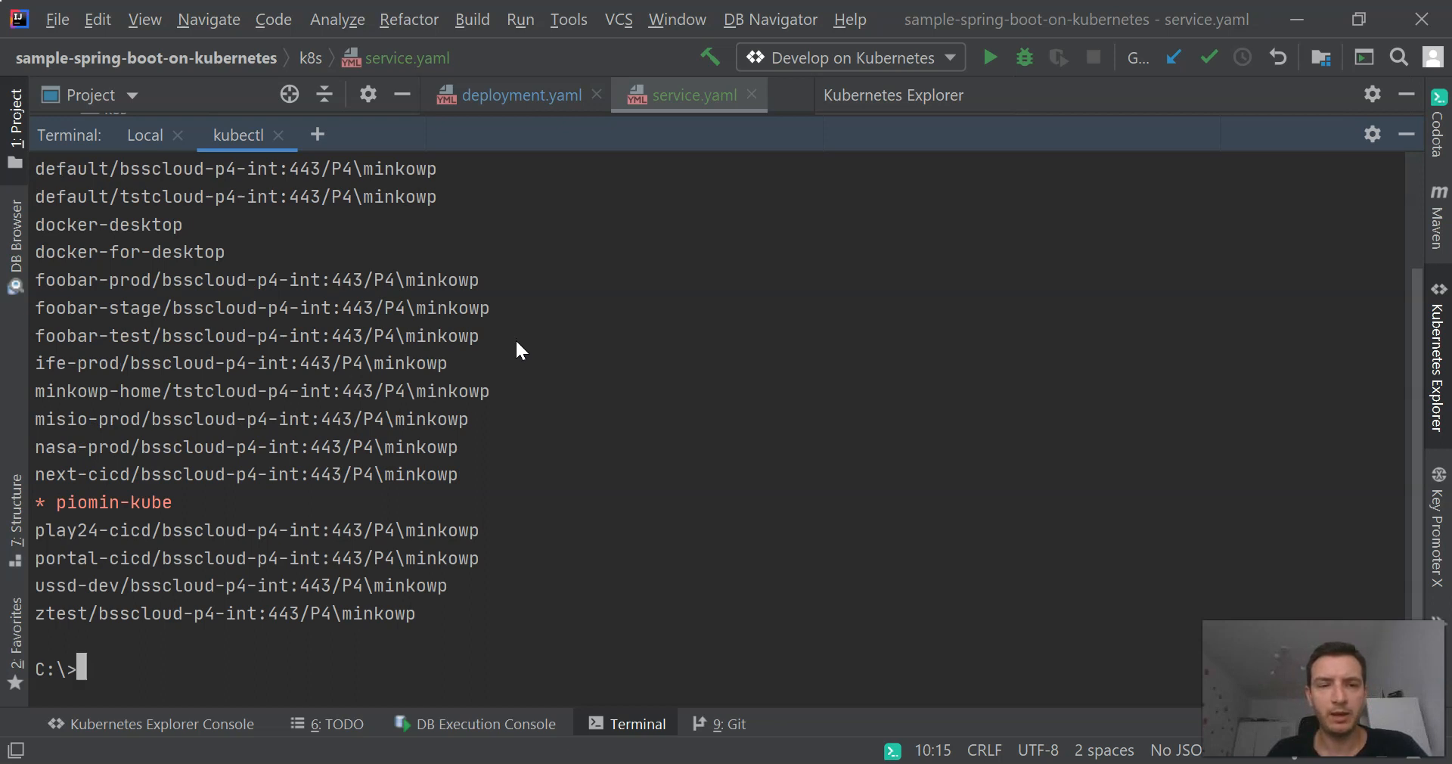
pyautogui.moveTo(244, 648)
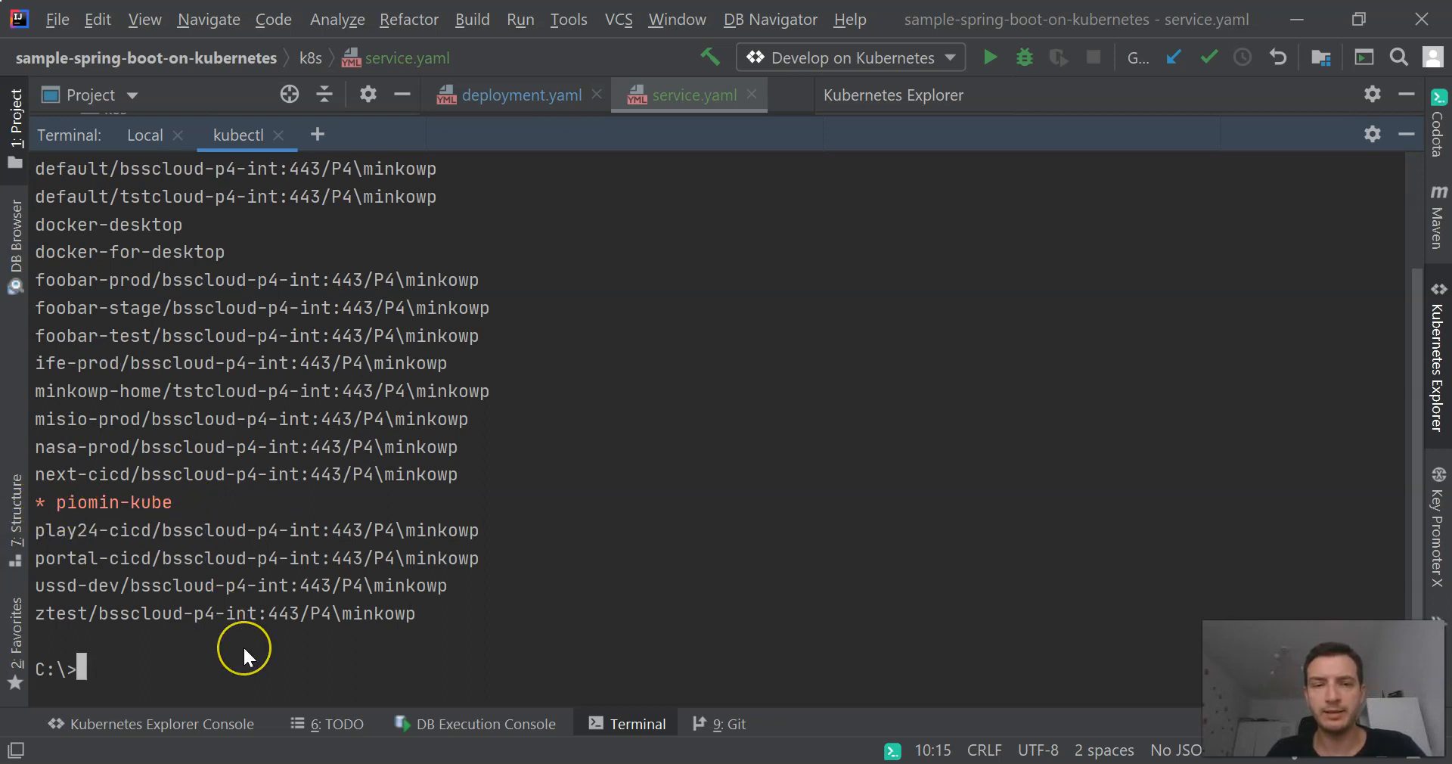
pyautogui.write('kubectx help')
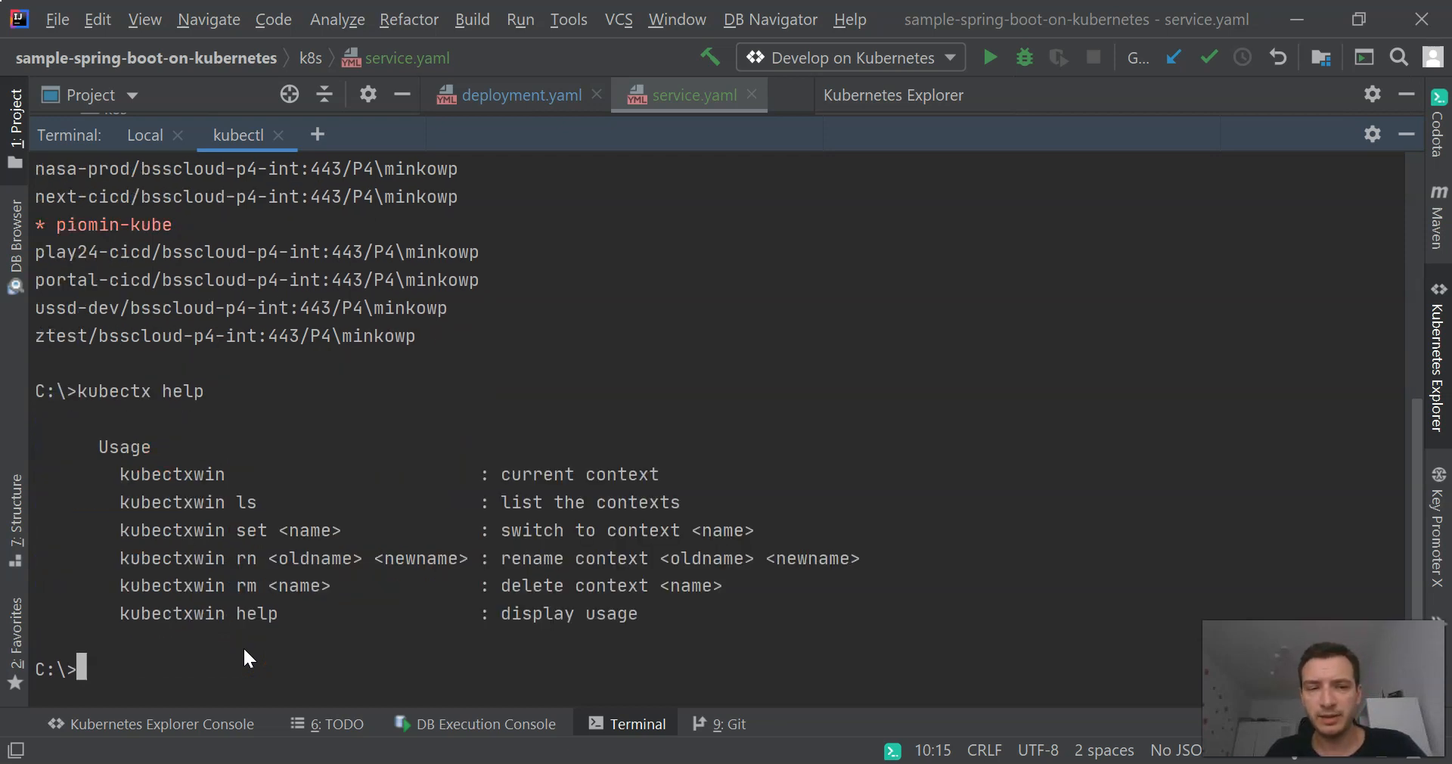
pyautogui.write('kubectx set')
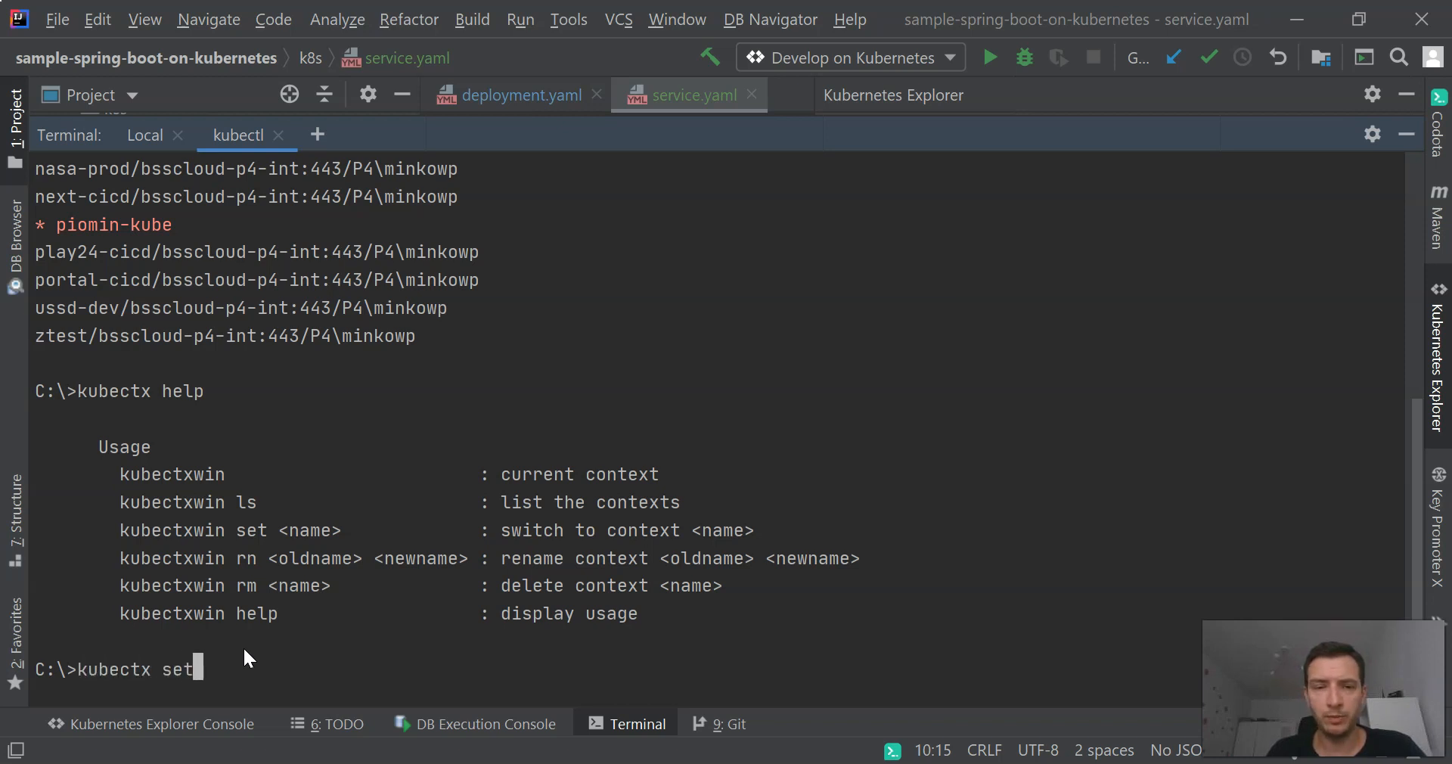
pyautogui.write('docker')
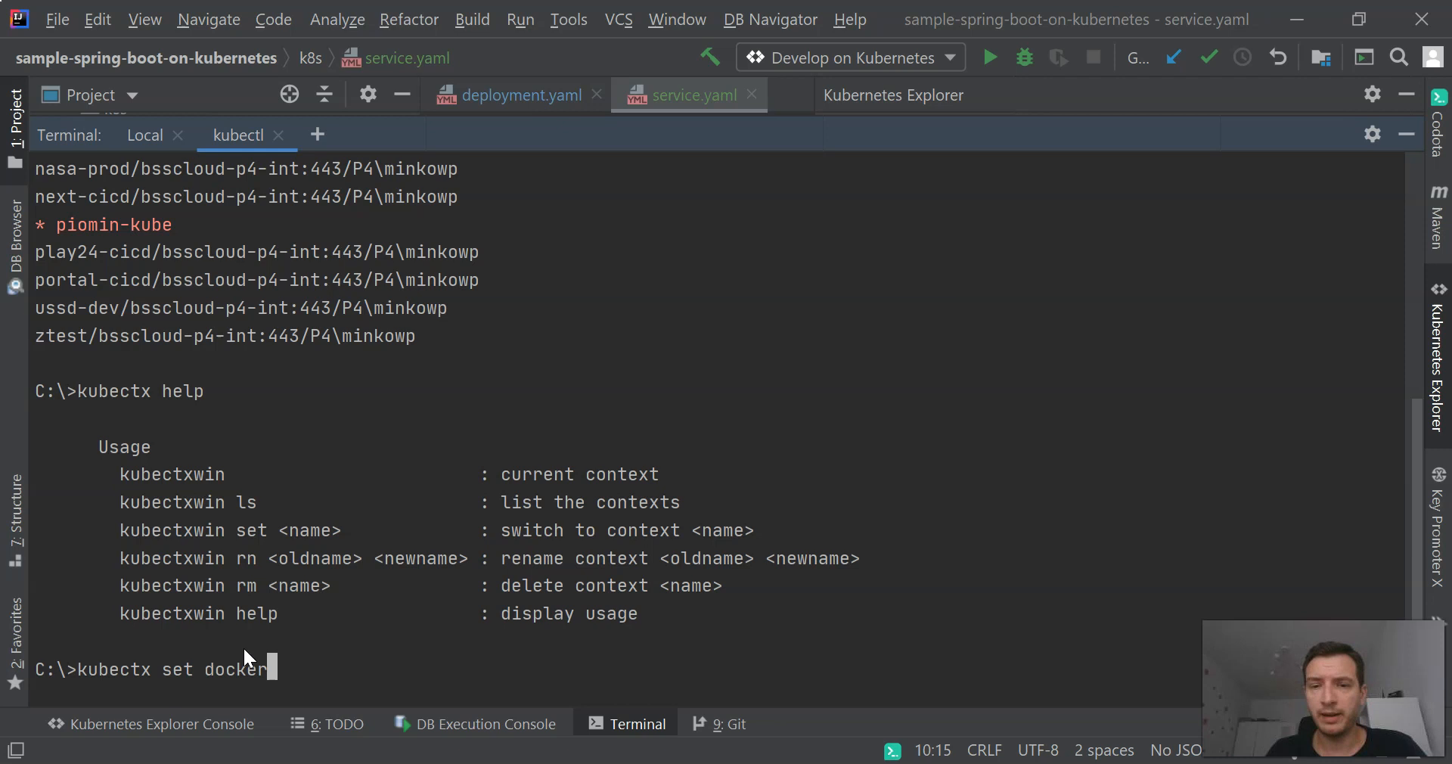
pyautogui.write('-desktop')
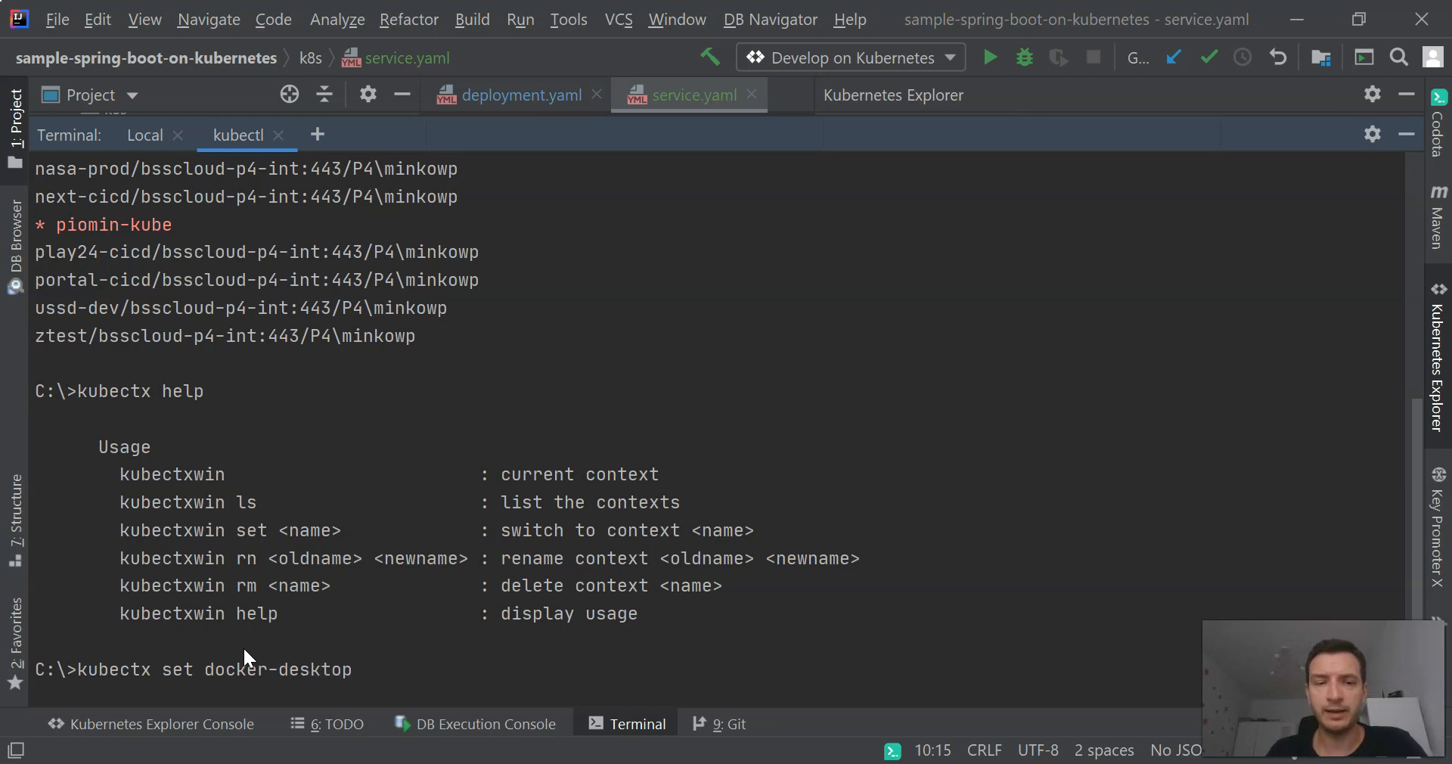
pyautogui.press('Return')
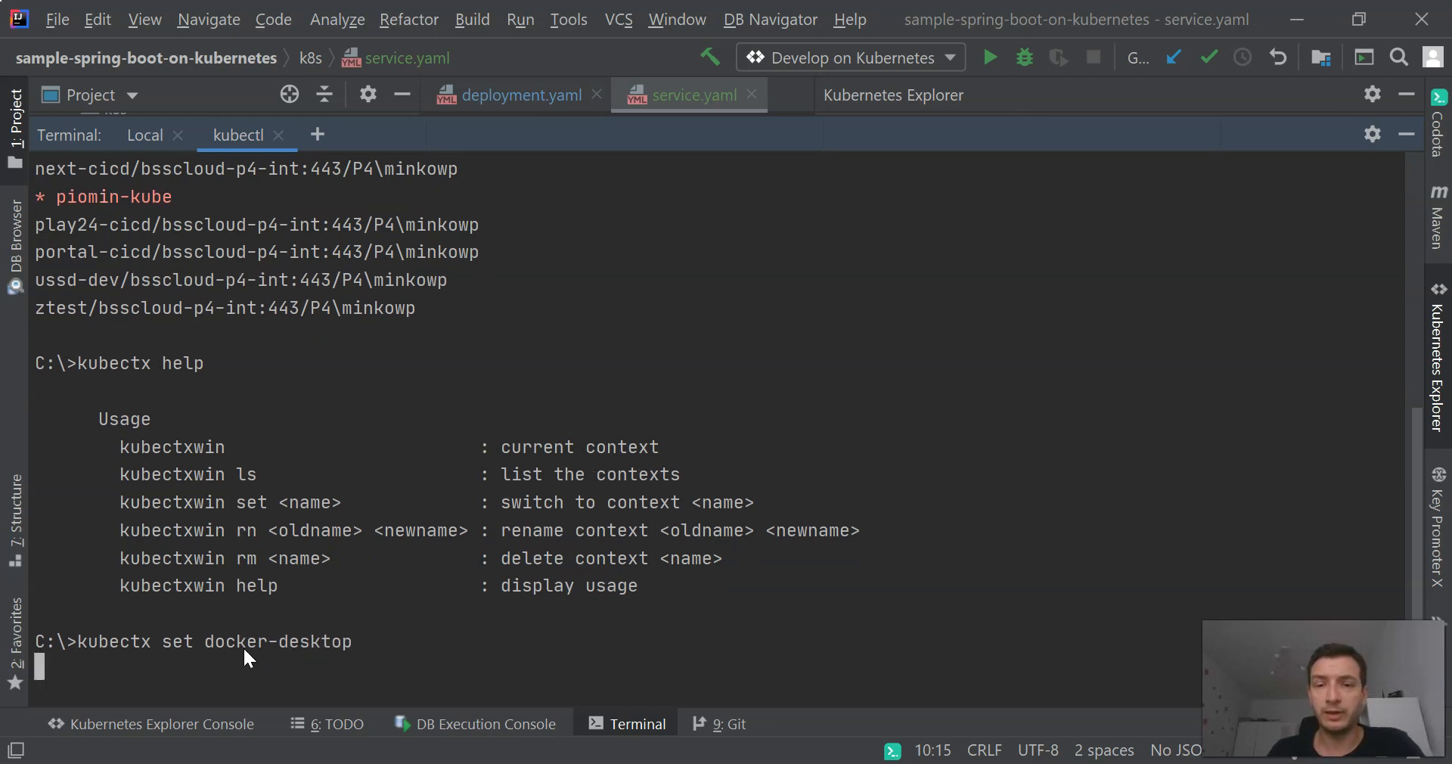
pyautogui.press('Return')
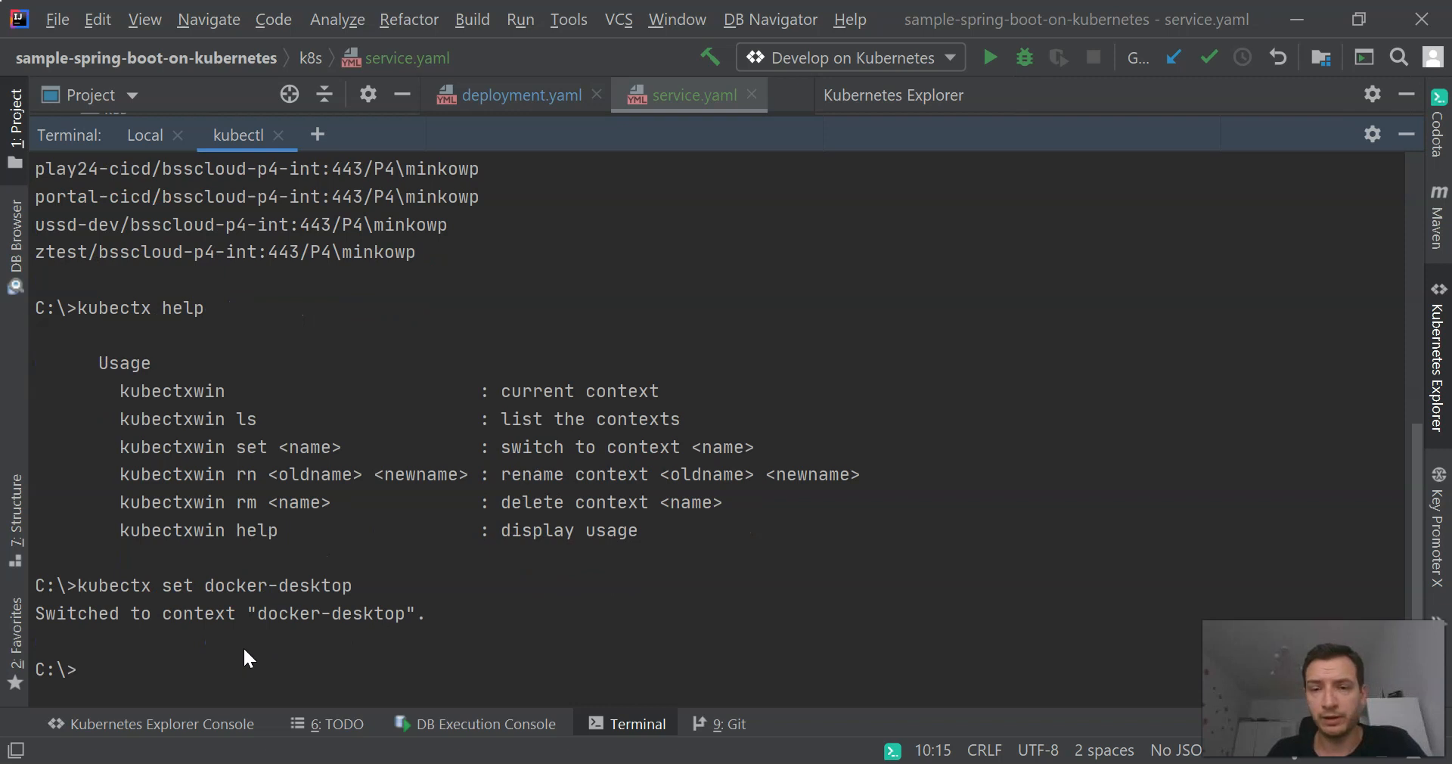
# - Run 'kubectx help', list all available contexts, and start a new terminal session
pyautogui.write('kubectx help')
pyautogui.write('kubectx ls')
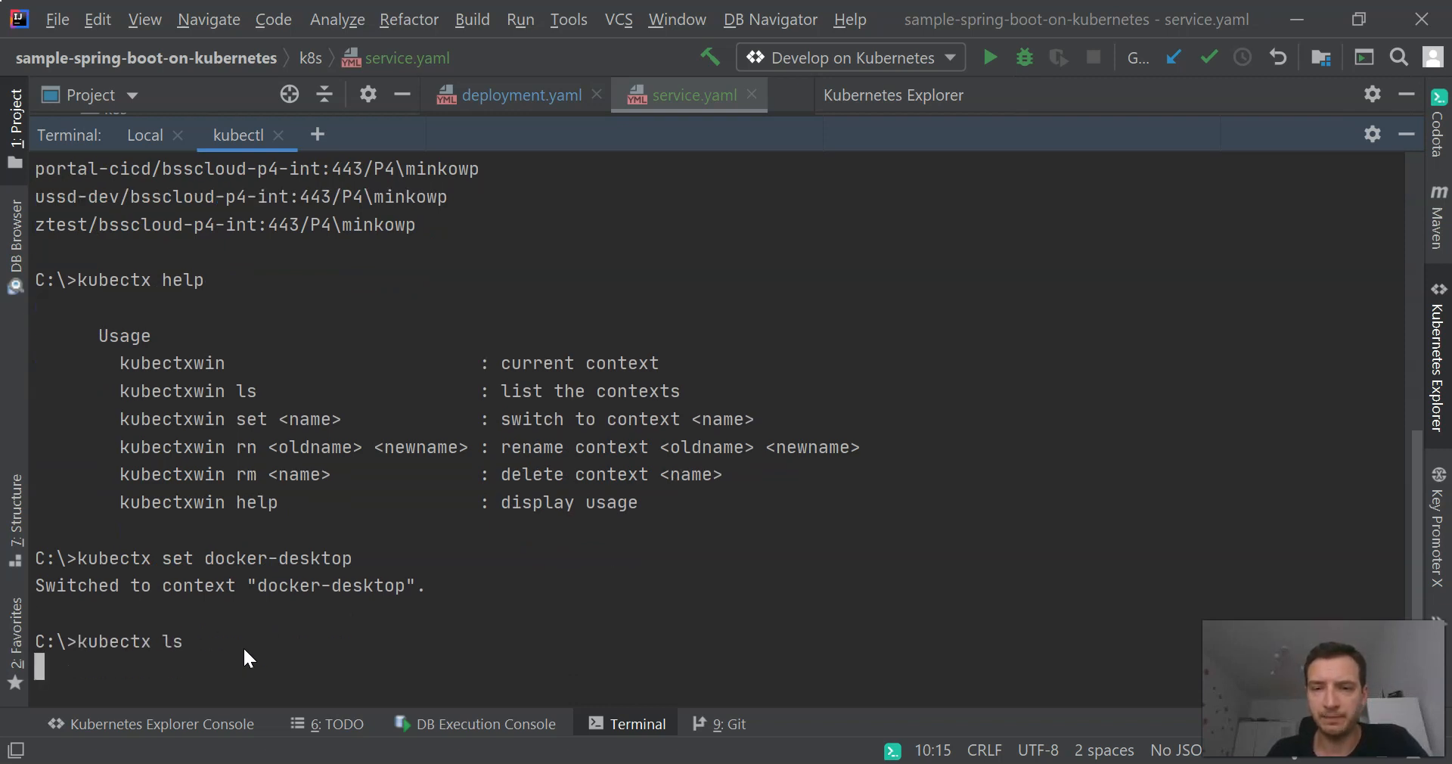
pyautogui.moveTo(653, 556)
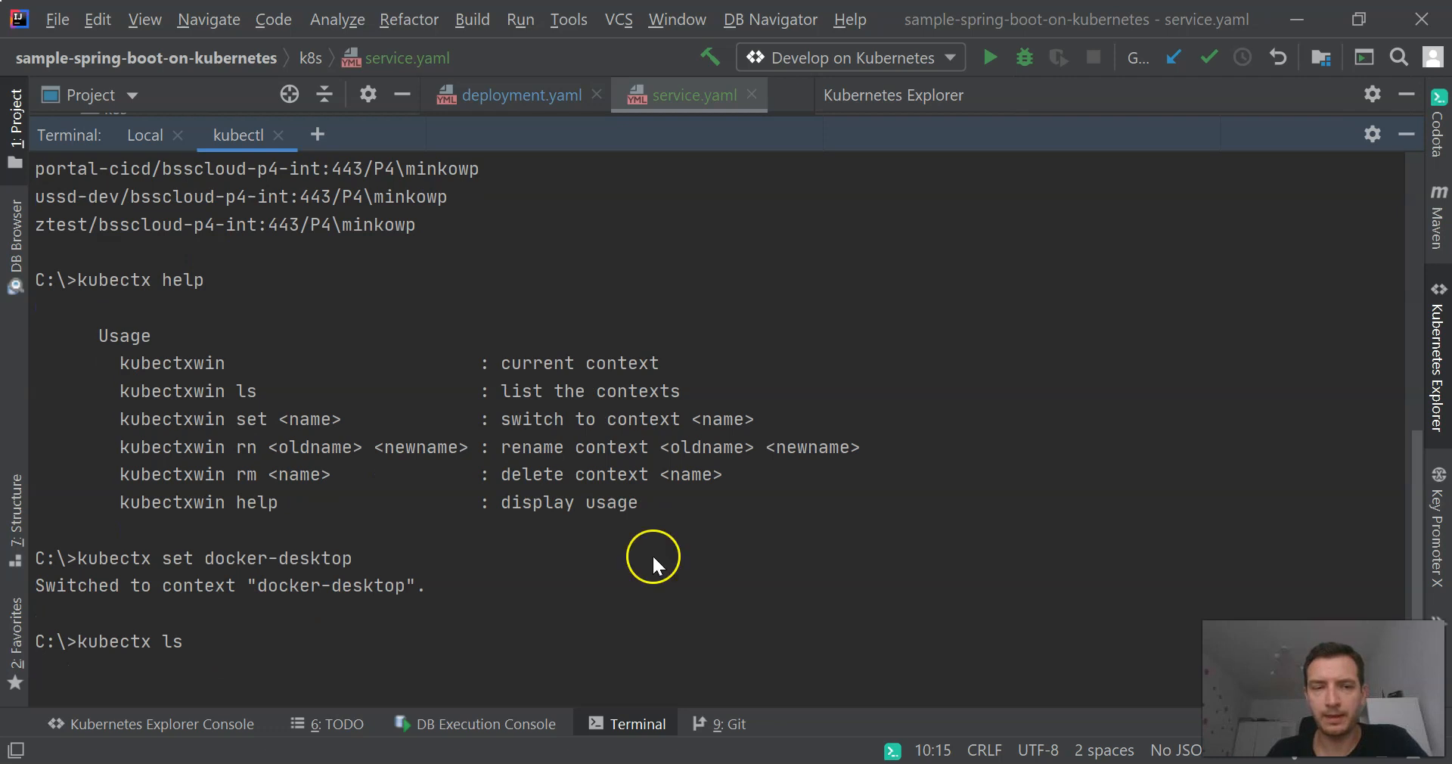
pyautogui.press('Return')
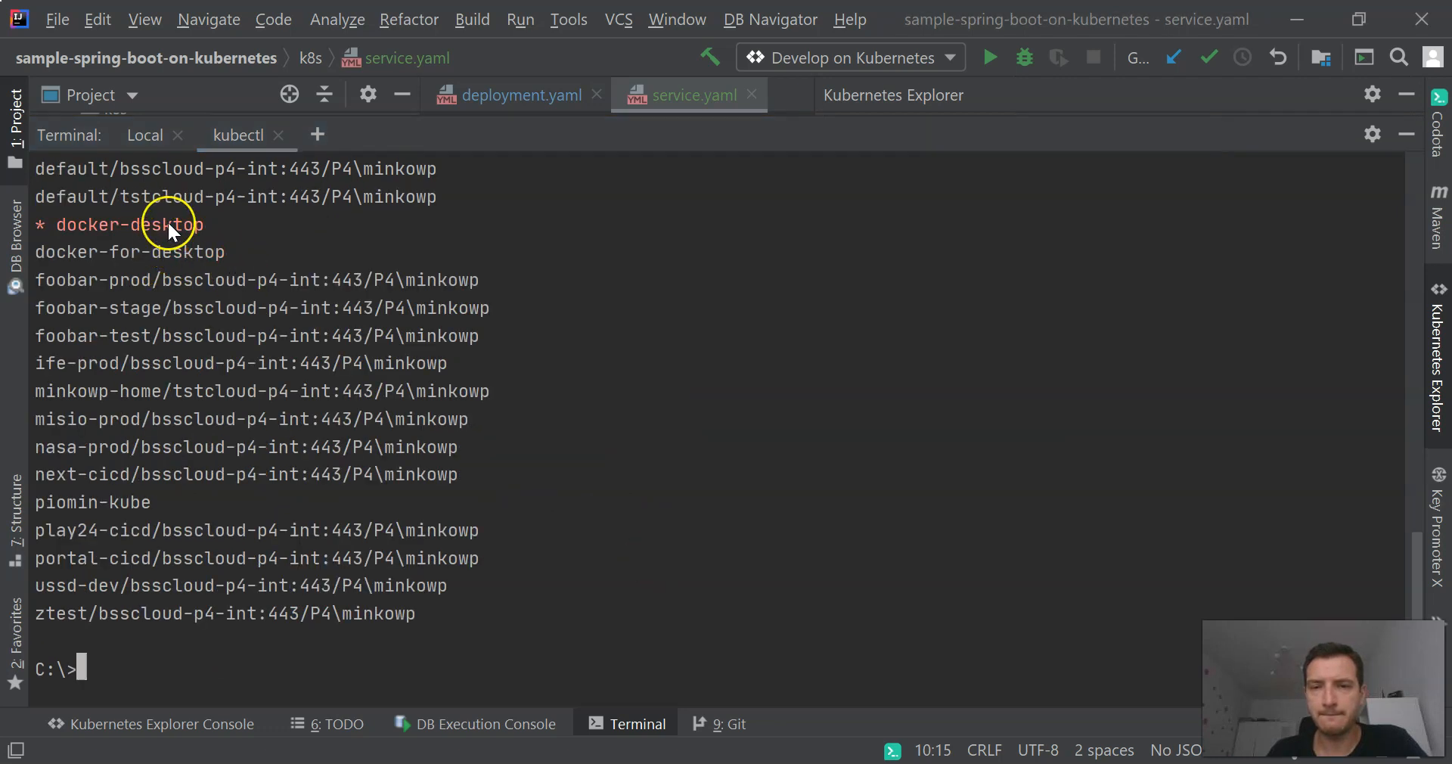
pyautogui.scroll(3)
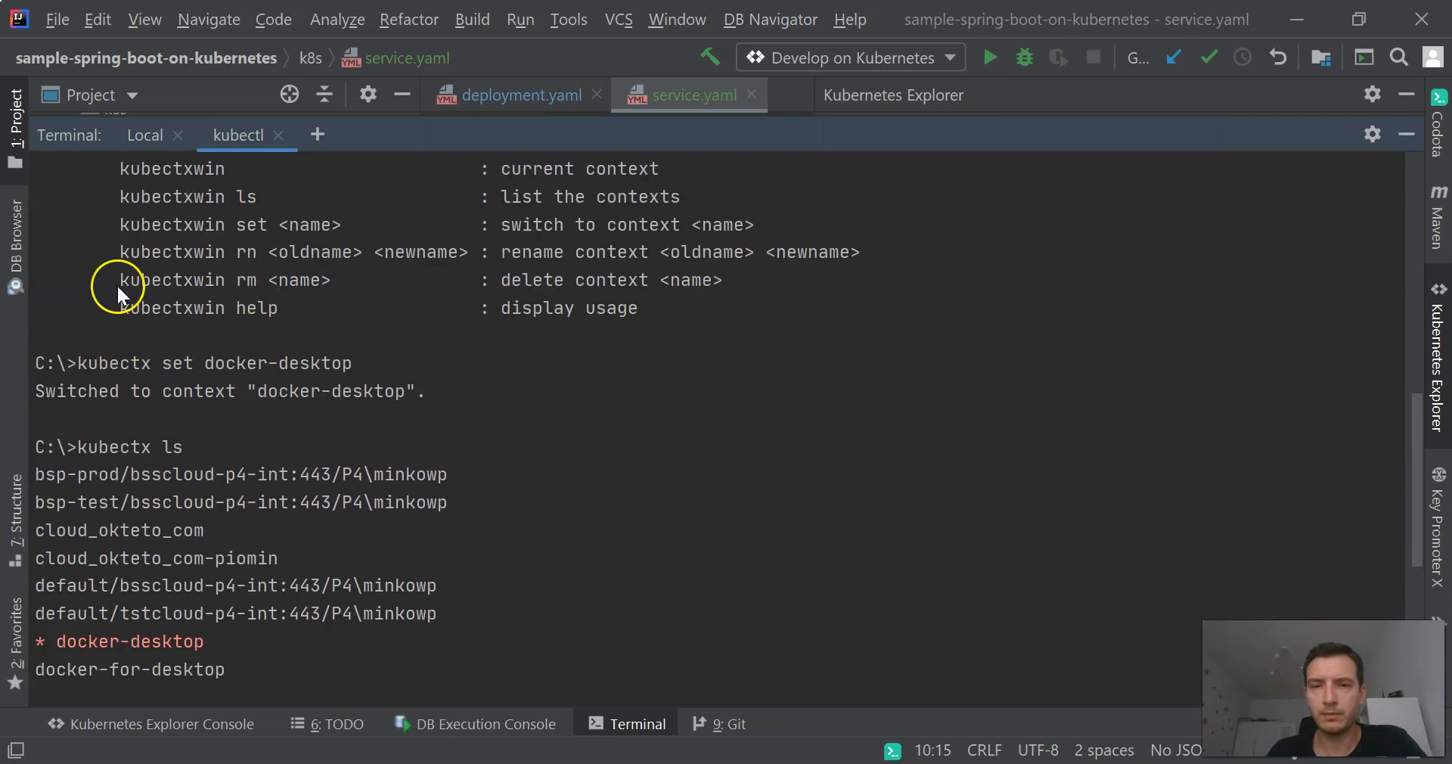
pyautogui.scroll(-3)
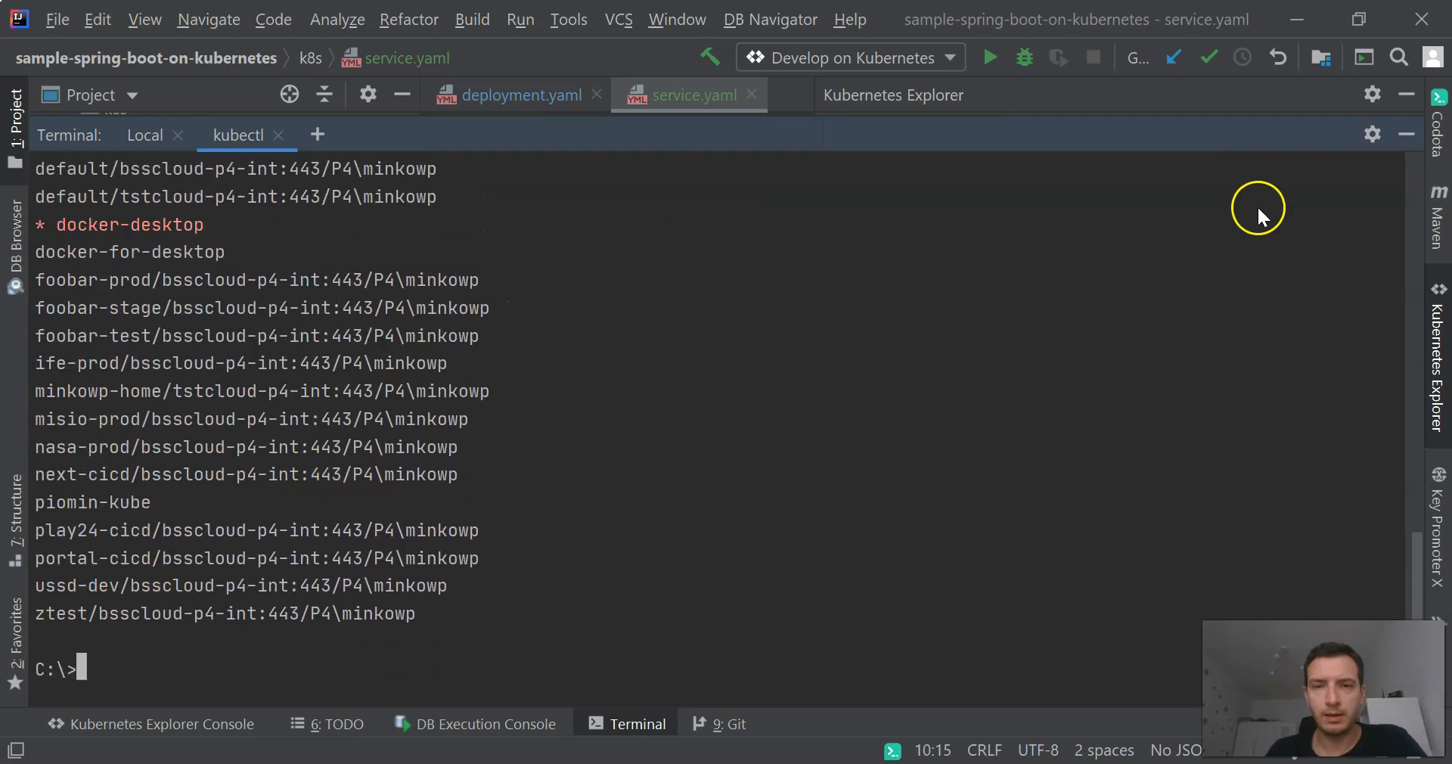
pyautogui.click(317, 135)
pyautogui.write('octant --co')
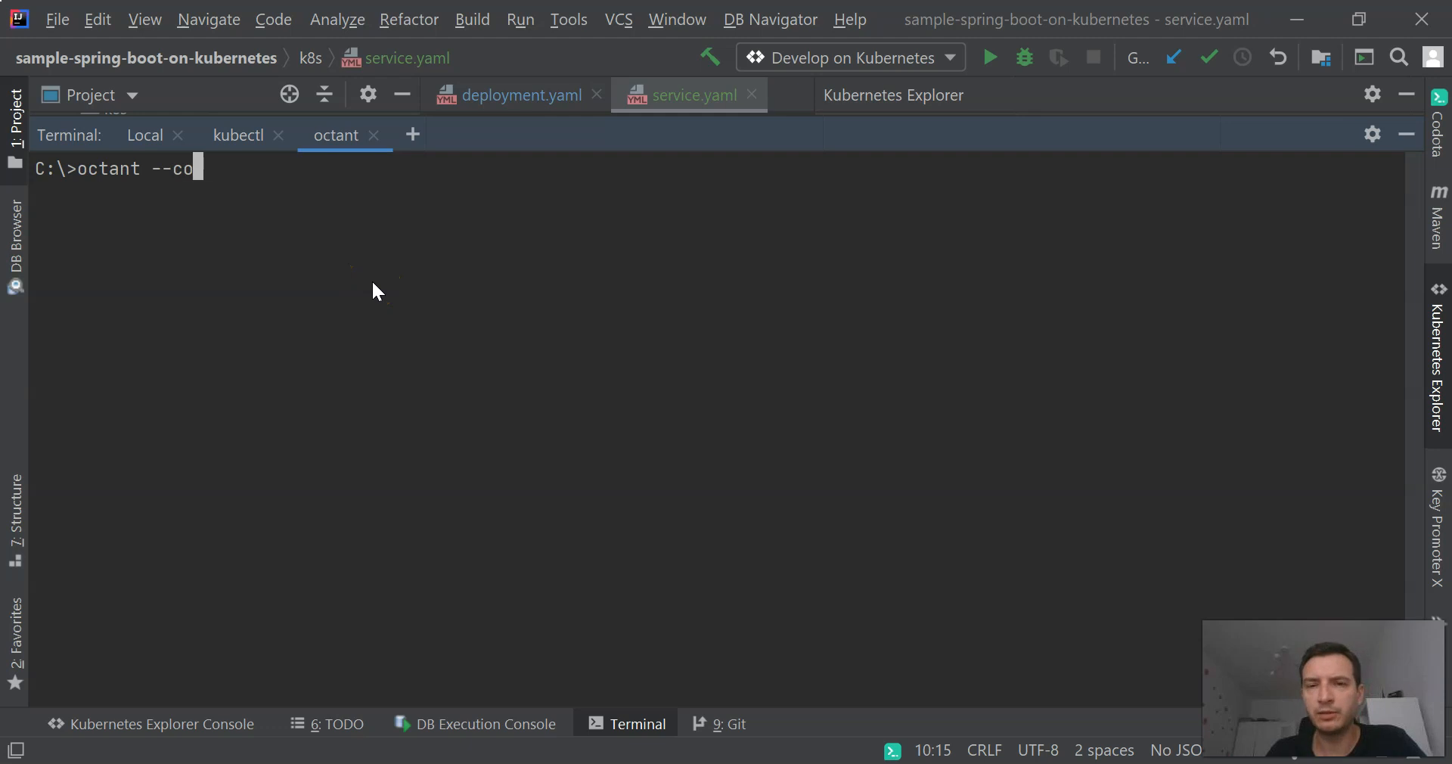
# - Launch Octant with 'octant --context=piomin-kube' in the new octant terminal
pyautogui.write('ntext')
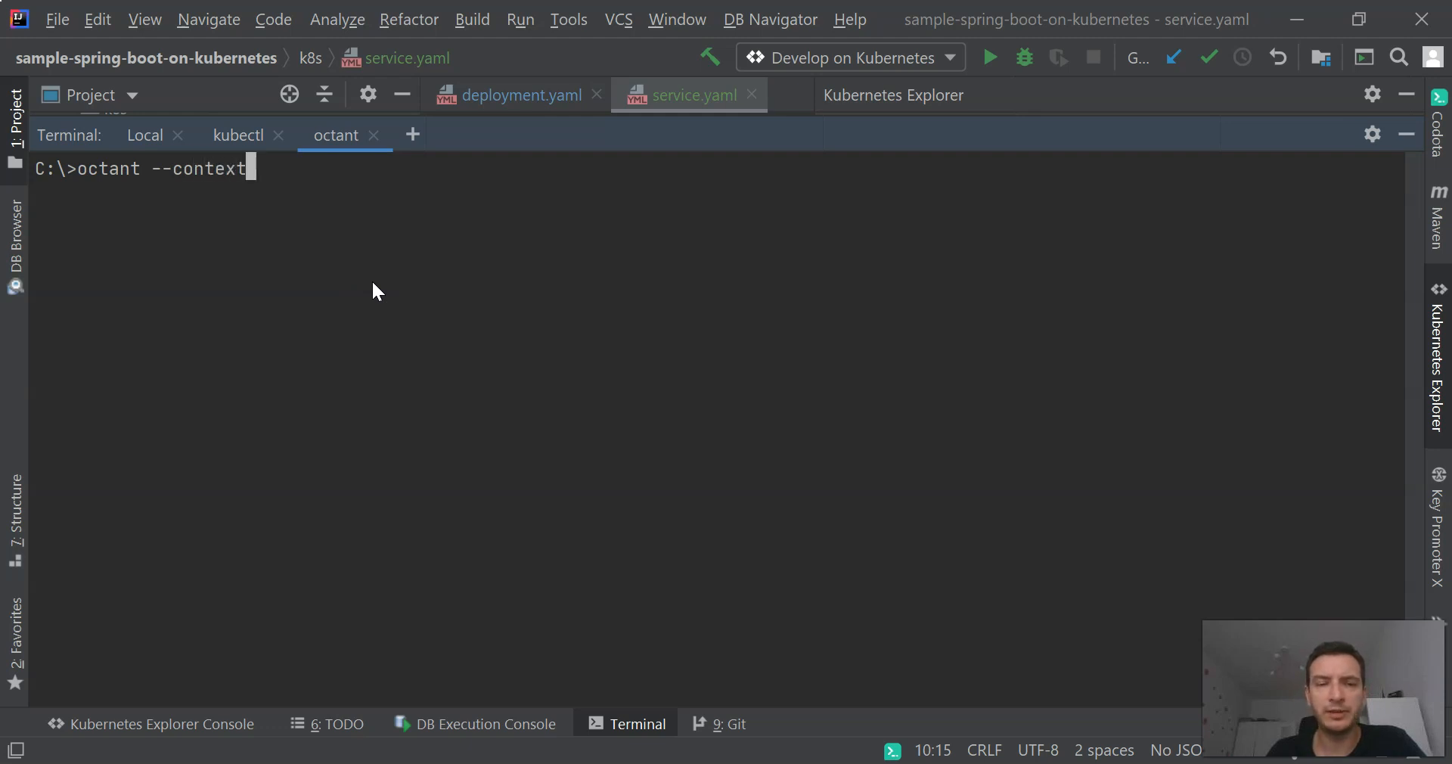
pyautogui.write('=')
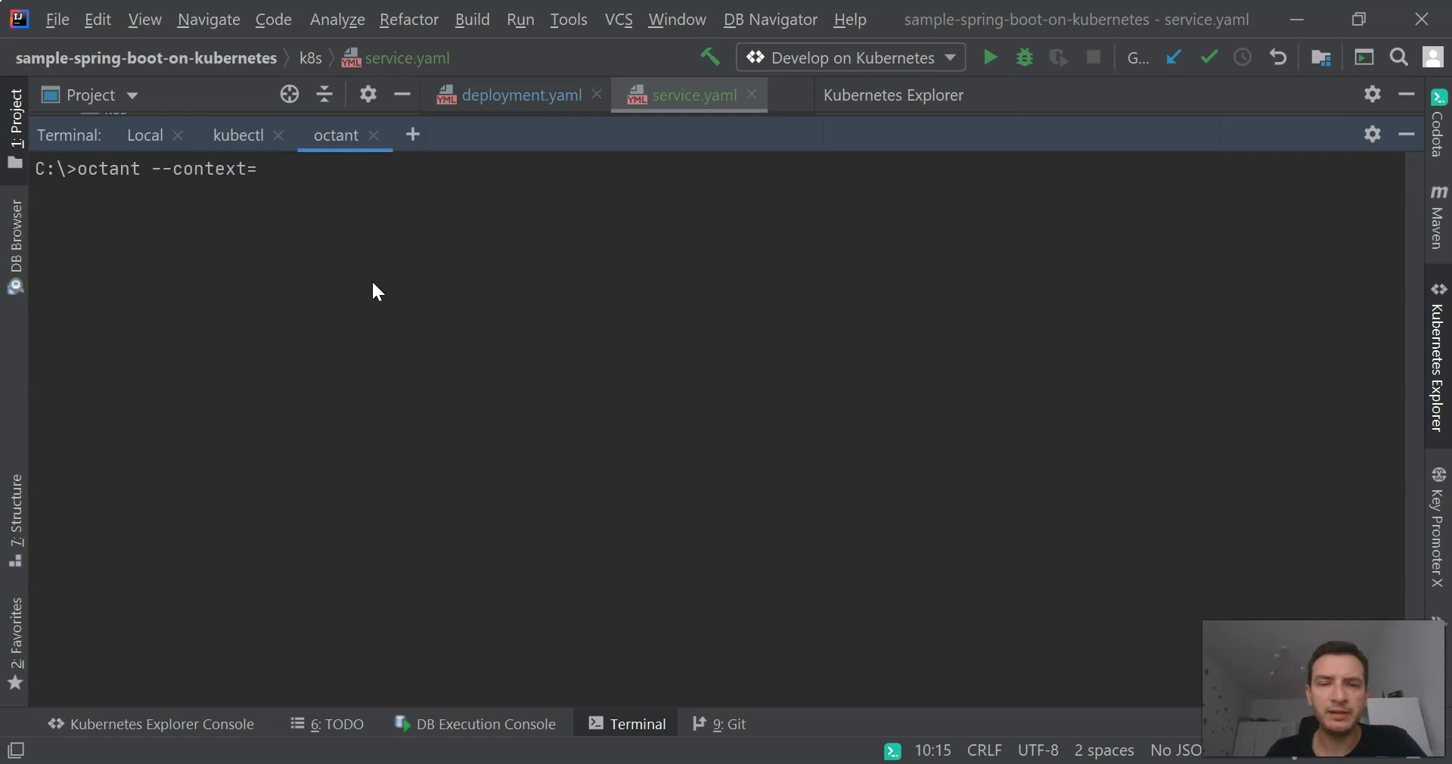
pyautogui.write('piomin-kube')
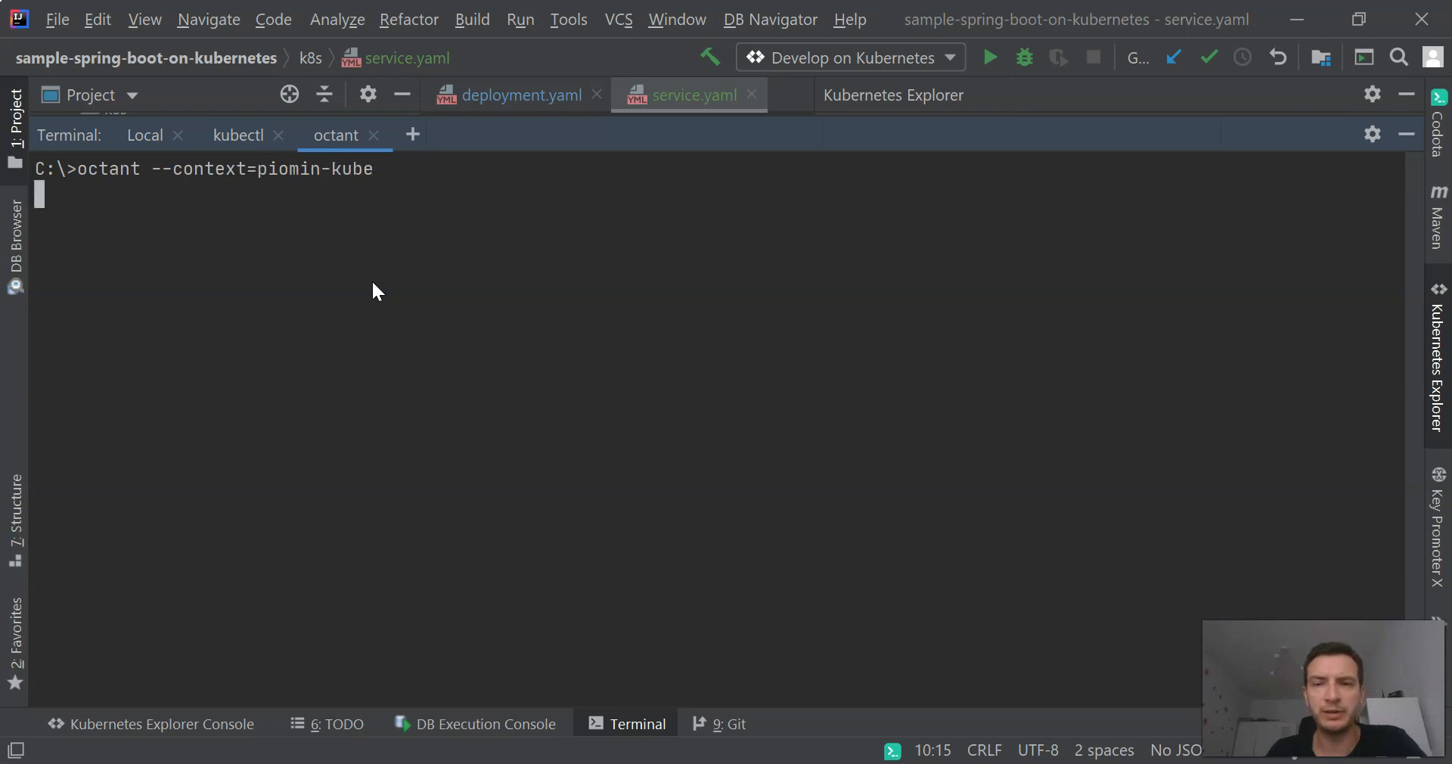
pyautogui.press('Return')
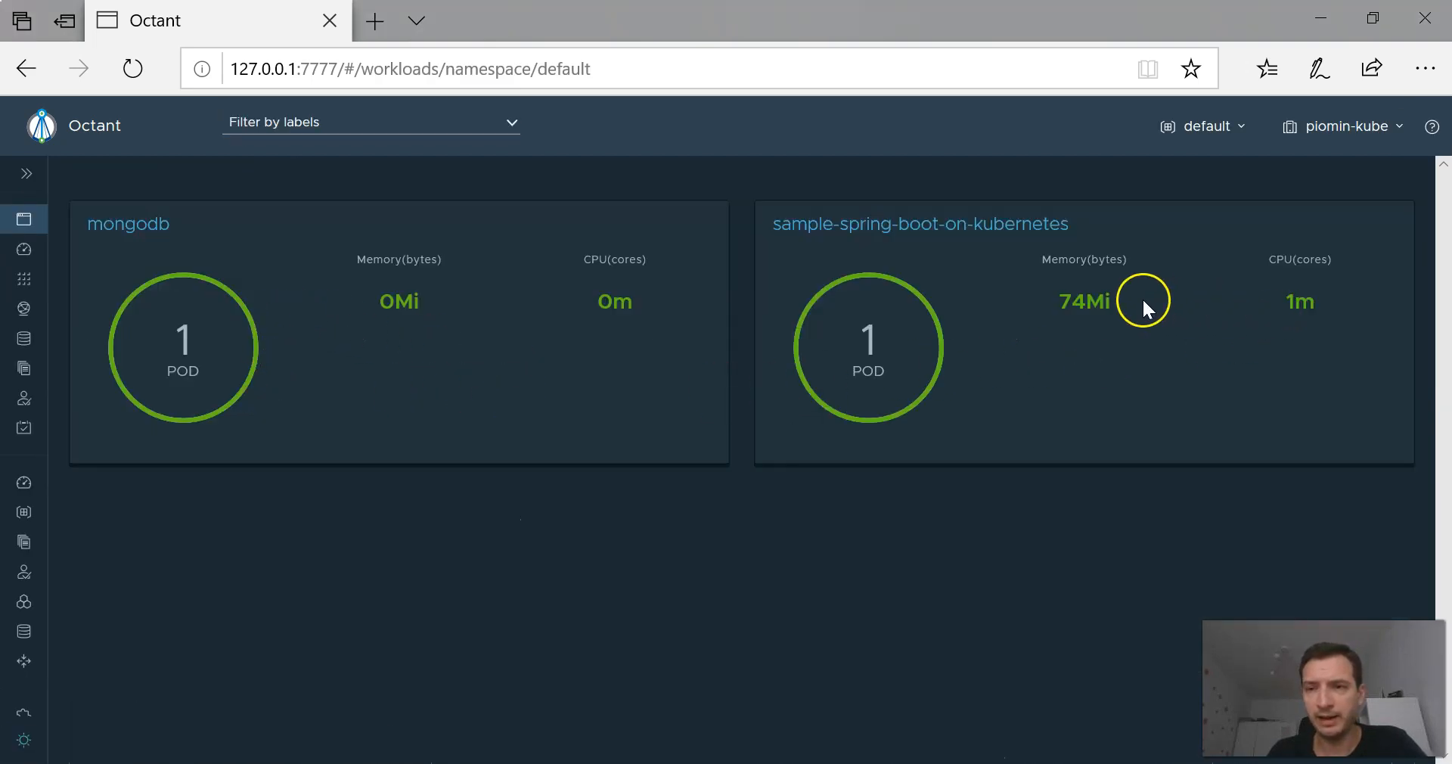
pyautogui.moveTo(83, 259)
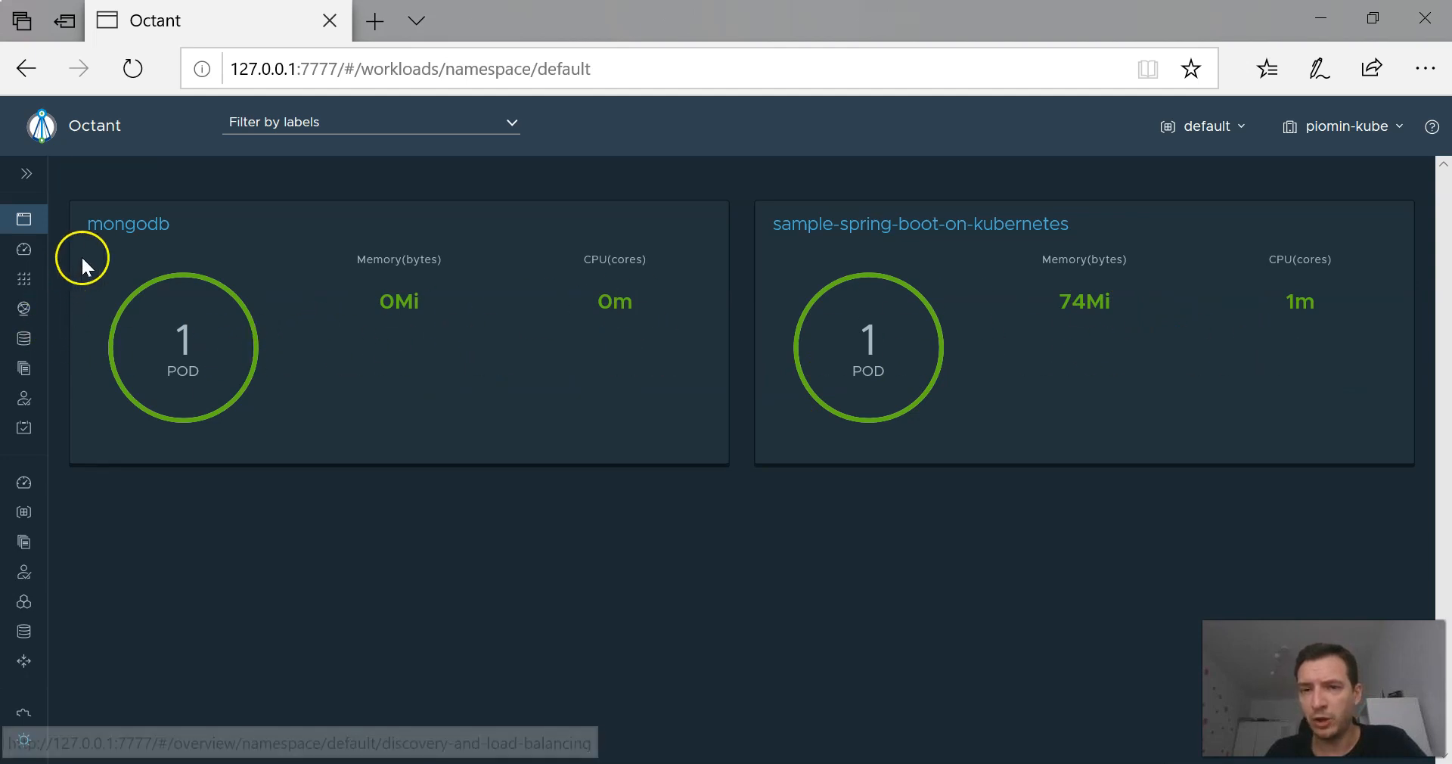
pyautogui.moveTo(23, 248)
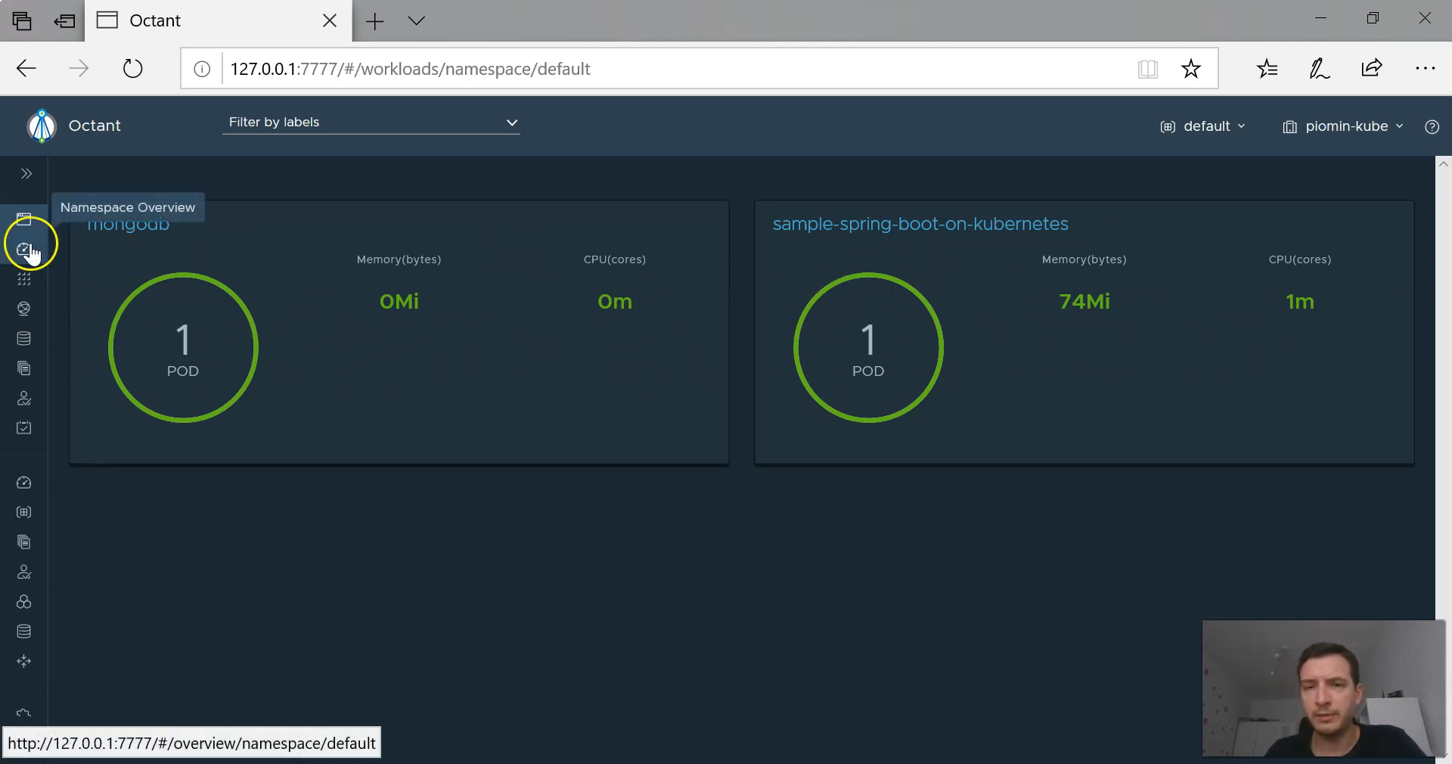
# - Go to Workloads > Pods and open the sample-spring-boot-on-kubernetes pod summary
pyautogui.click(23, 277)
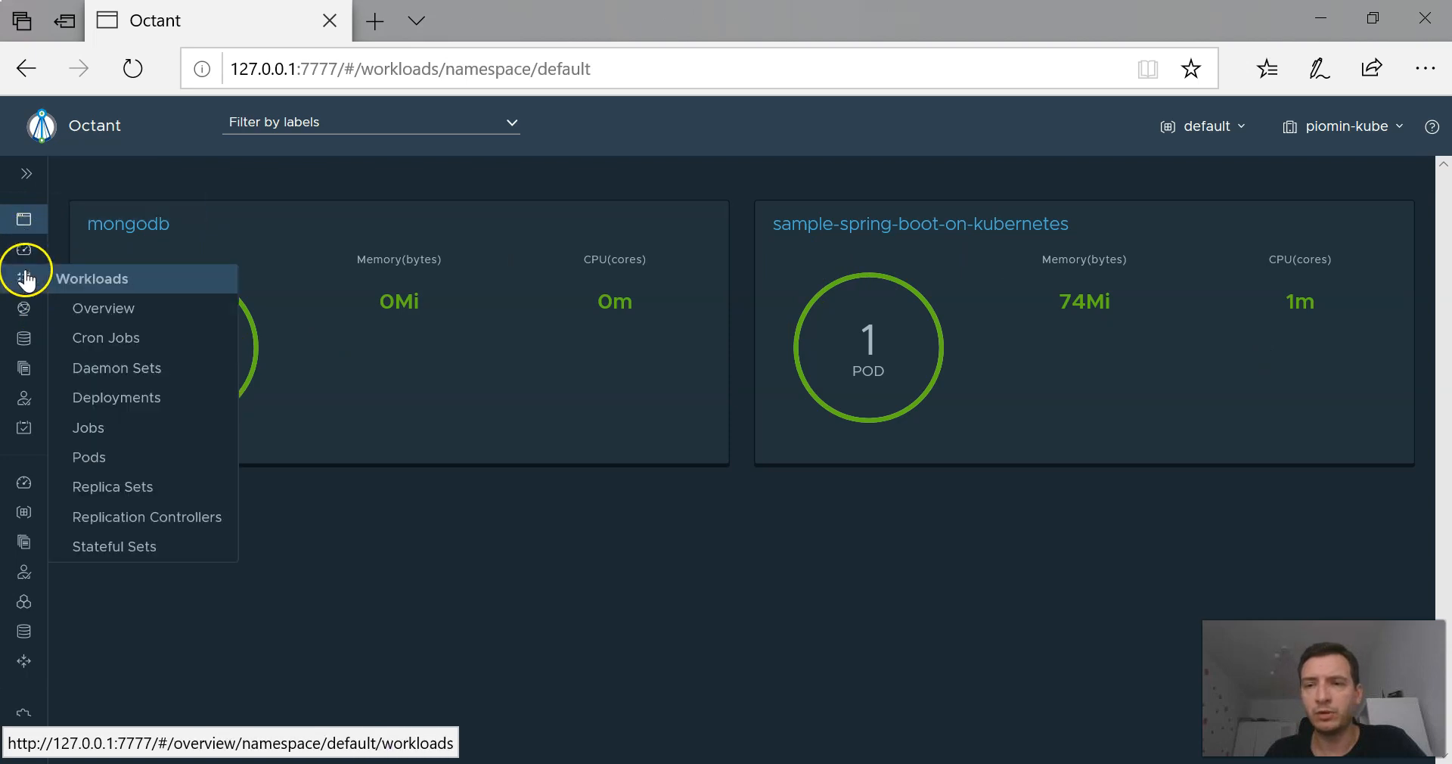
pyautogui.moveTo(89, 426)
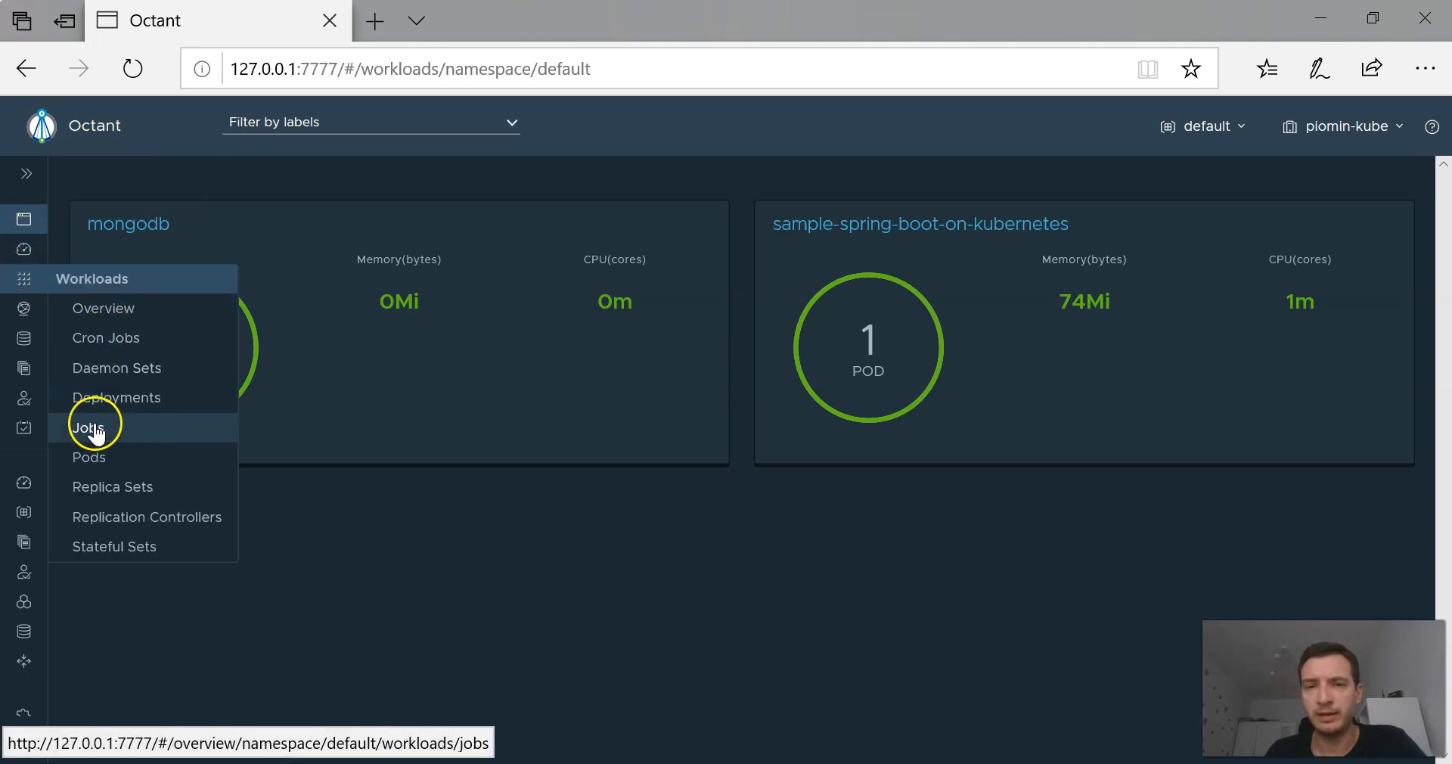
pyautogui.click(89, 457)
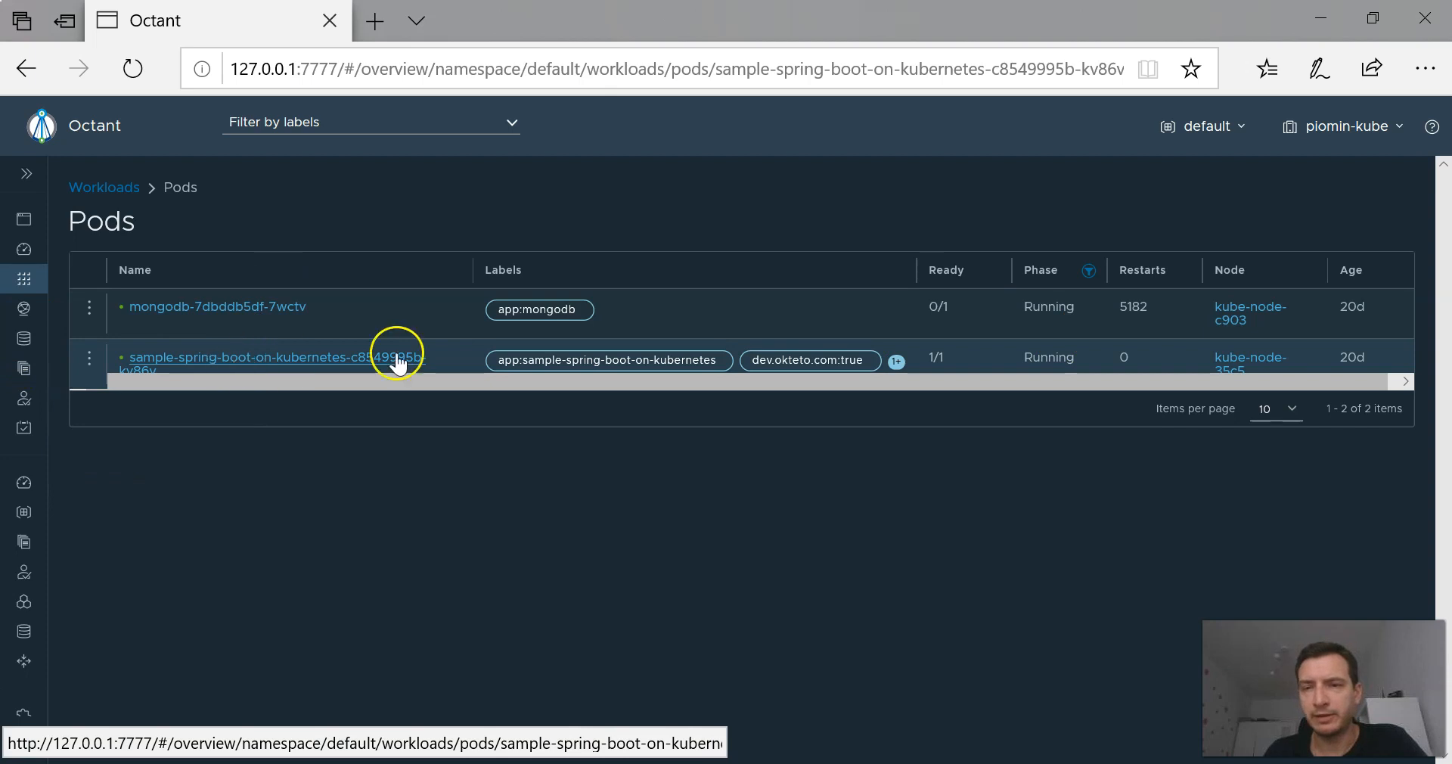
pyautogui.click(251, 356)
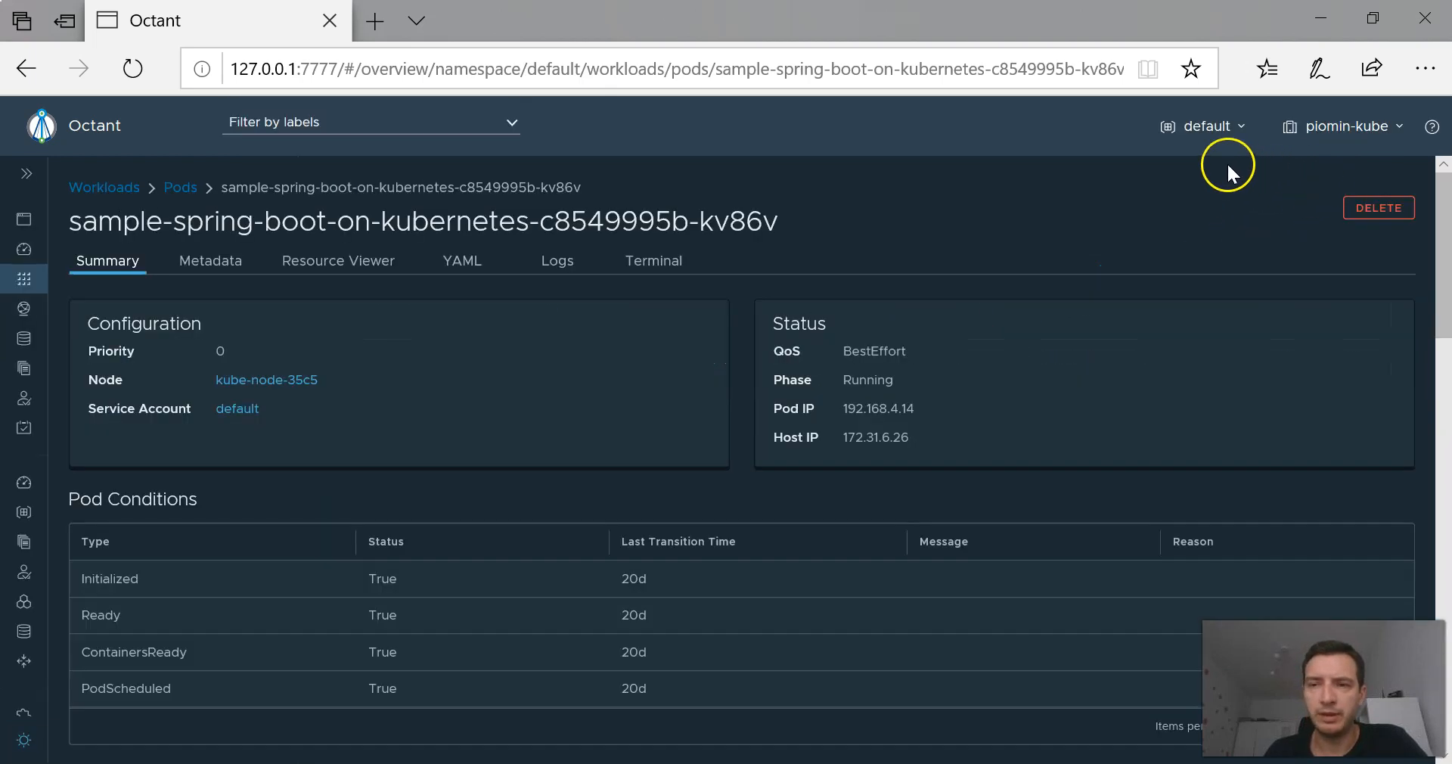
pyautogui.moveTo(23, 280)
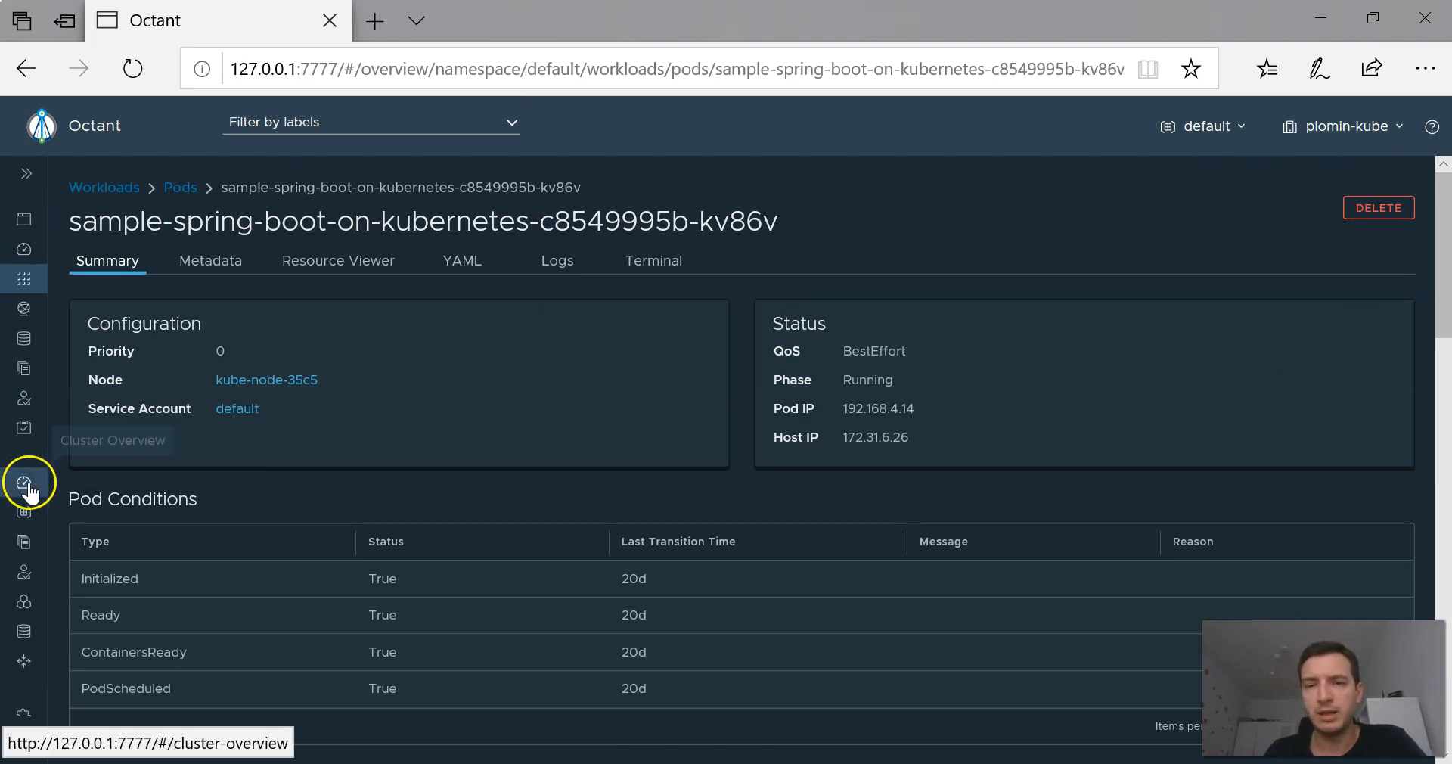
# - Open Cluster Overview and scroll through namespaces, cluster roles and role bindings
pyautogui.click(24, 483)
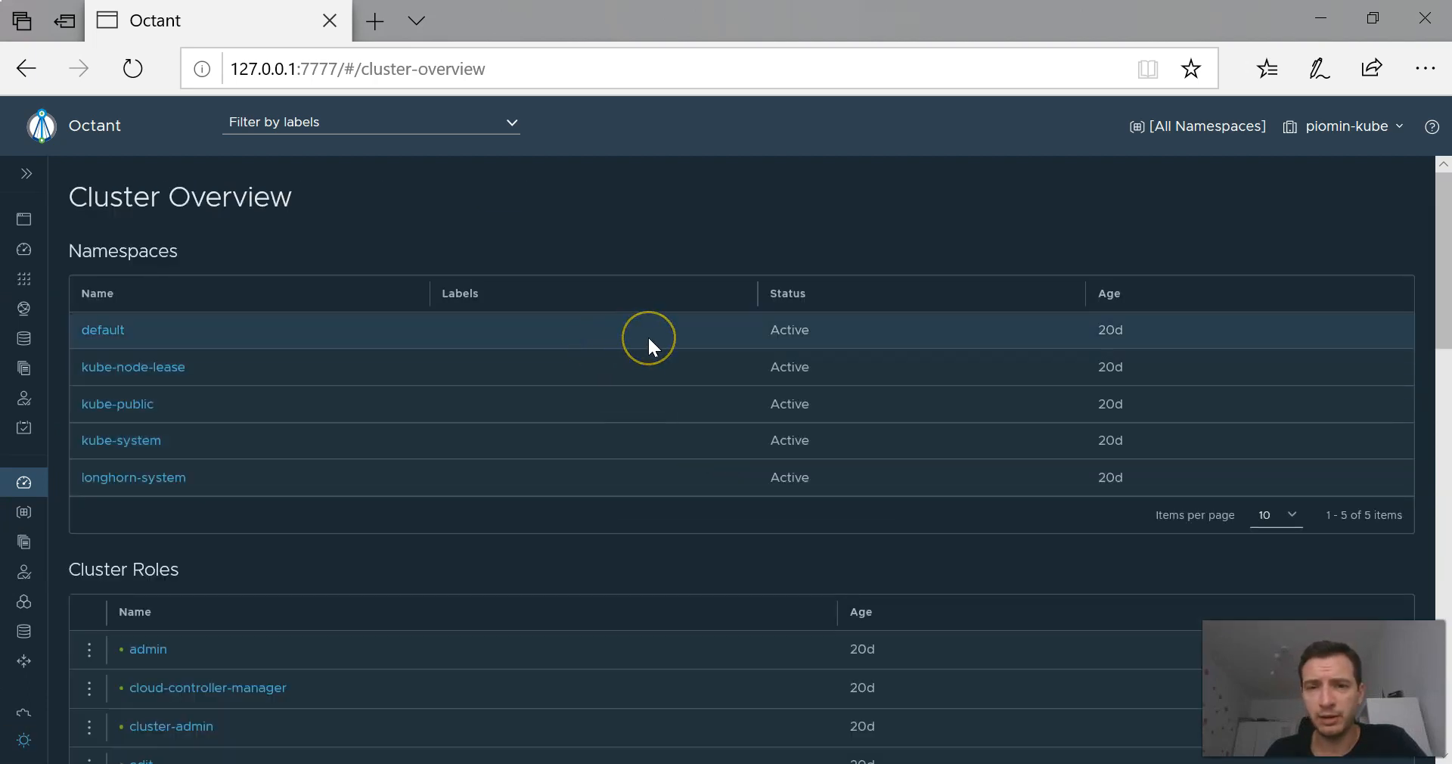
pyautogui.scroll(-3)
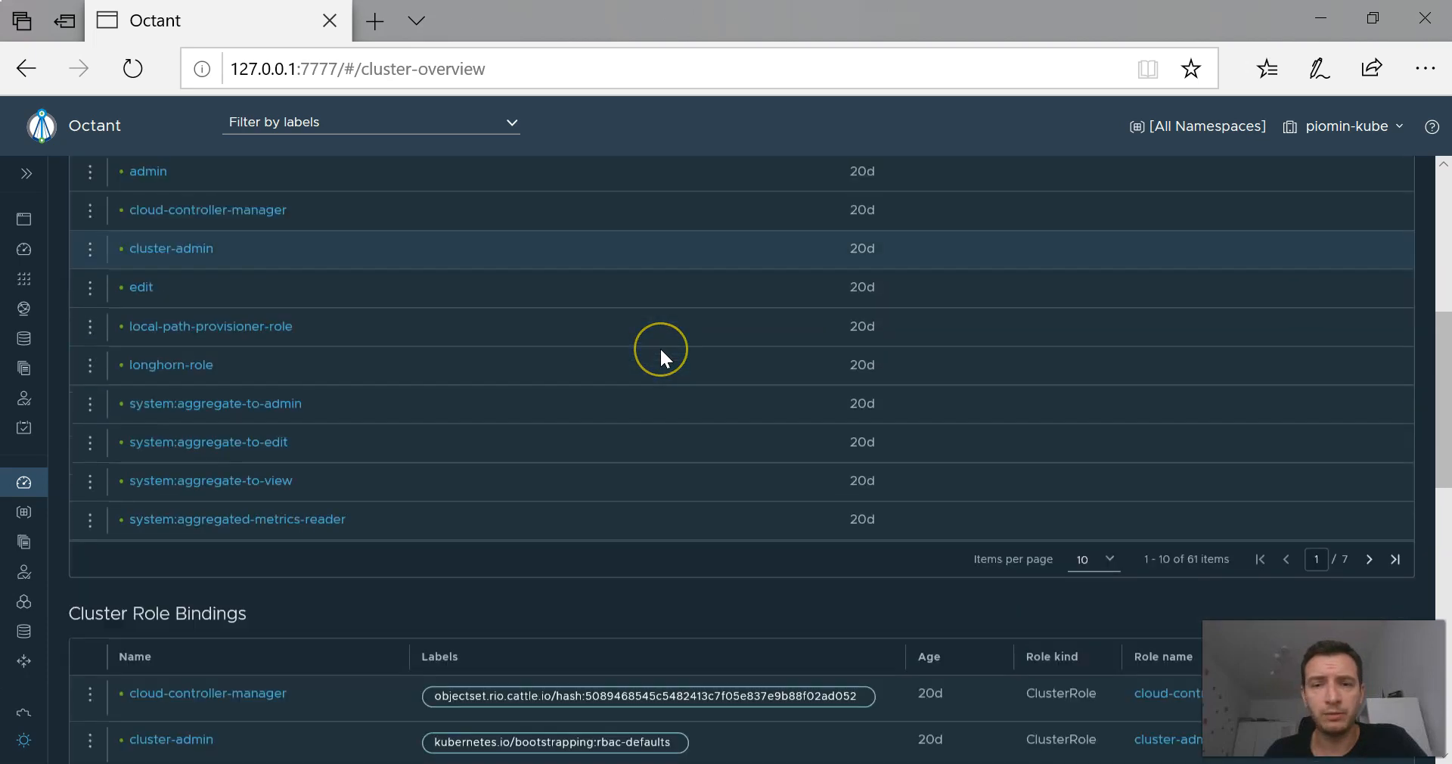
pyautogui.scroll(-3)
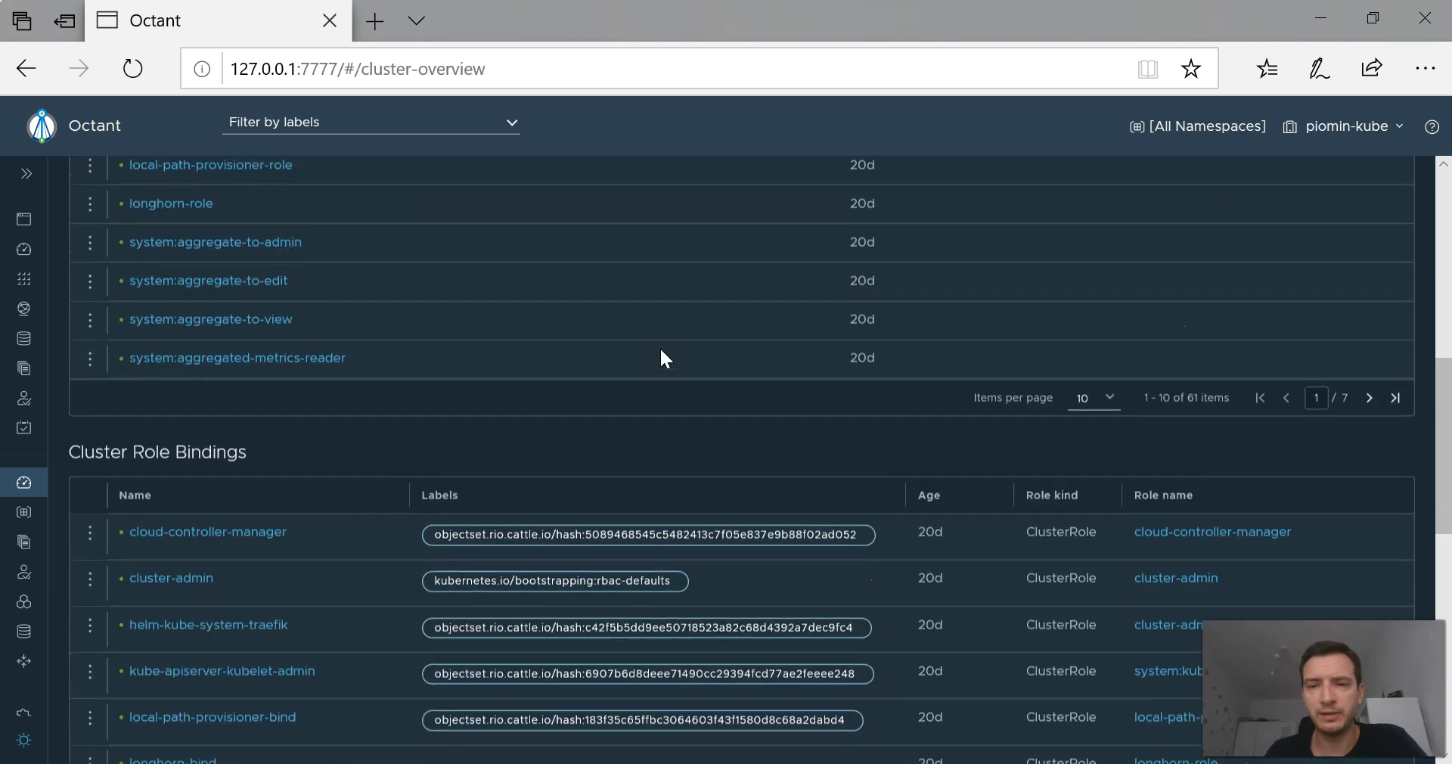
pyautogui.scroll(3)
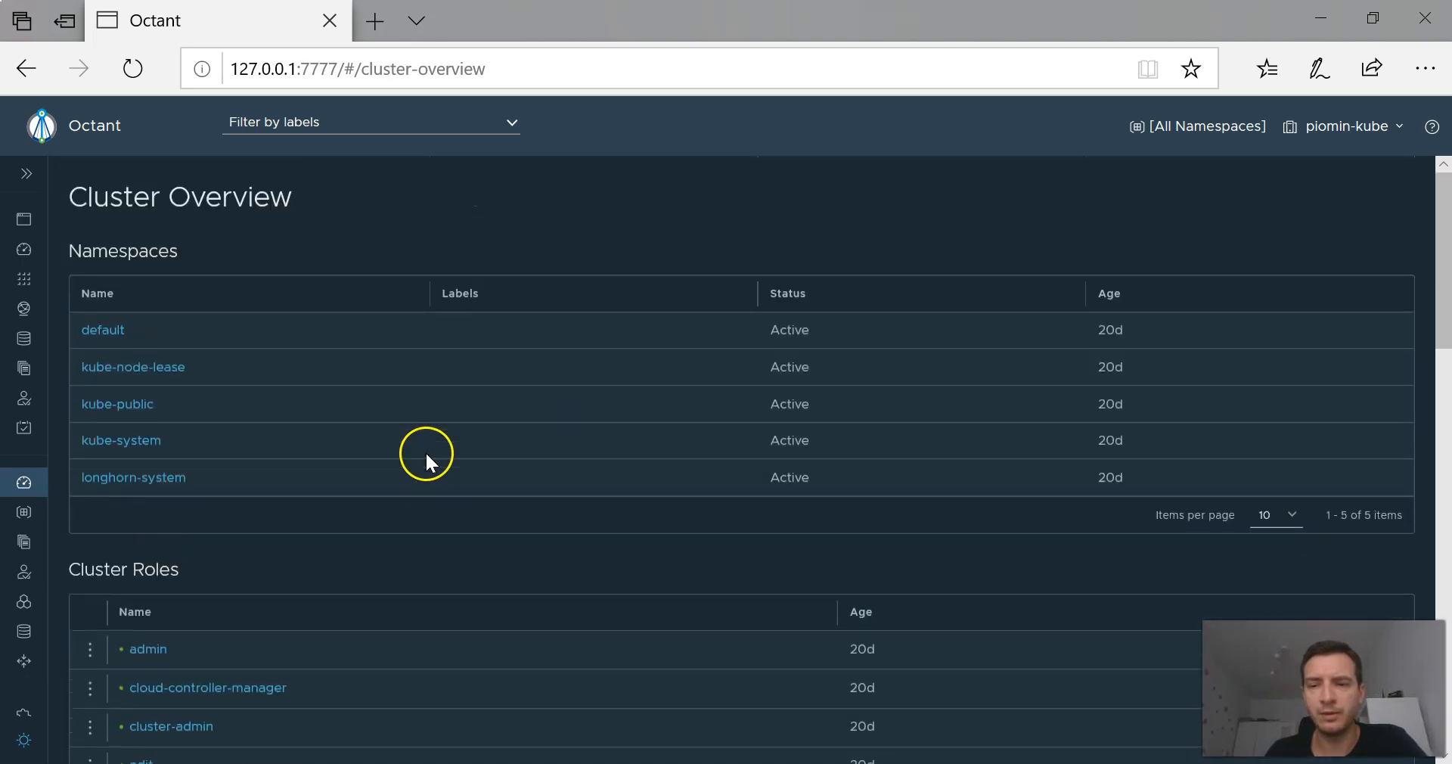
pyautogui.moveTo(319, 335)
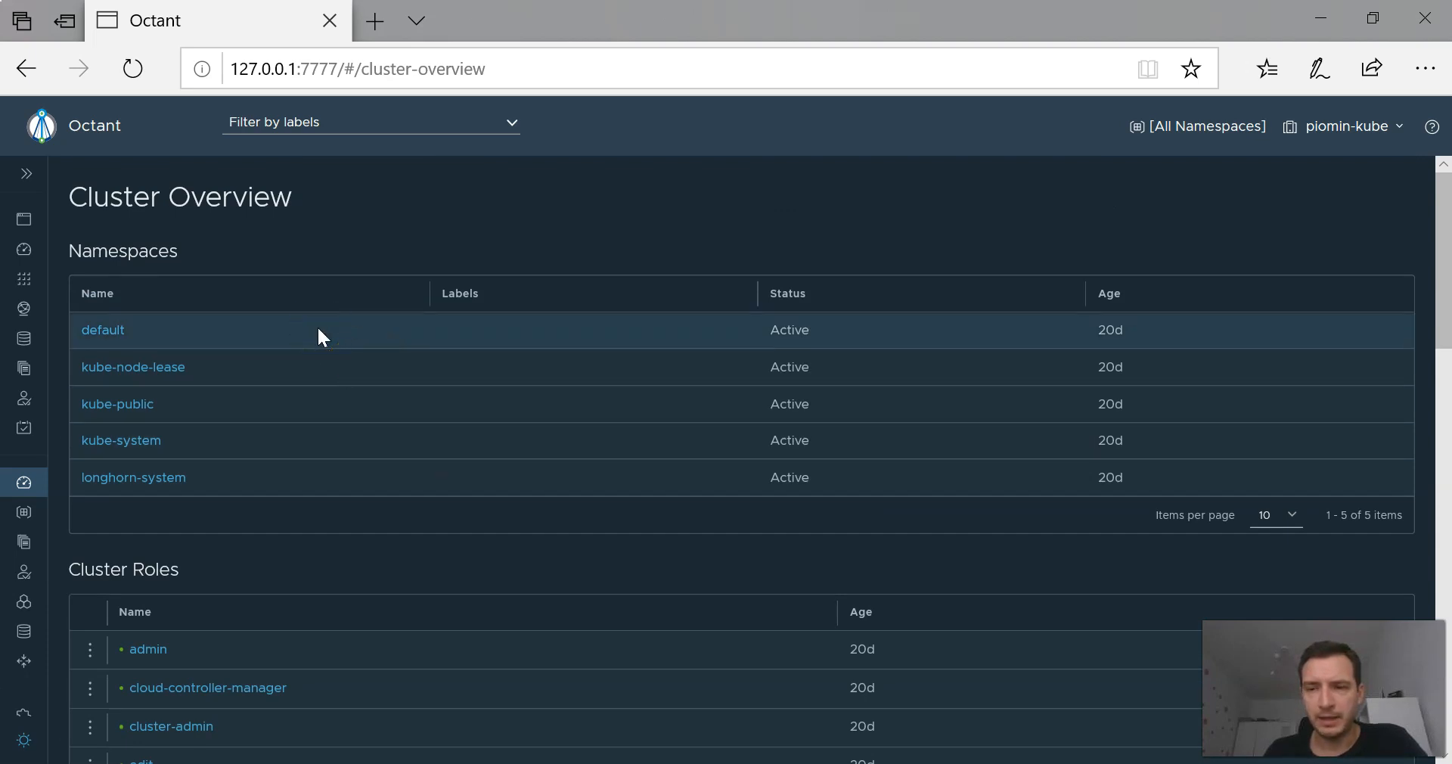
pyautogui.moveTo(24, 219)
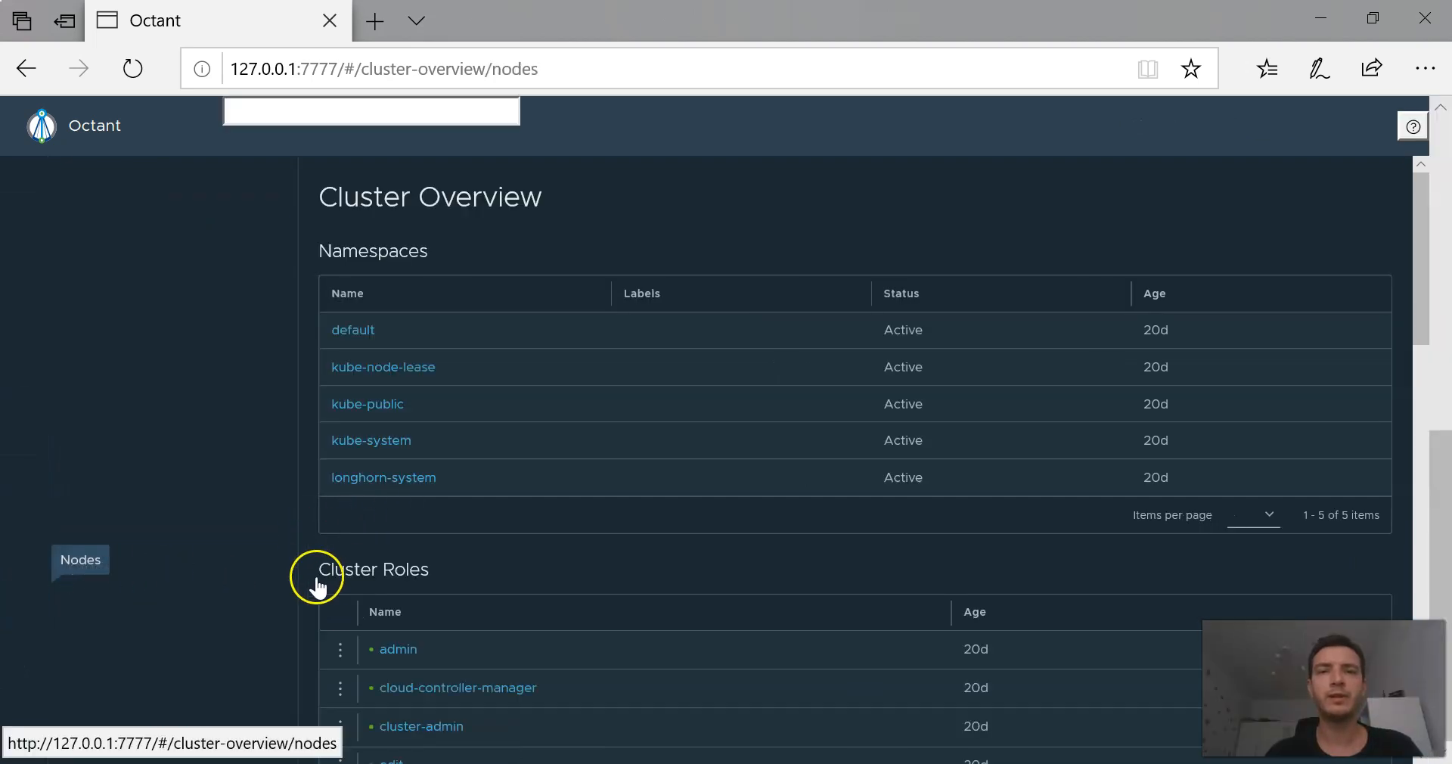
# - List the four cluster nodes and open the kube-master-c009 node summary
pyautogui.click(79, 559)
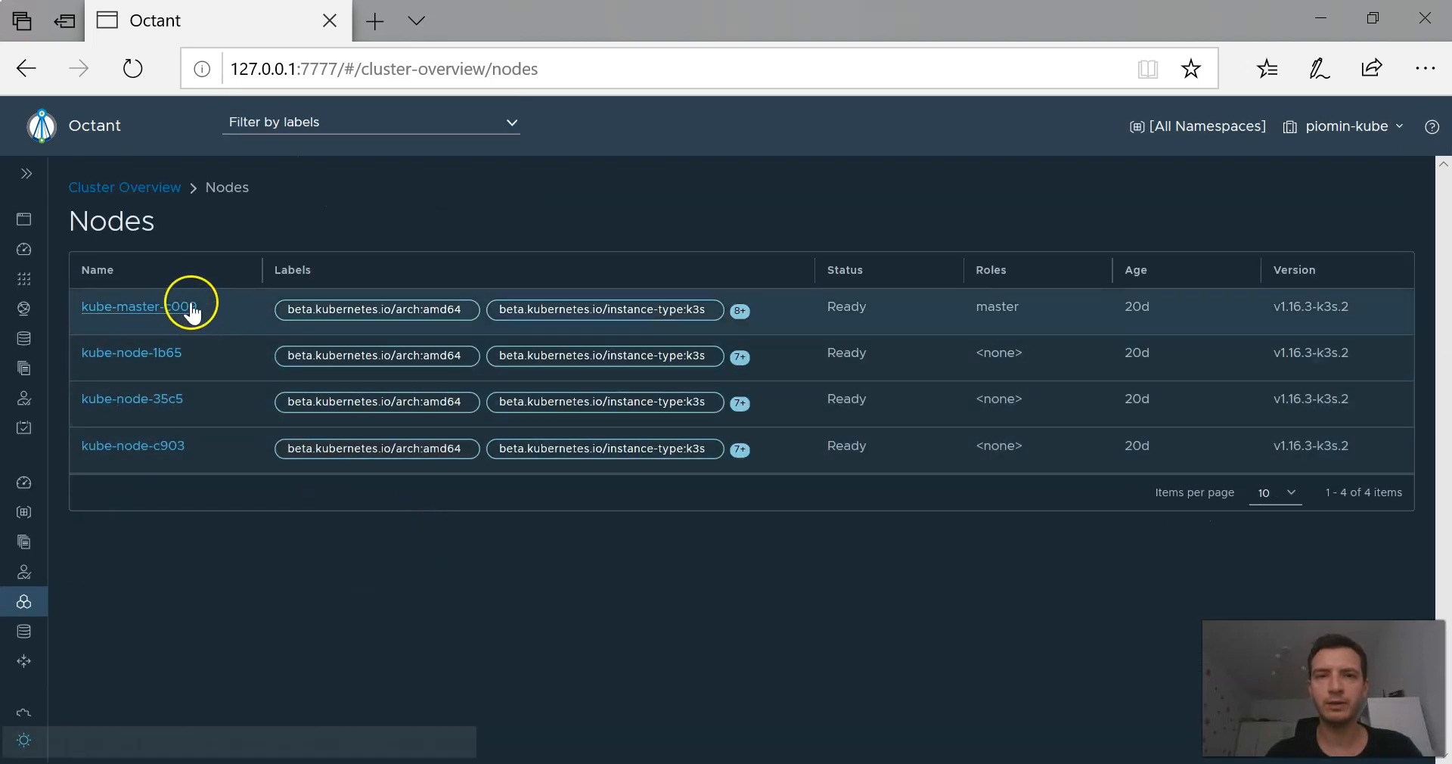
pyautogui.click(133, 306)
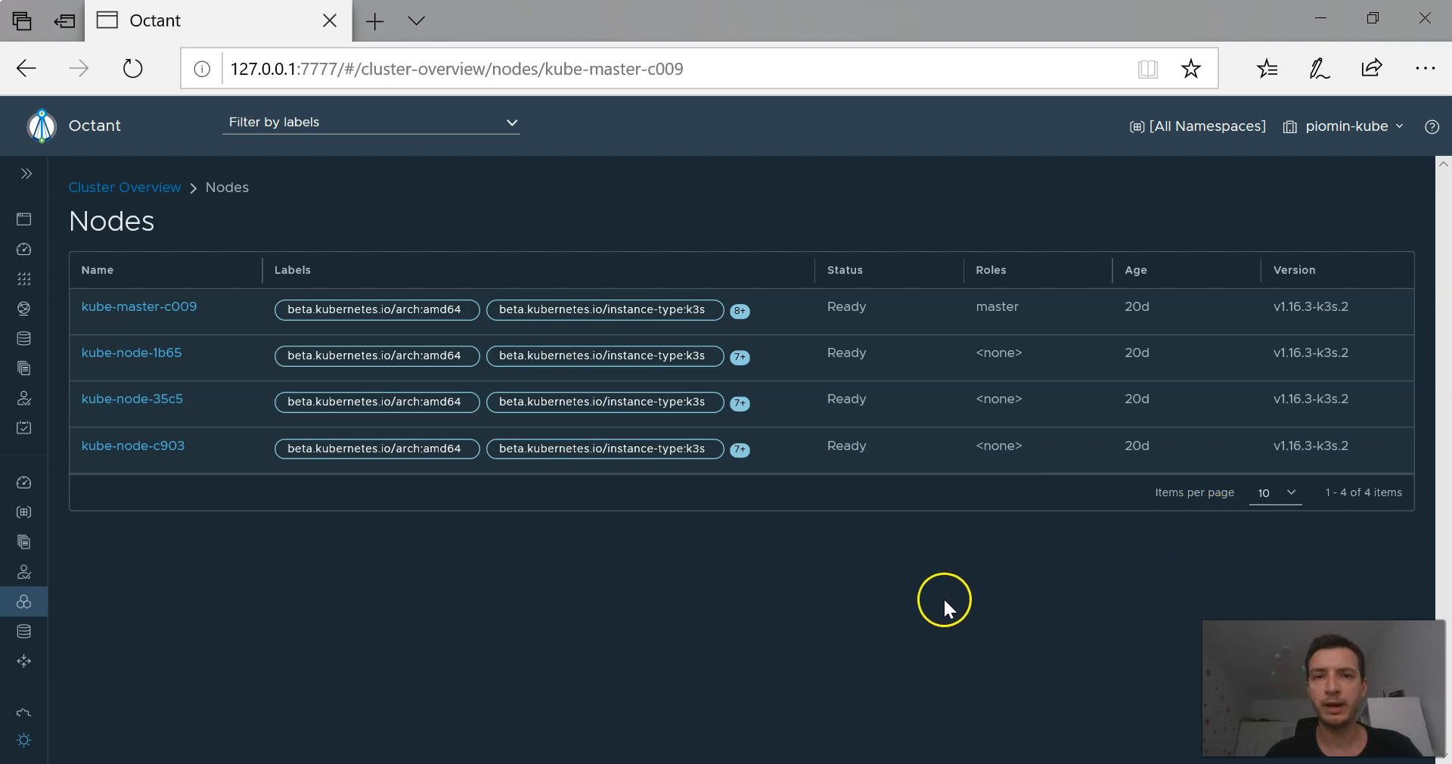
pyautogui.click(138, 306)
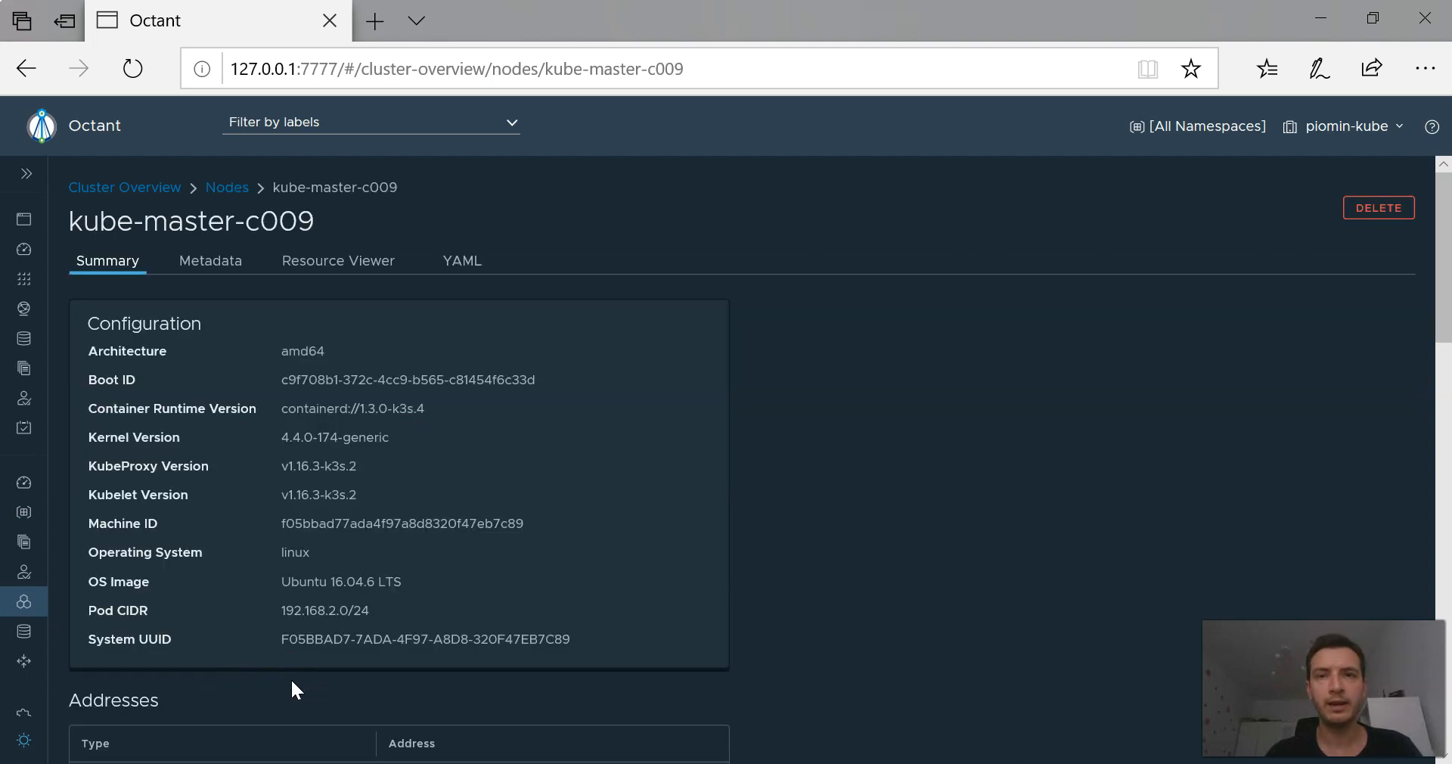
pyautogui.moveTo(1083, 516)
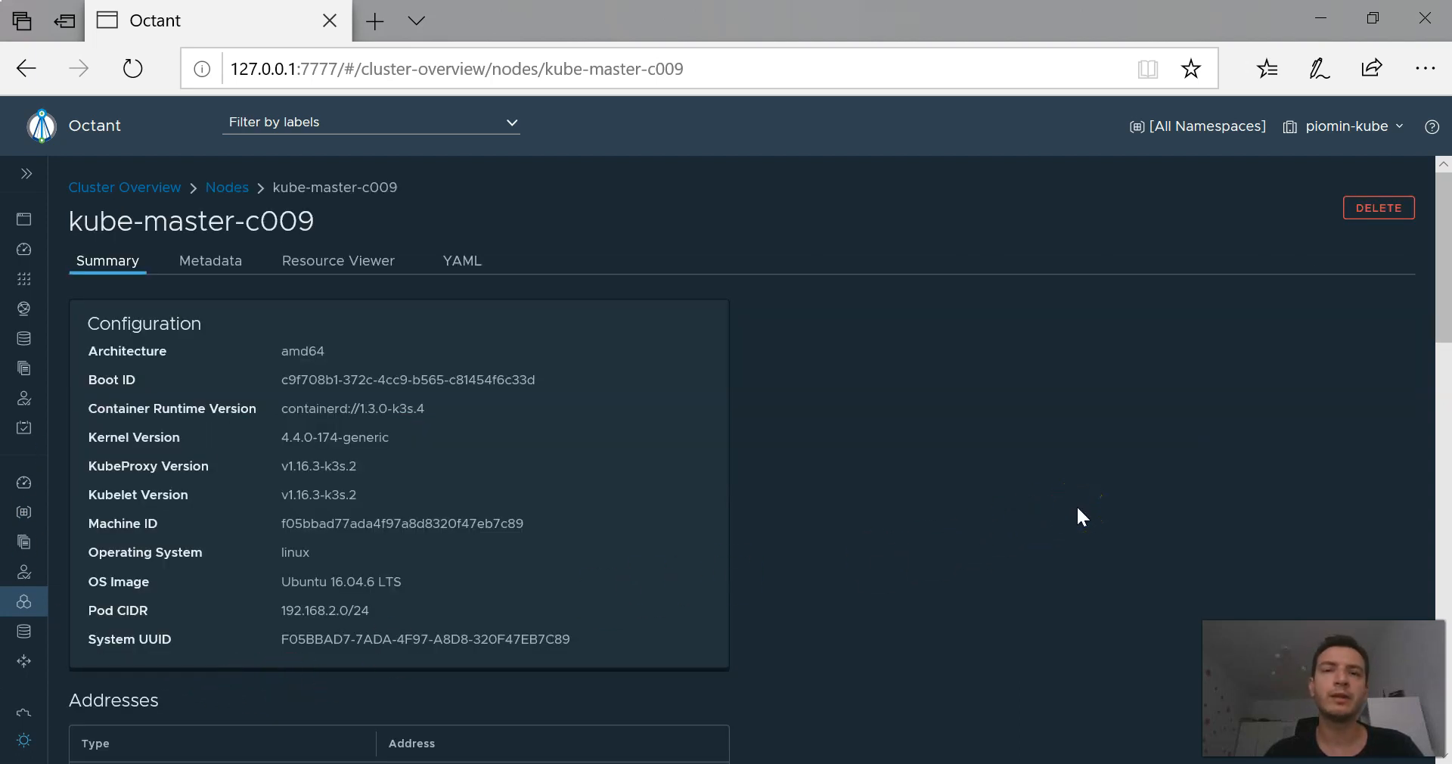